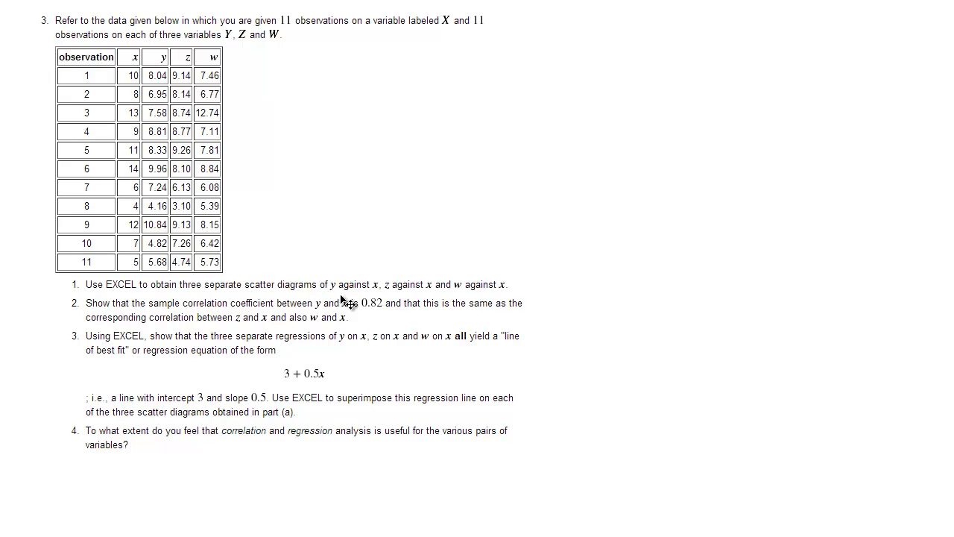
{"action": "mouse_move", "coordinate": [465, 295]}
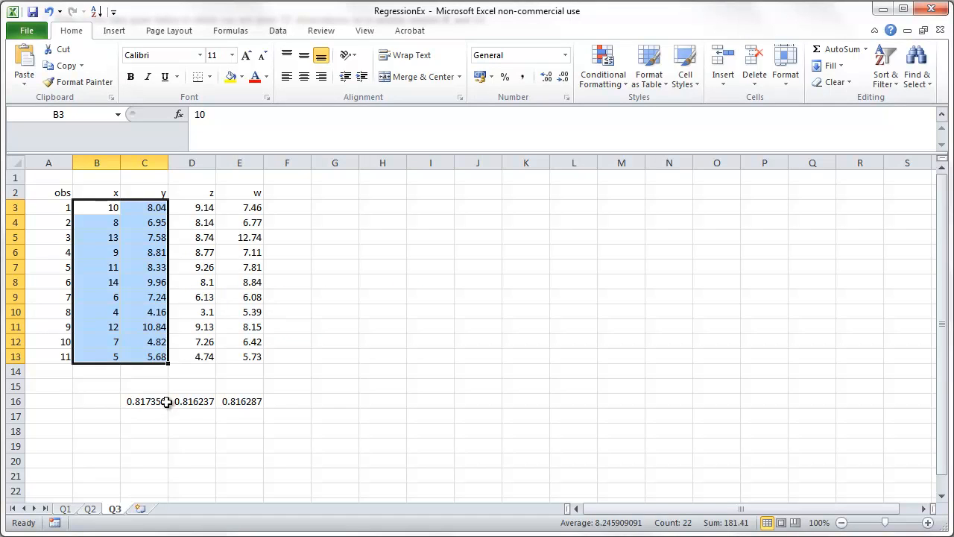
- Insert a scatter chart of y against x from B3:C13 and delete its Series1 legend
{"action": "left_click", "coordinate": [334, 401]}
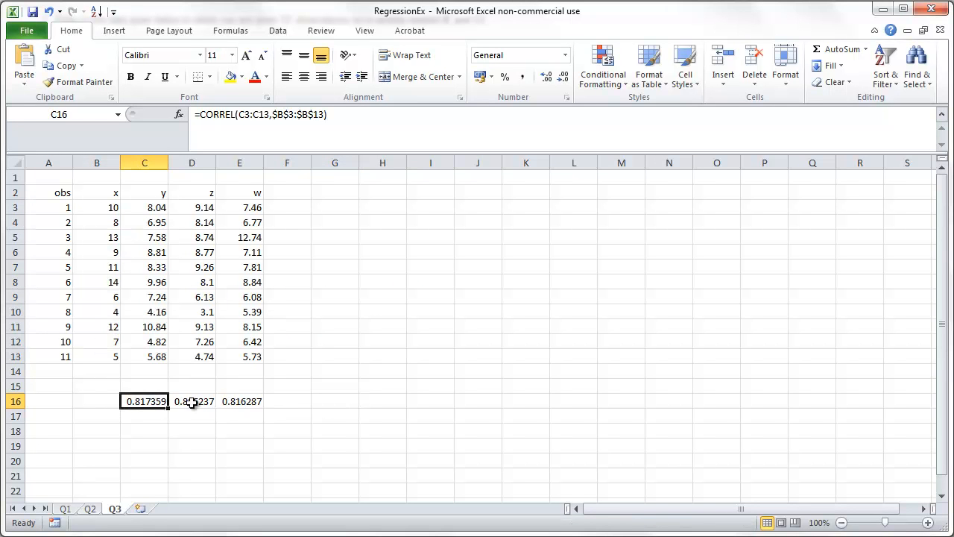
{"action": "left_click", "coordinate": [382, 311]}
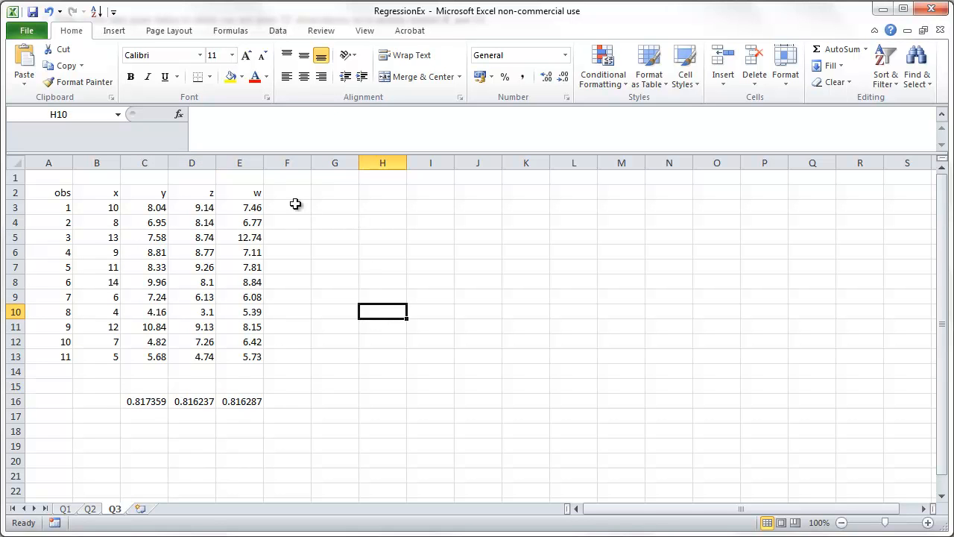
{"action": "left_click_drag", "start_coordinate": [97, 208], "coordinate": [143, 375]}
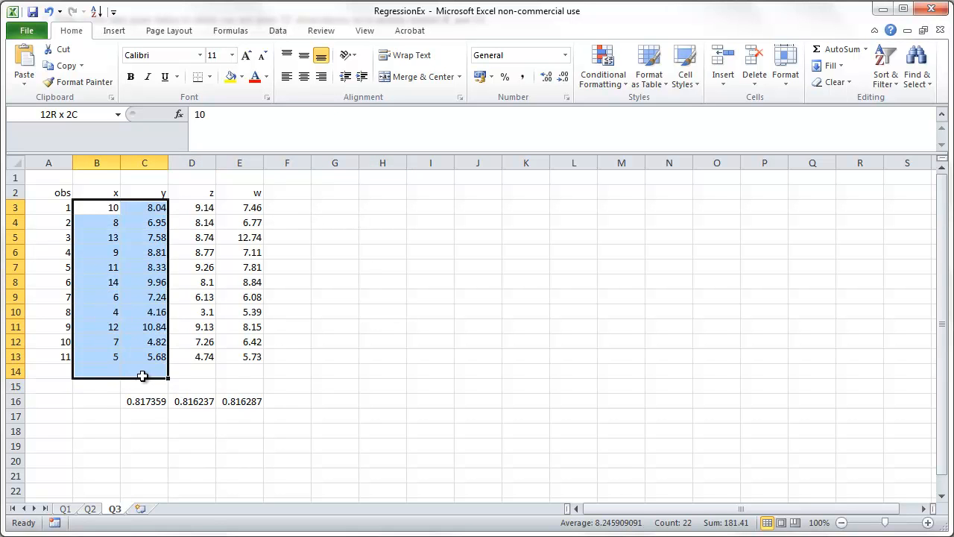
{"action": "left_click", "coordinate": [113, 30]}
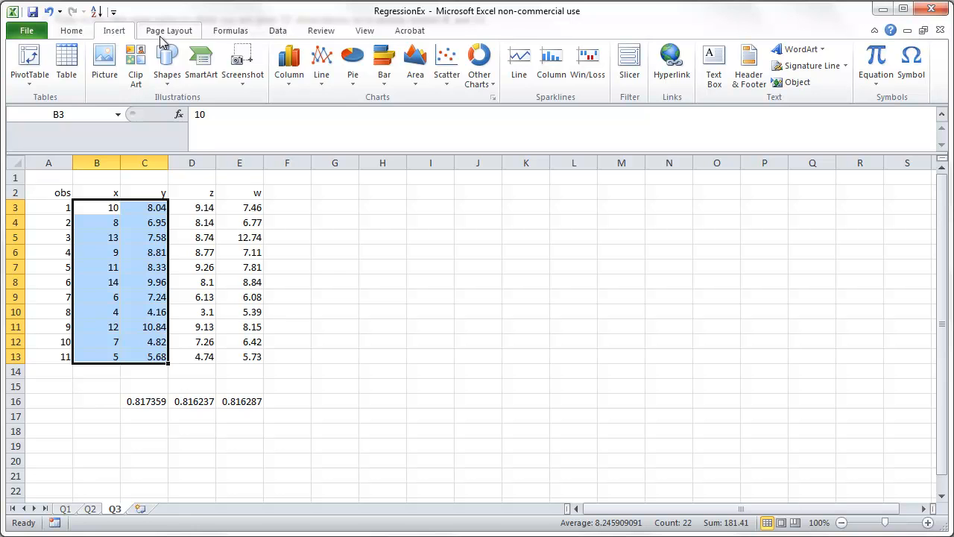
{"action": "mouse_move", "coordinate": [447, 63]}
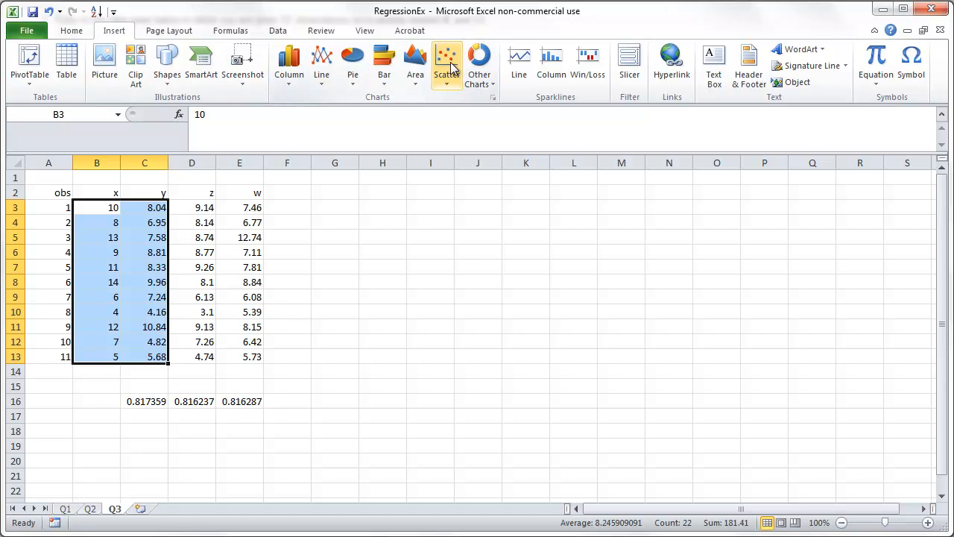
{"action": "left_click", "coordinate": [448, 63]}
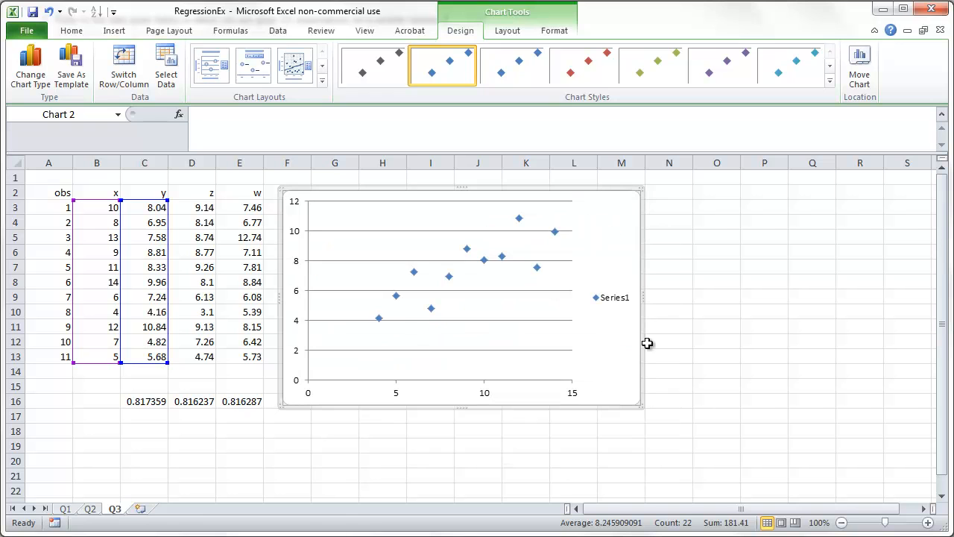
{"action": "left_click", "coordinate": [612, 298]}
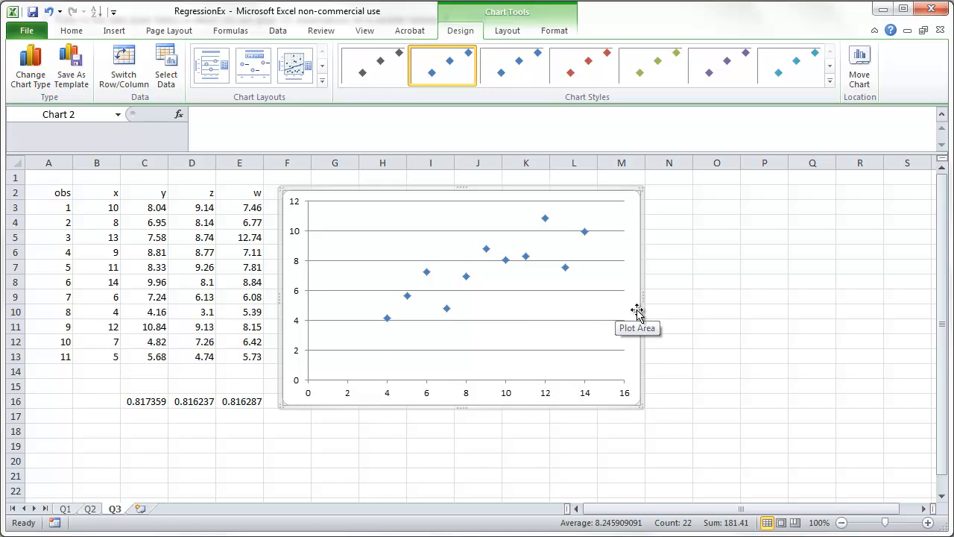
{"action": "left_click", "coordinate": [638, 308]}
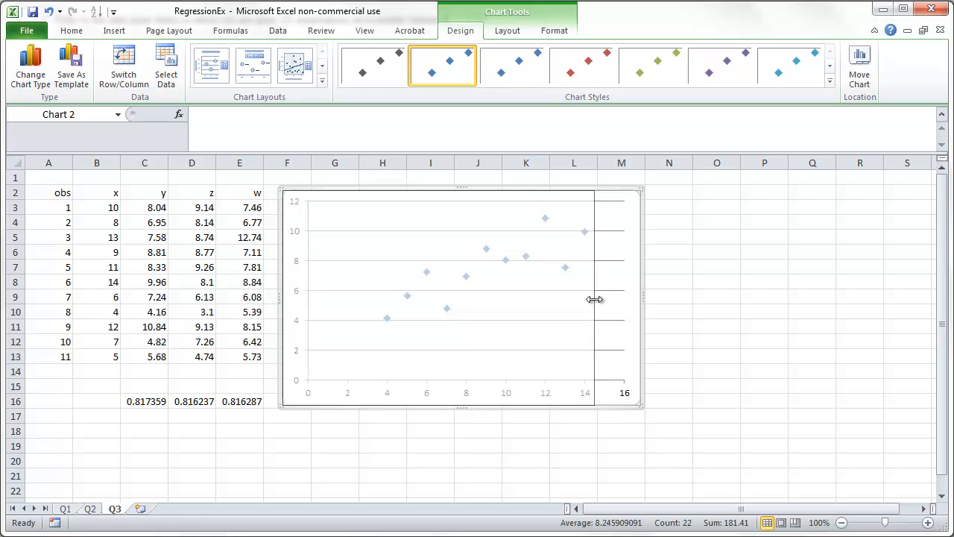
- Through Select Data, name the series from C2 with X values B3:B13 and Y values C3:C13
{"action": "right_click", "coordinate": [462, 298]}
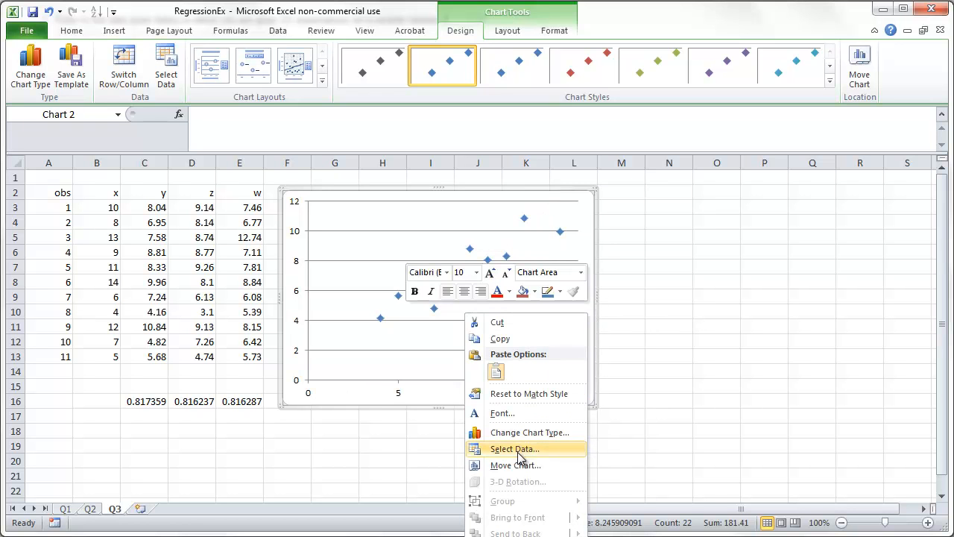
{"action": "left_click", "coordinate": [513, 447]}
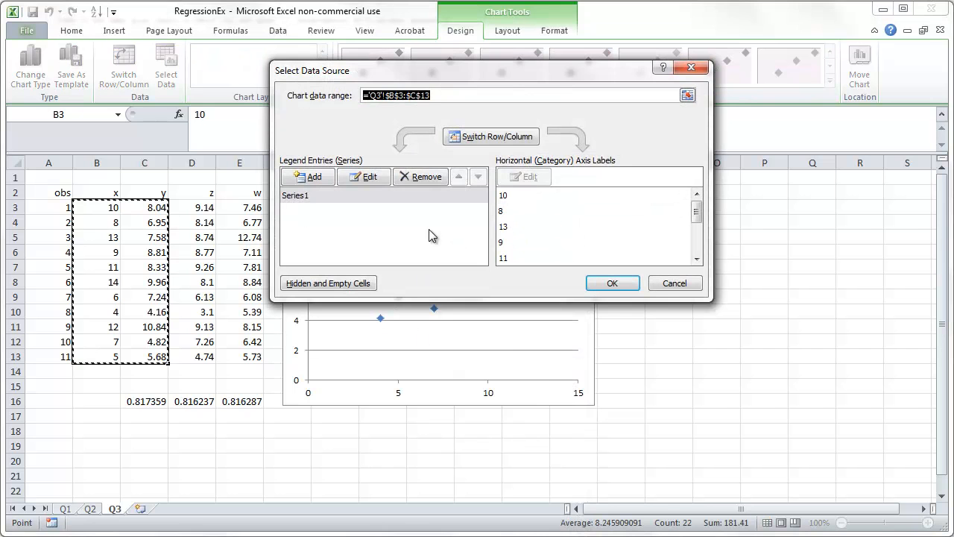
{"action": "mouse_move", "coordinate": [290, 203]}
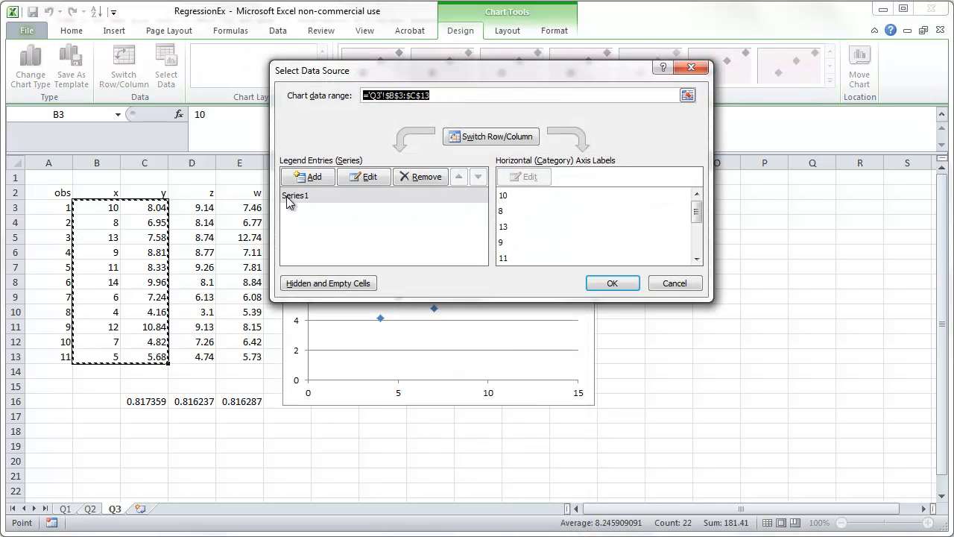
{"action": "left_click", "coordinate": [295, 195]}
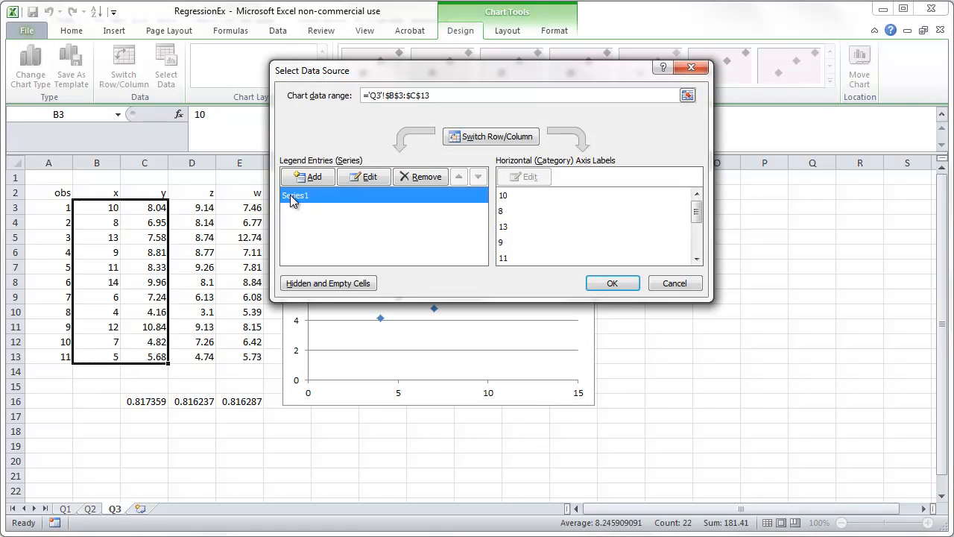
{"action": "left_click", "coordinate": [363, 176]}
{"action": "type", "text": "='Q3'!$C$2"}
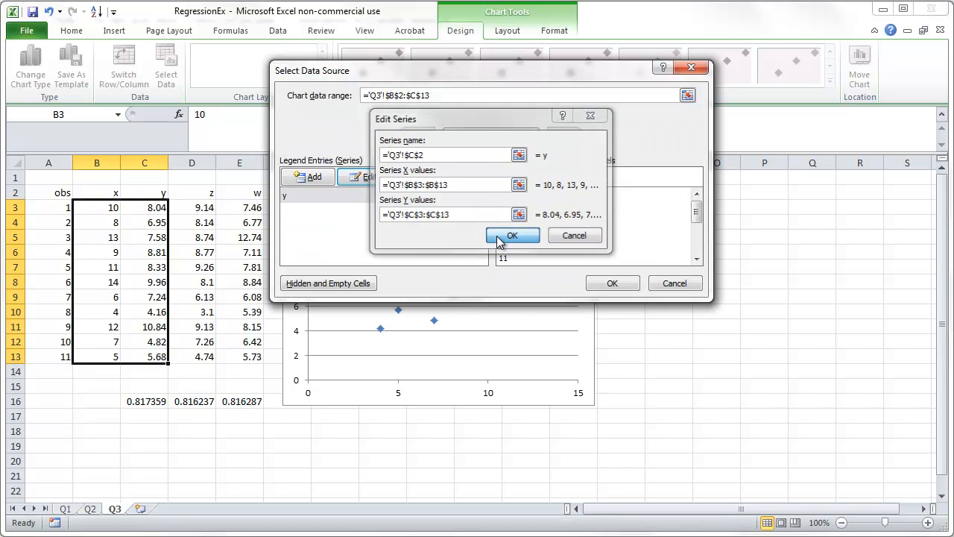
{"action": "left_click", "coordinate": [513, 235]}
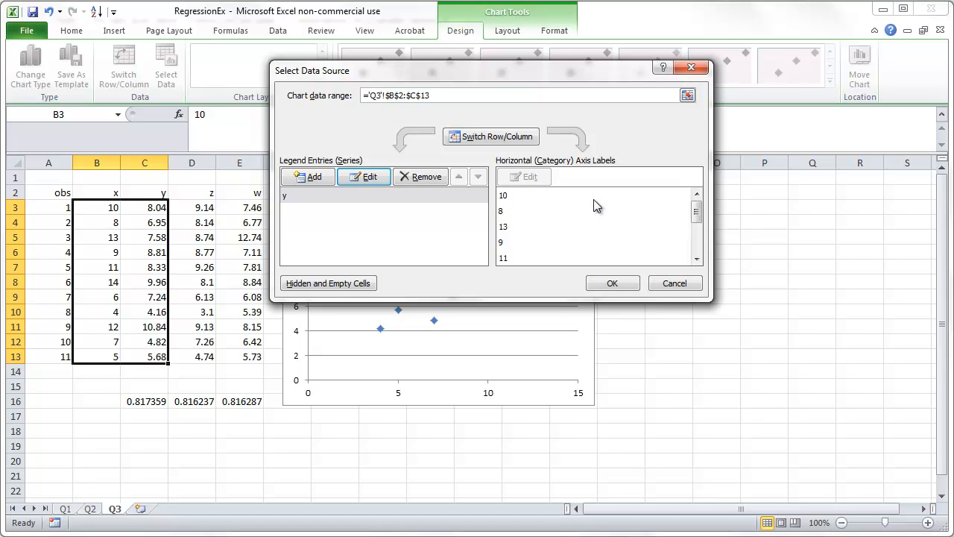
{"action": "mouse_move", "coordinate": [581, 180]}
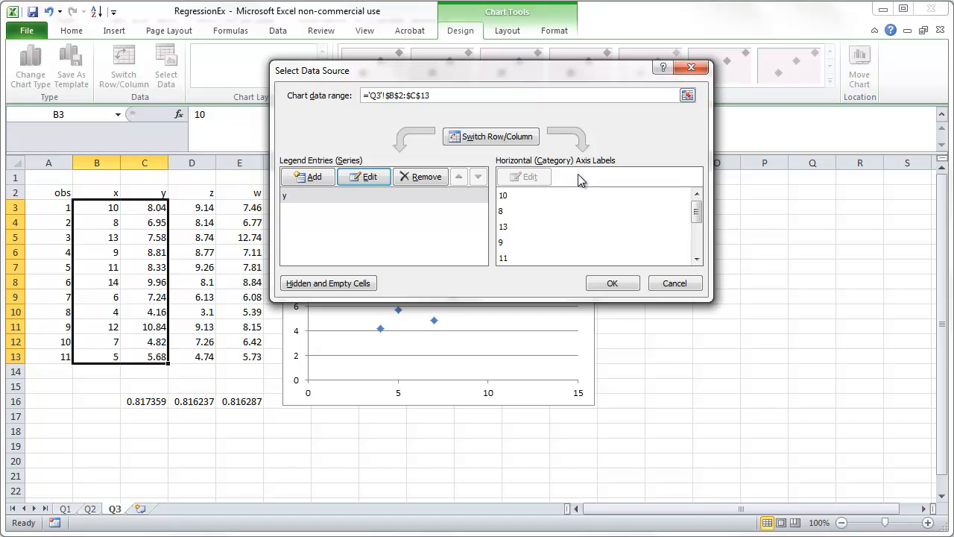
{"action": "left_click", "coordinate": [611, 283]}
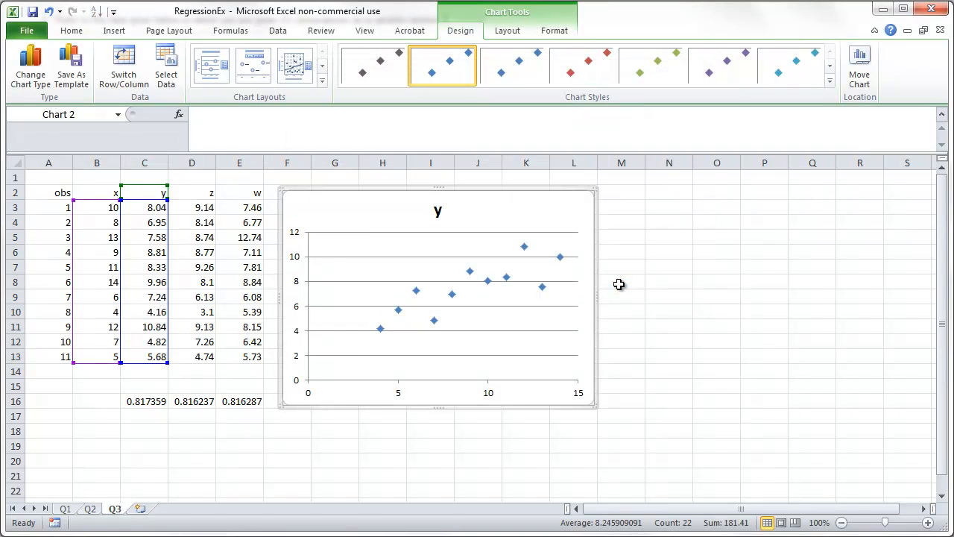
{"action": "mouse_move", "coordinate": [421, 207]}
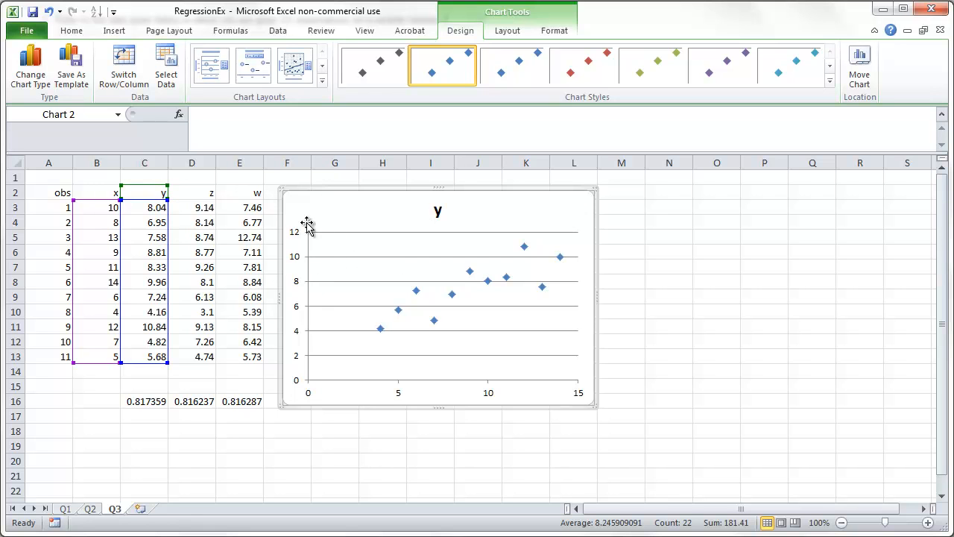
{"action": "mouse_move", "coordinate": [597, 297]}
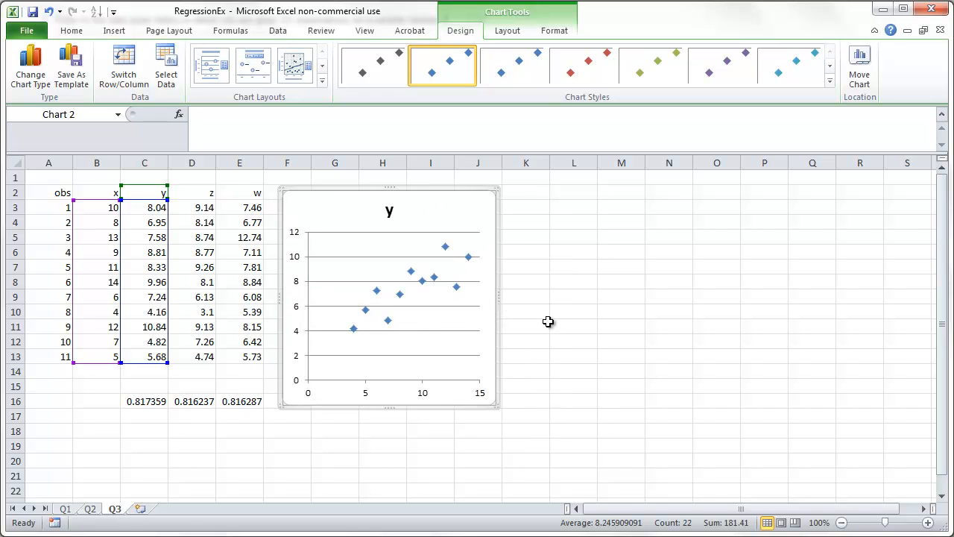
{"action": "mouse_move", "coordinate": [113, 122]}
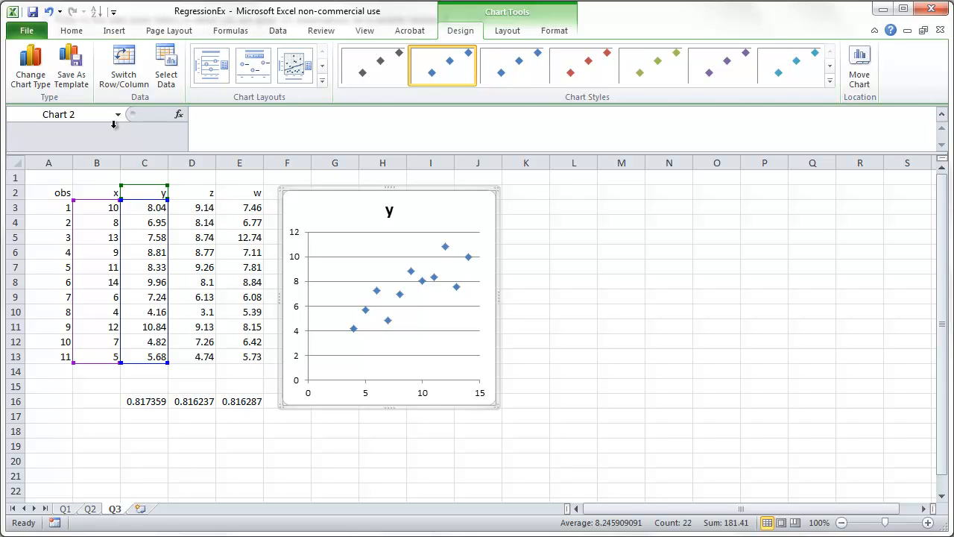
- Insert a scatter chart of z against x and delete its Series1 legend
{"action": "left_click", "coordinate": [95, 207]}
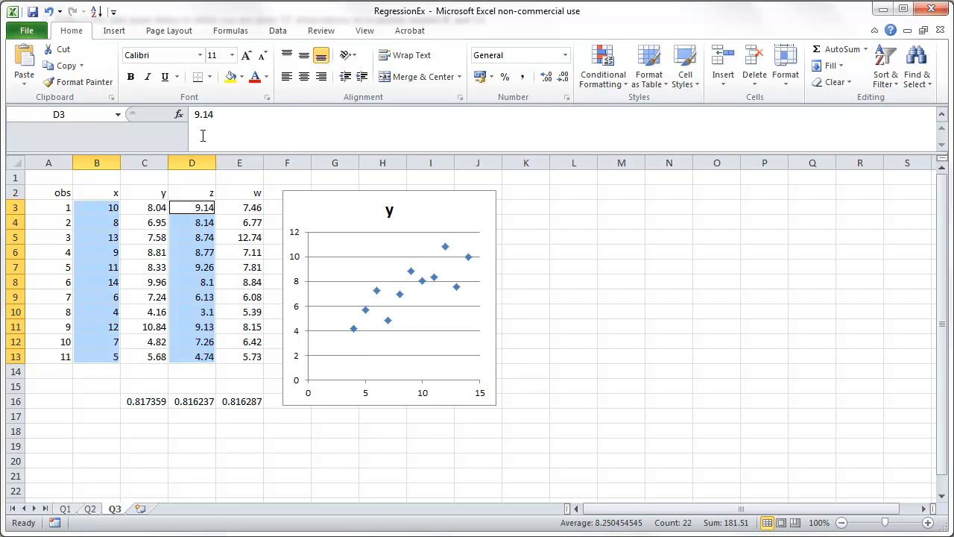
{"action": "left_click", "coordinate": [113, 30]}
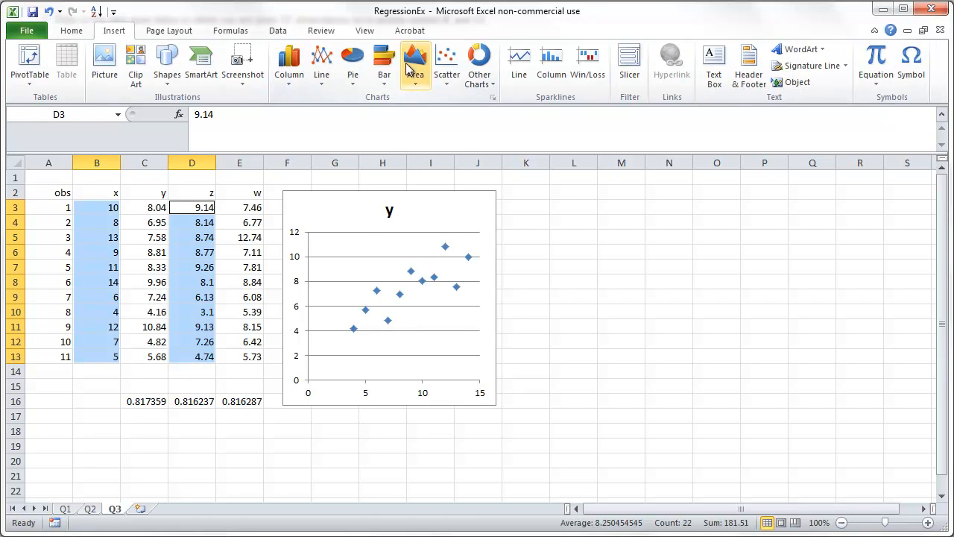
{"action": "left_click", "coordinate": [389, 299]}
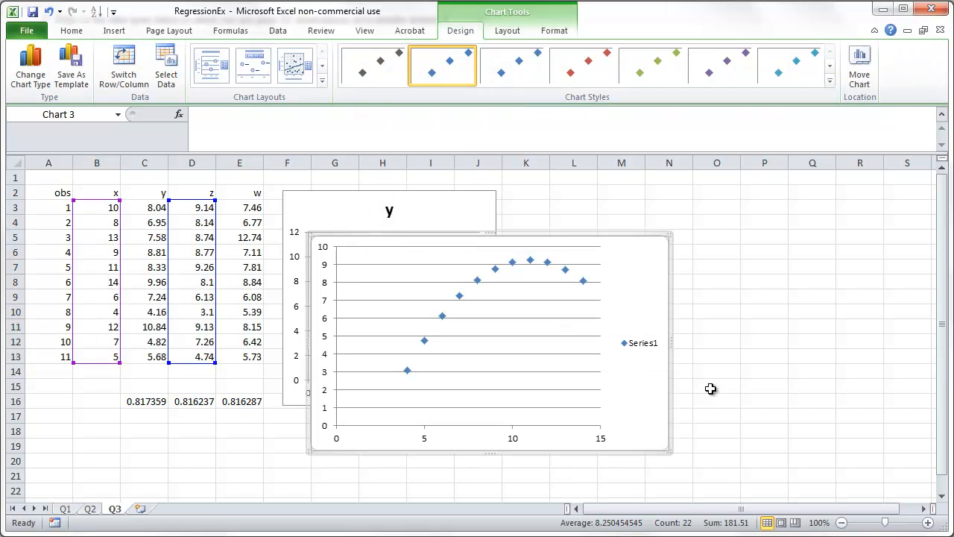
{"action": "left_click", "coordinate": [641, 343]}
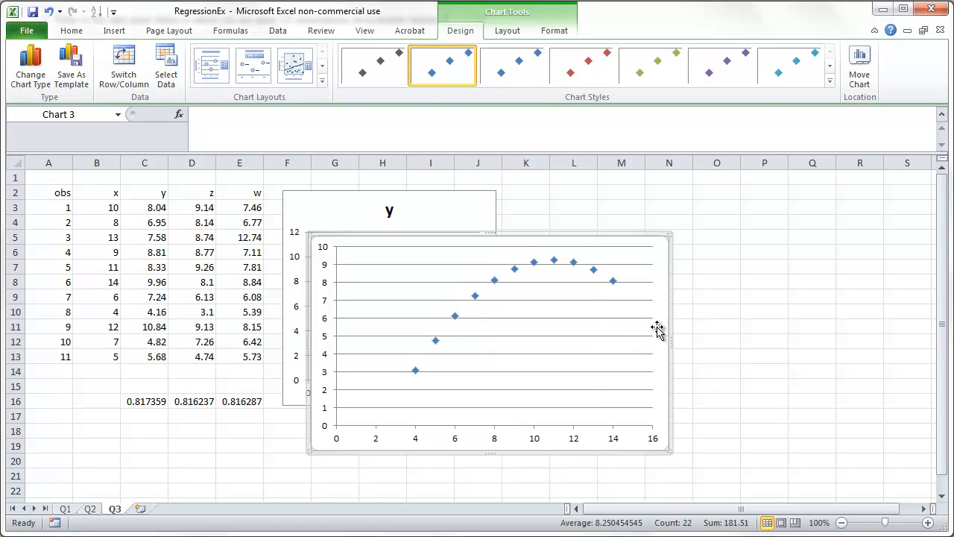
- Name the series from D2 with values D3:D13, then place and size the chart beside the y chart
{"action": "right_click", "coordinate": [658, 330]}
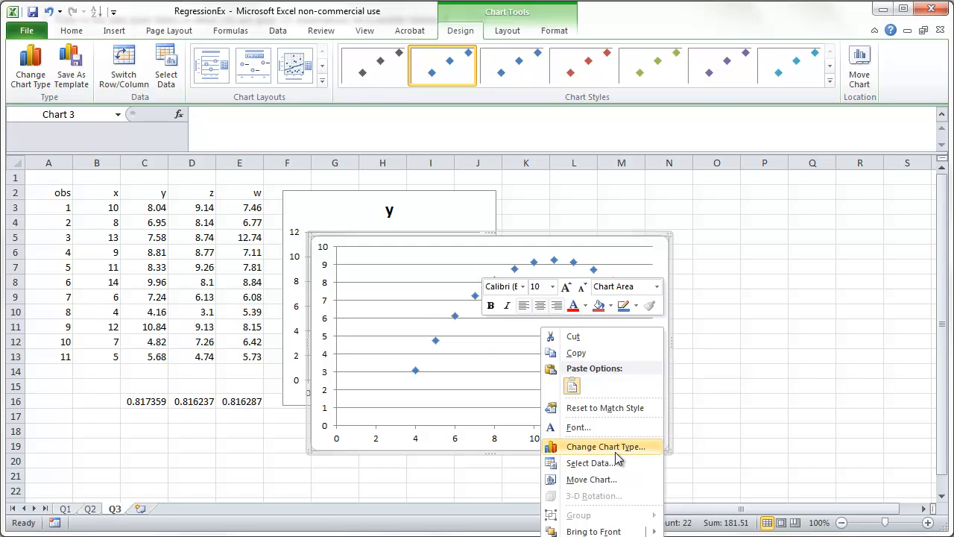
{"action": "left_click", "coordinate": [589, 462]}
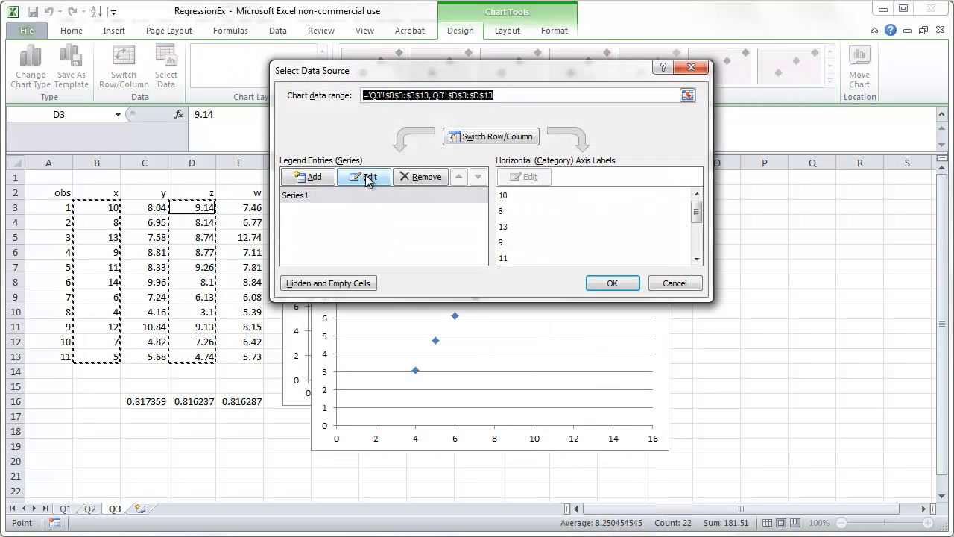
{"action": "left_click", "coordinate": [364, 176]}
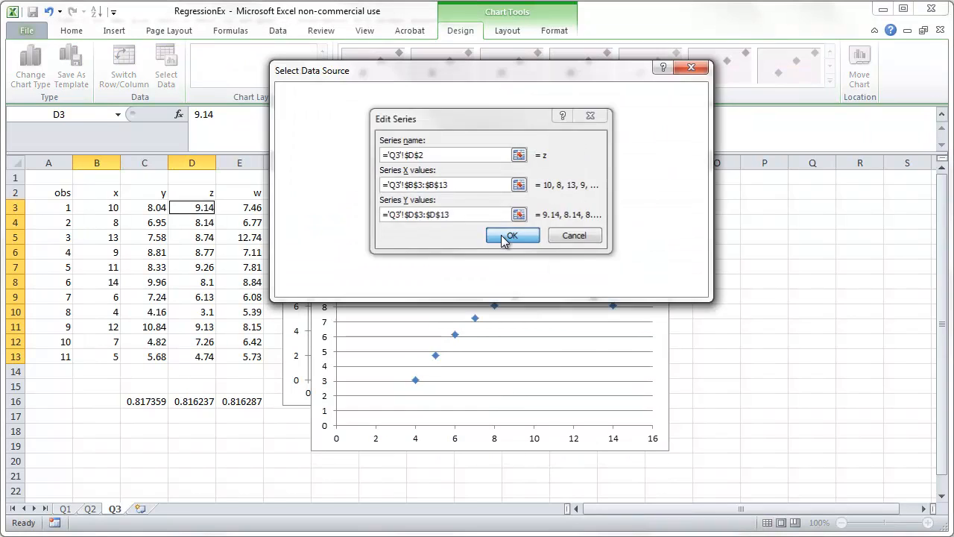
{"action": "left_click", "coordinate": [512, 236]}
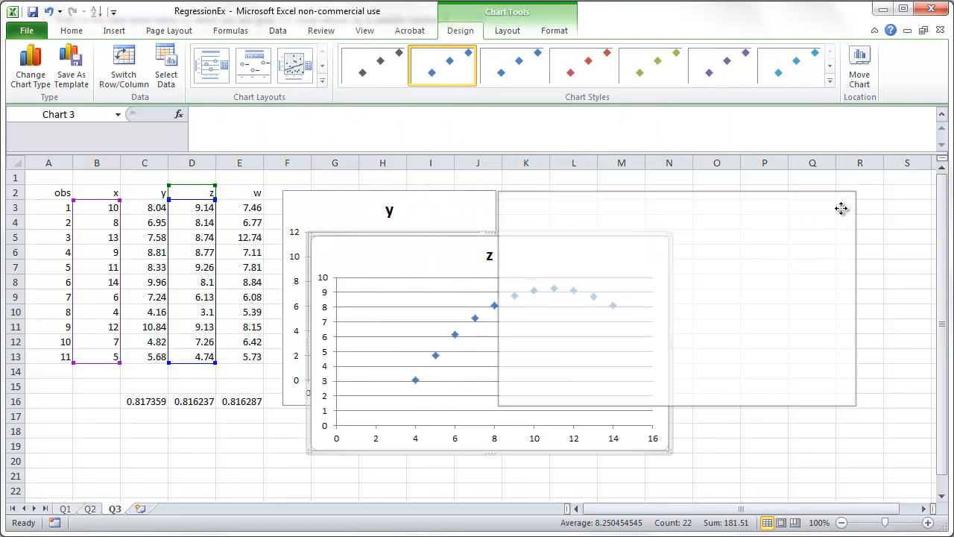
{"action": "left_click_drag", "start_coordinate": [841, 209], "coordinate": [853, 292]}
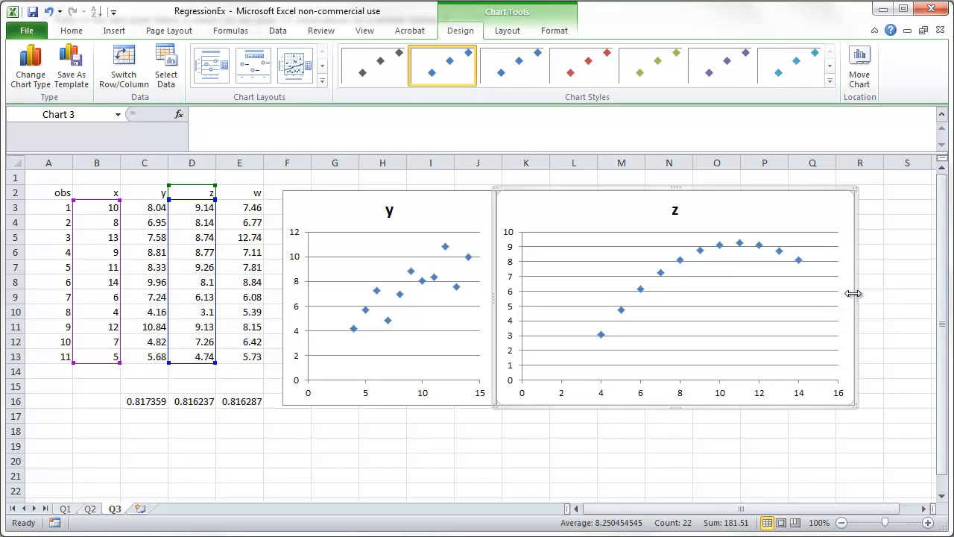
{"action": "left_click_drag", "start_coordinate": [852, 292], "coordinate": [718, 291]}
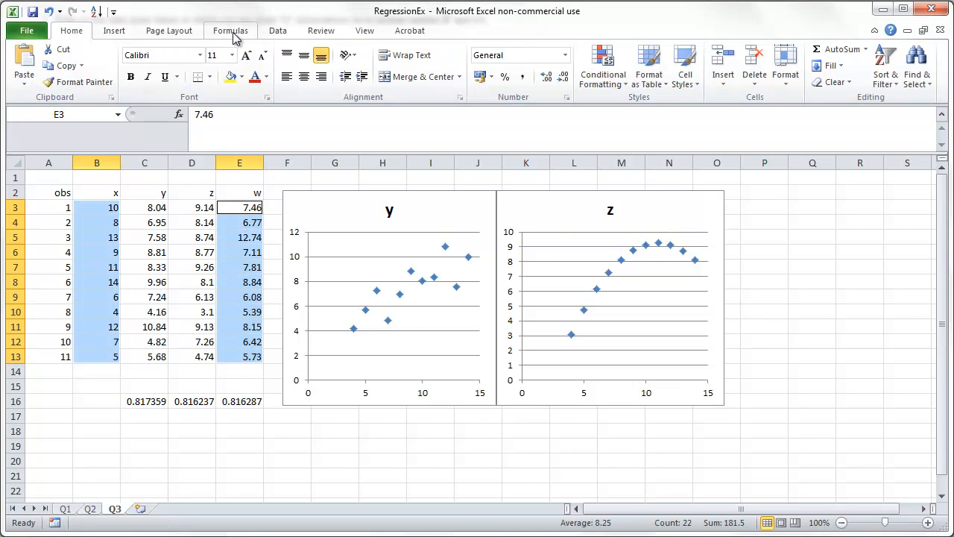
- Insert a markers-only scatter chart of w against x and name its series w via Select Data
{"action": "left_click", "coordinate": [447, 62]}
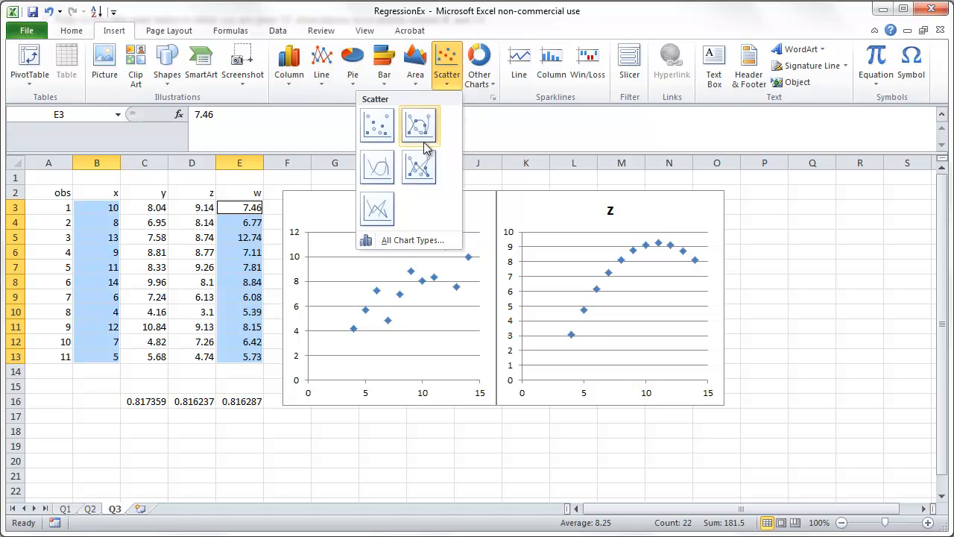
{"action": "left_click", "coordinate": [419, 125]}
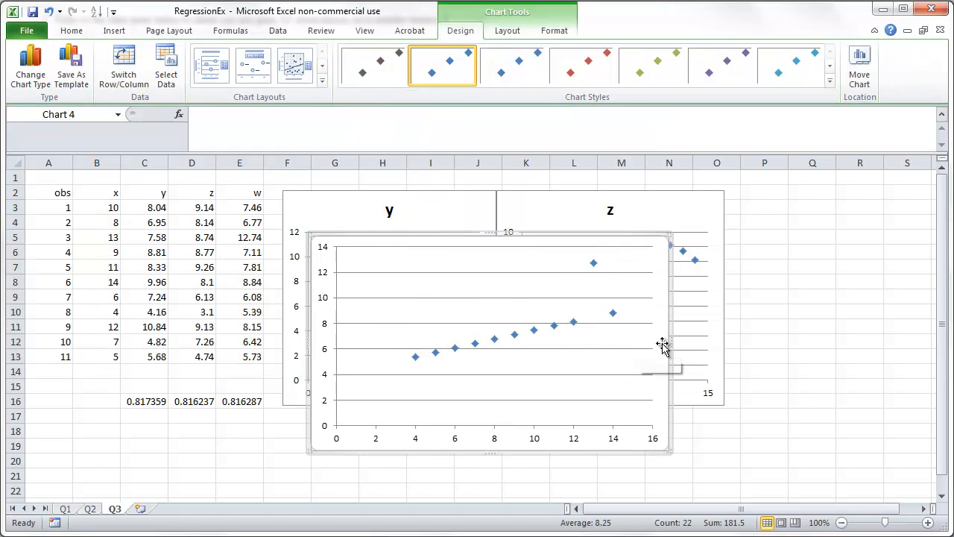
{"action": "right_click", "coordinate": [662, 344]}
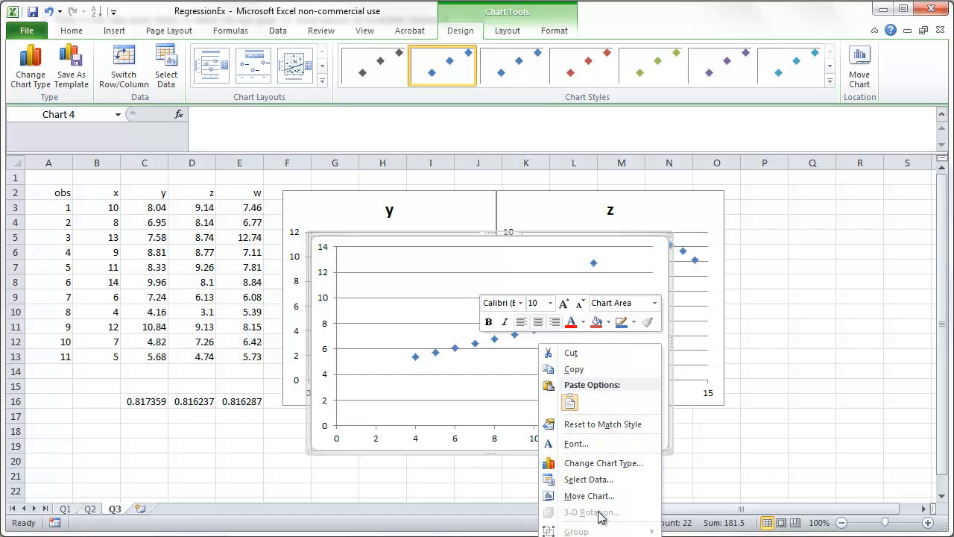
{"action": "left_click", "coordinate": [587, 480]}
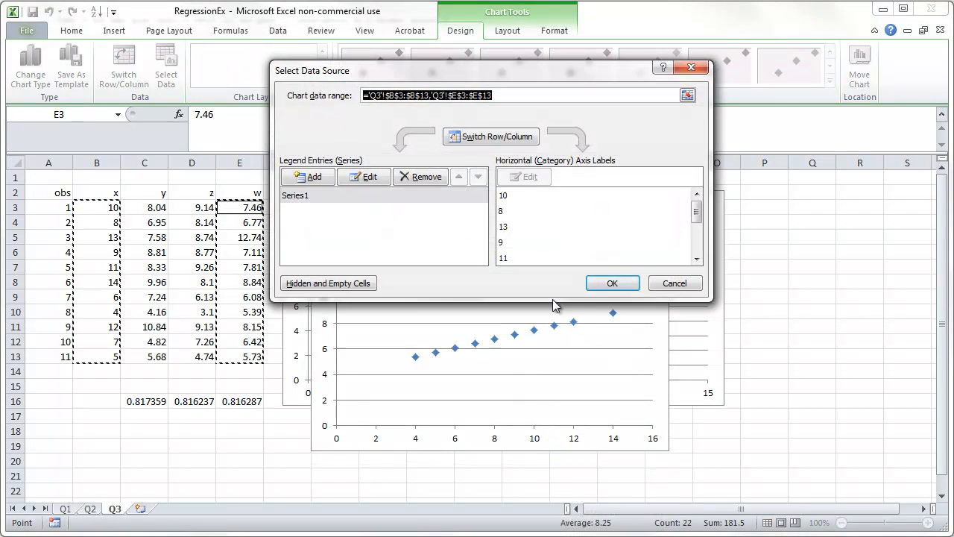
{"action": "left_click", "coordinate": [364, 175]}
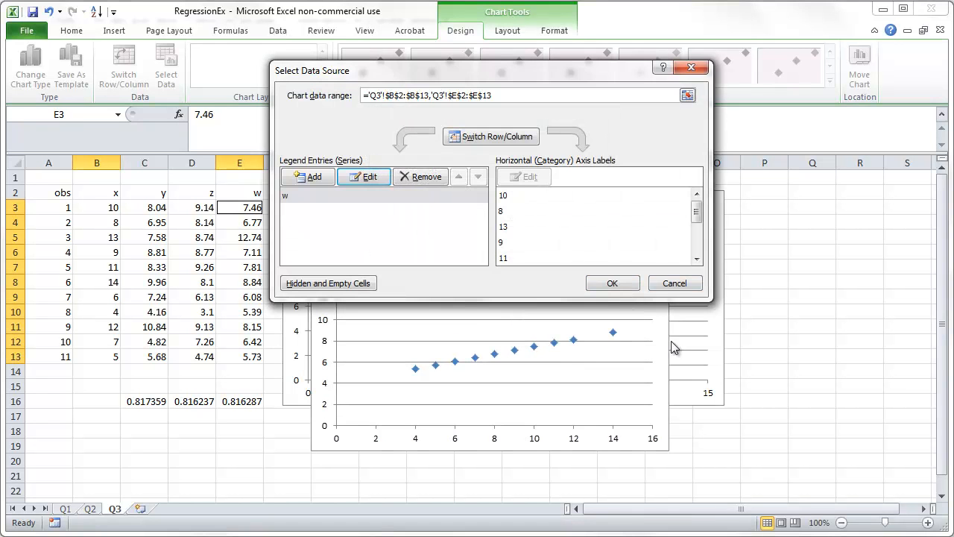
{"action": "left_click", "coordinate": [611, 283]}
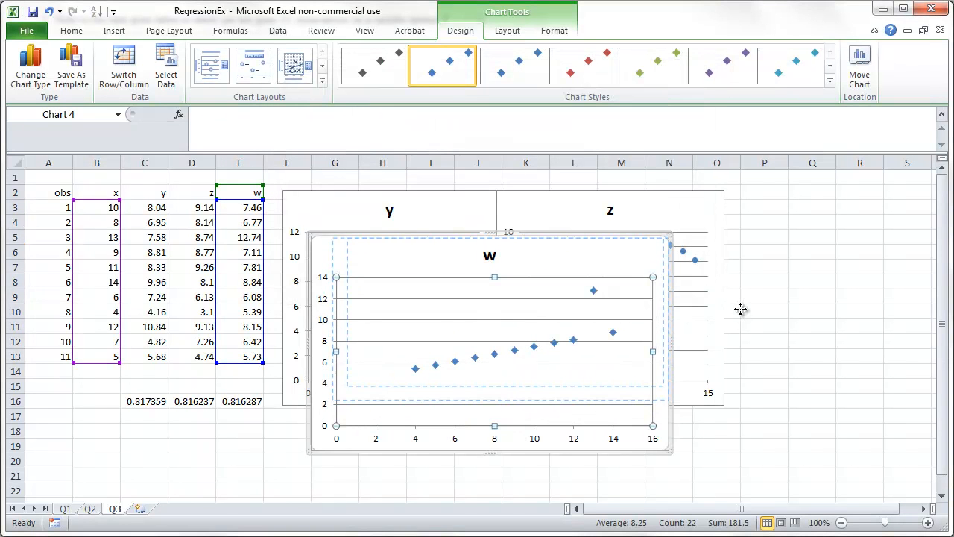
{"action": "left_click", "coordinate": [444, 268]}
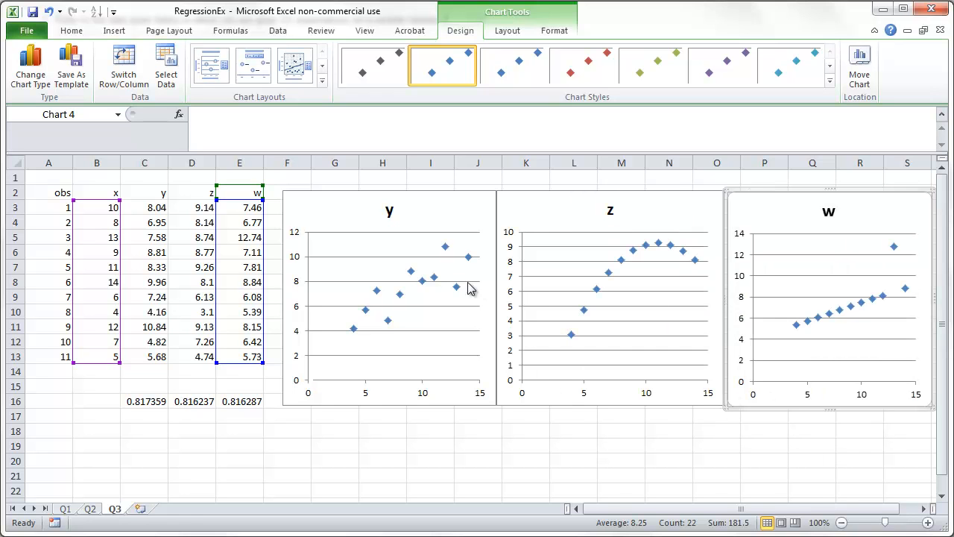
{"action": "mouse_move", "coordinate": [594, 402]}
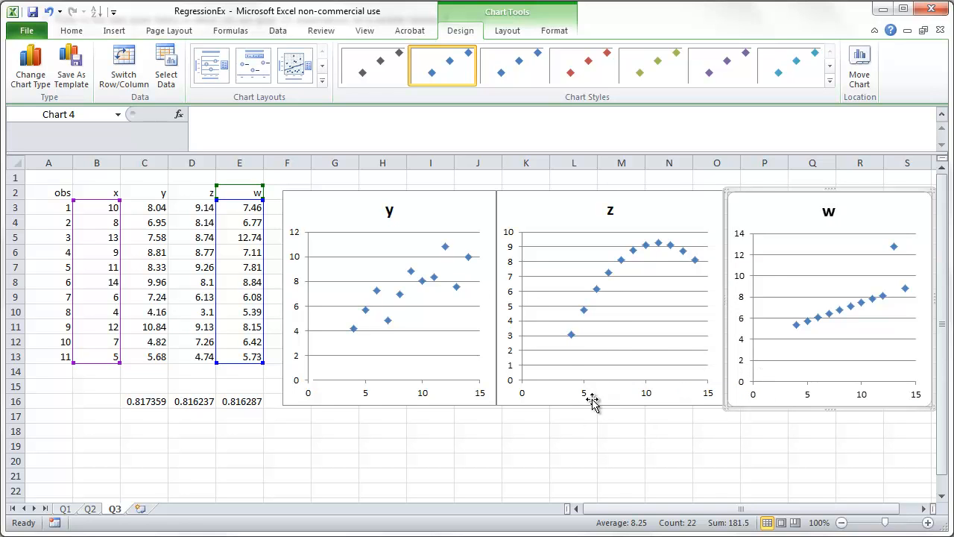
{"action": "mouse_move", "coordinate": [526, 445]}
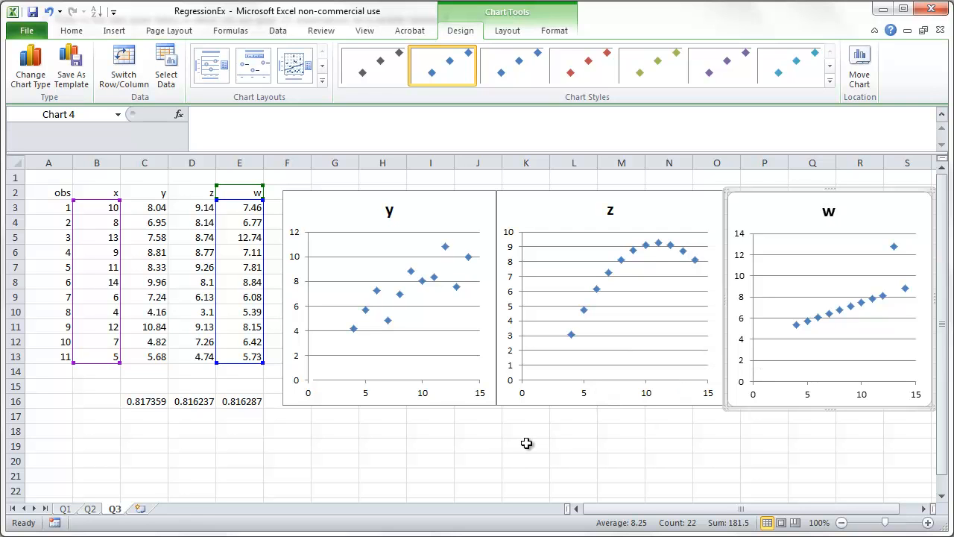
{"action": "mouse_move", "coordinate": [805, 316]}
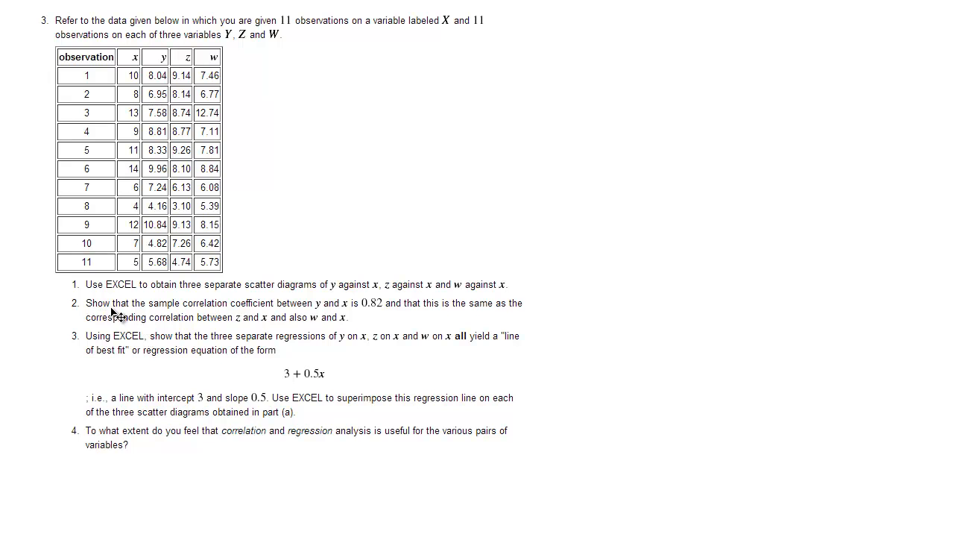
{"action": "mouse_move", "coordinate": [540, 265]}
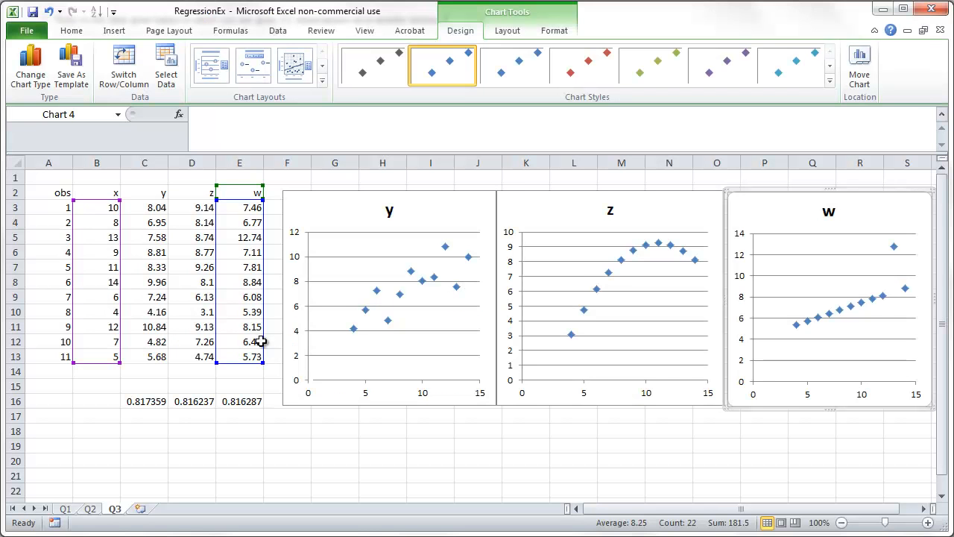
- Return to the worksheet near the row-16 correlation results and zoom in on them
{"action": "left_click", "coordinate": [143, 431]}
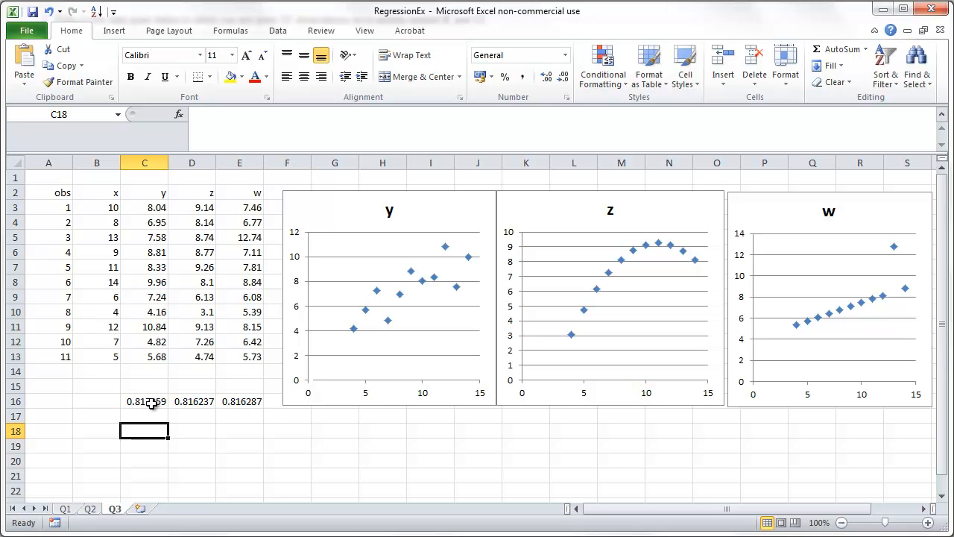
{"action": "left_click", "coordinate": [143, 386]}
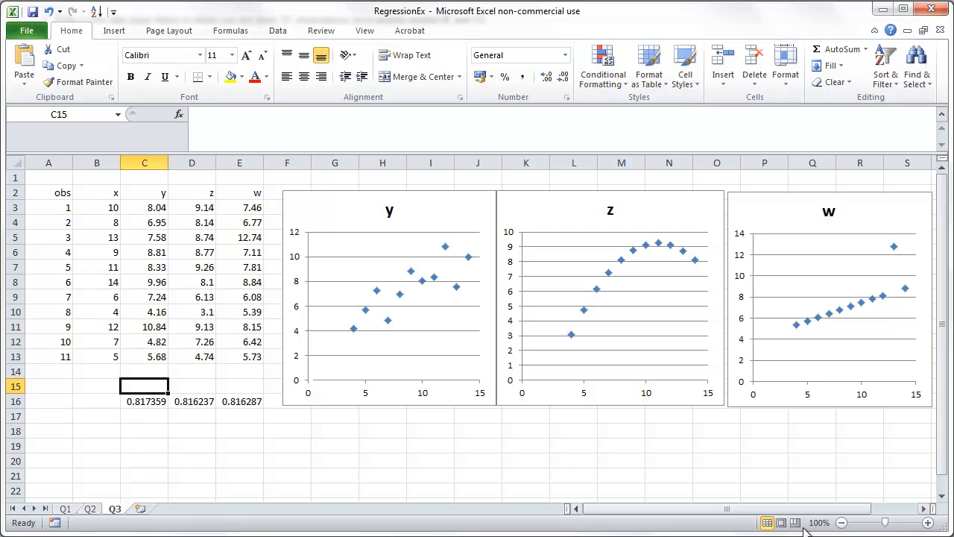
{"action": "left_click", "coordinate": [927, 522]}
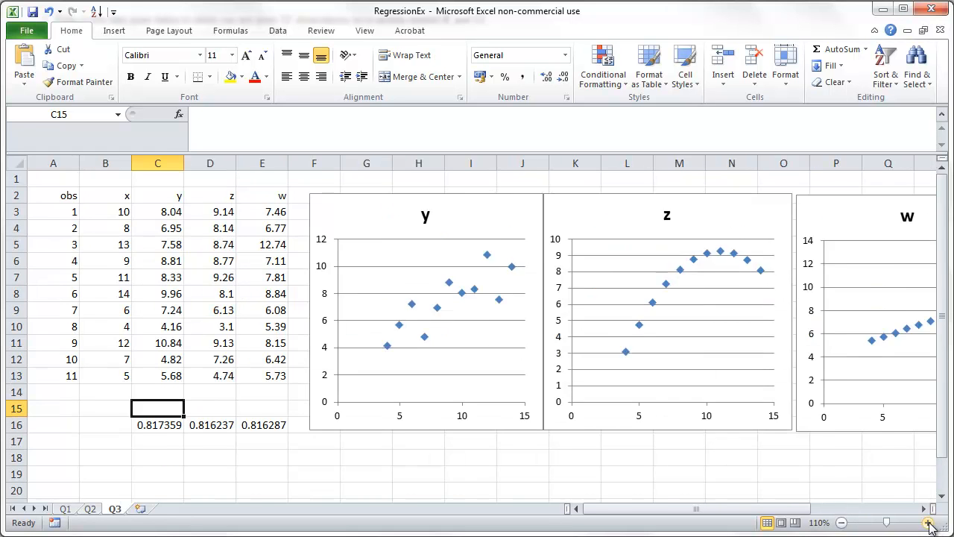
{"action": "left_click", "coordinate": [927, 522]}
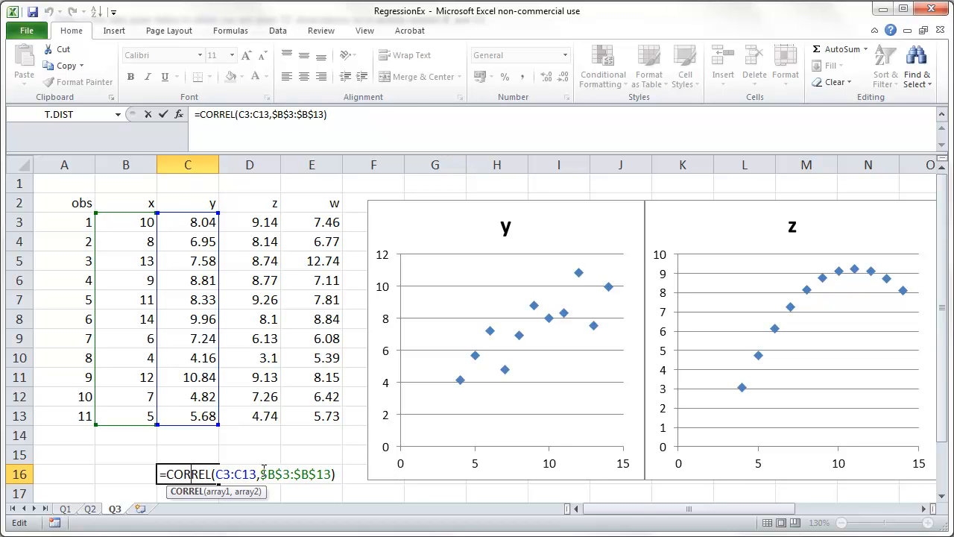
{"action": "mouse_move", "coordinate": [134, 347]}
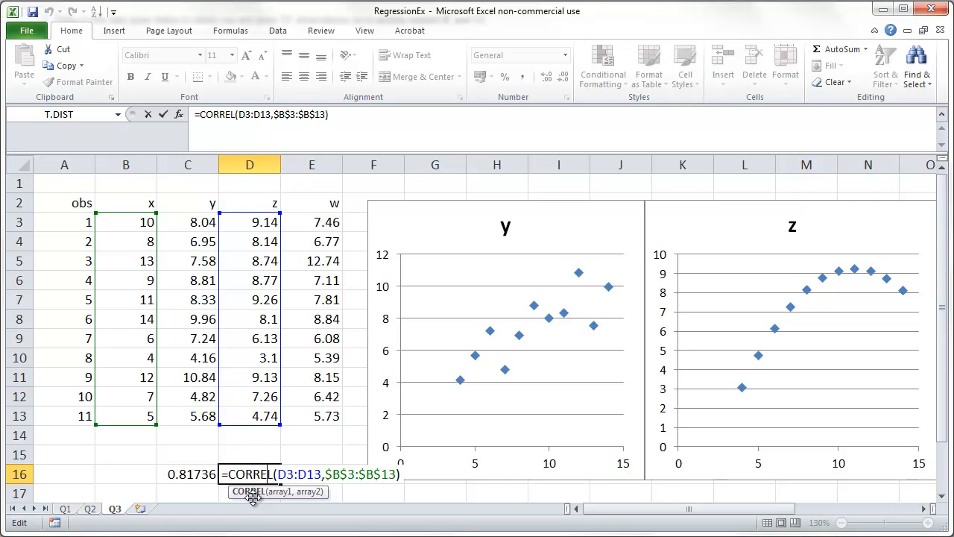
- Confirm the z and w formulas =CORREL(column,$B$3:$B$13) in D16 and E16, then zoom back to 100%
{"action": "key", "text": "Return"}
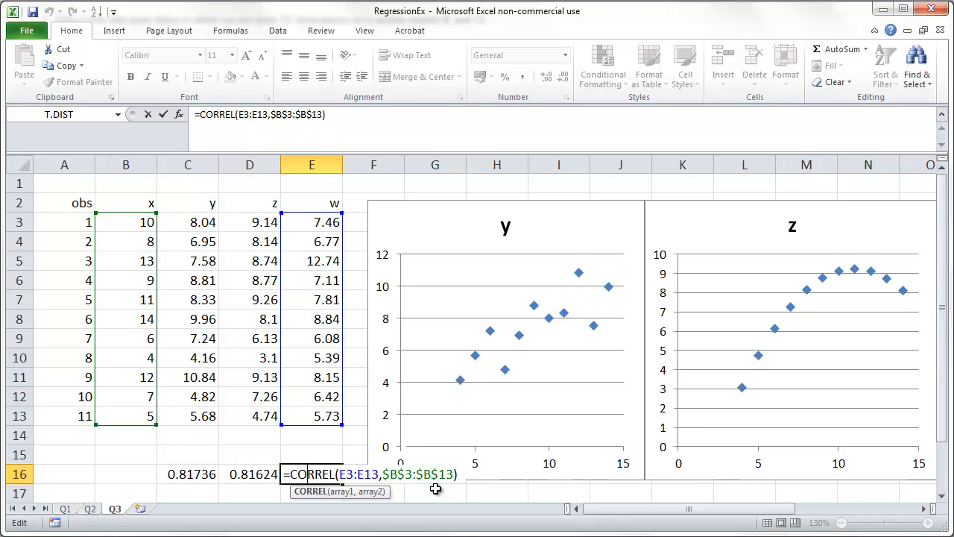
{"action": "key", "text": "Return"}
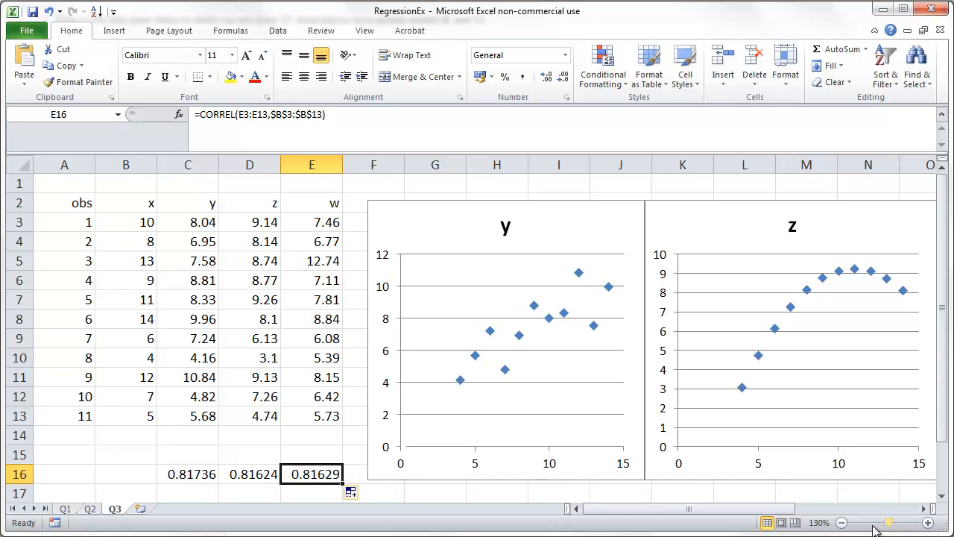
{"action": "left_click", "coordinate": [841, 522]}
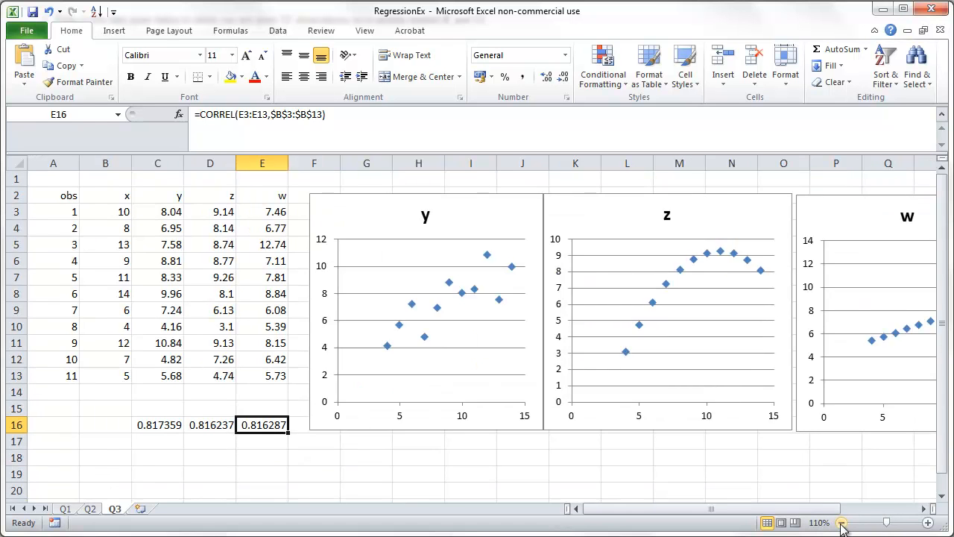
{"action": "left_click", "coordinate": [841, 522]}
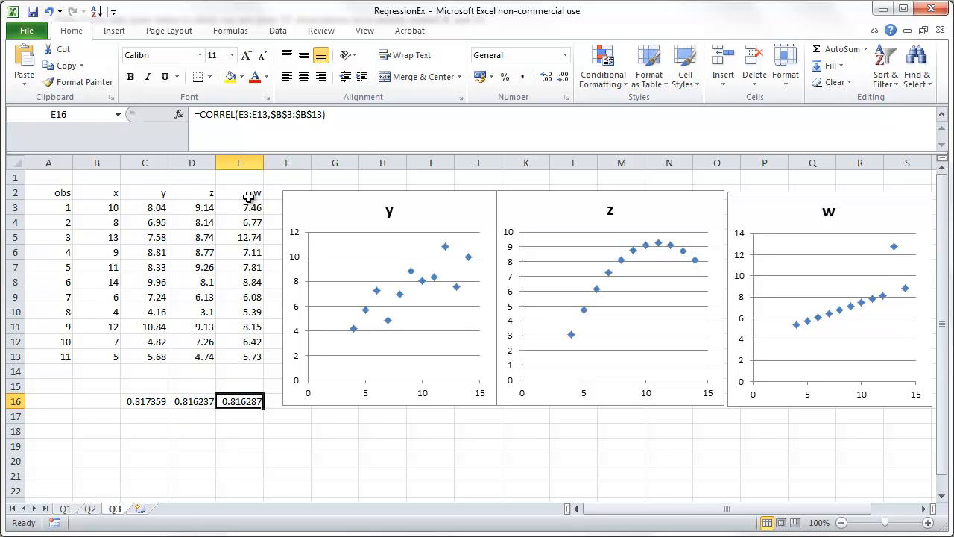
{"action": "mouse_move", "coordinate": [564, 375]}
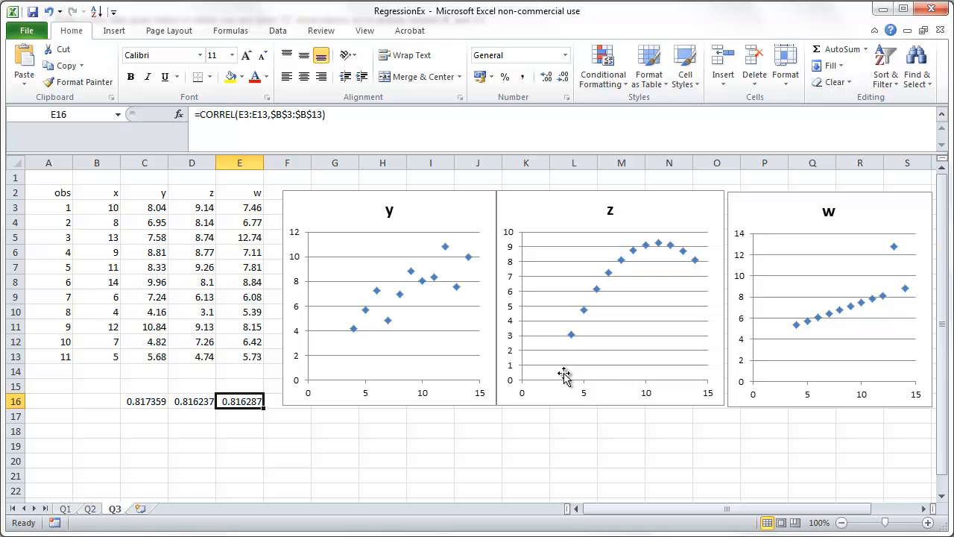
{"action": "mouse_move", "coordinate": [379, 408]}
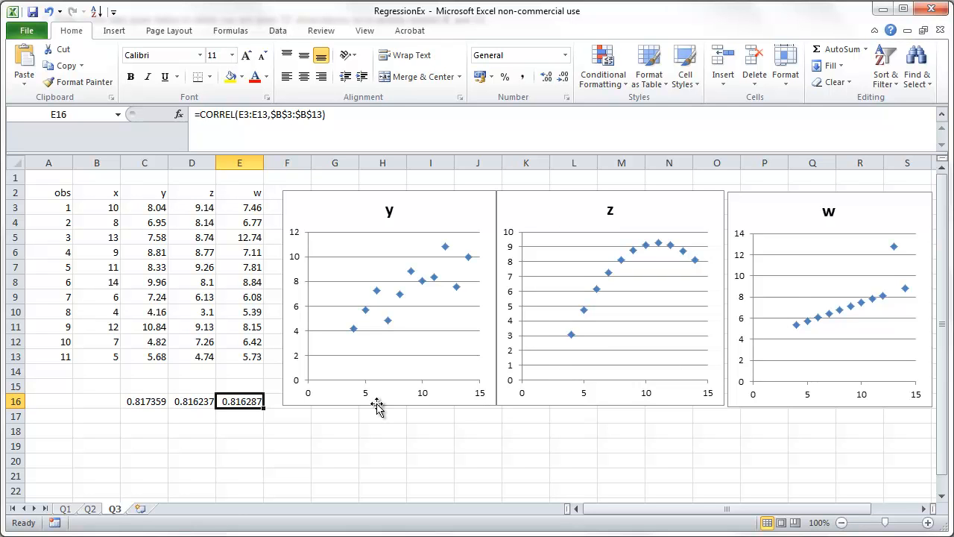
{"action": "mouse_move", "coordinate": [367, 397]}
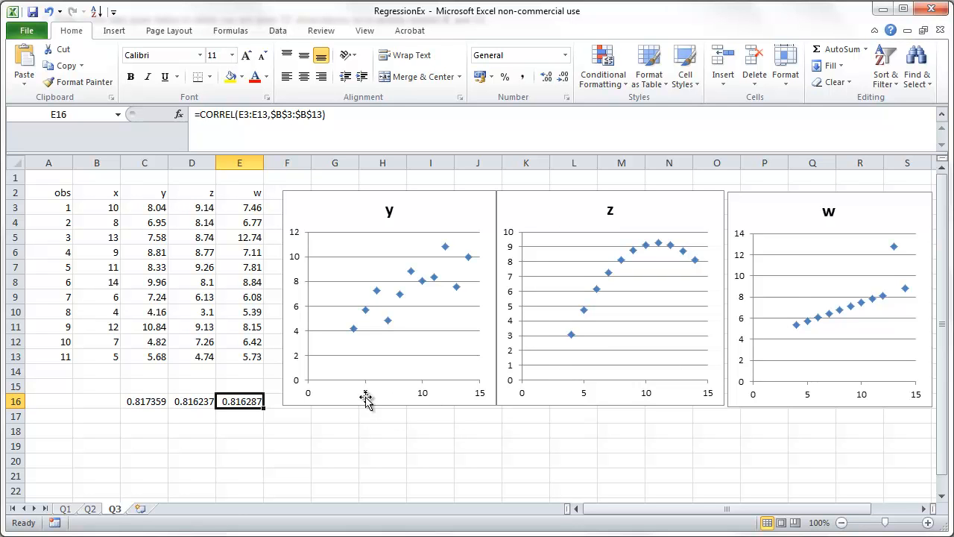
{"action": "mouse_move", "coordinate": [873, 395]}
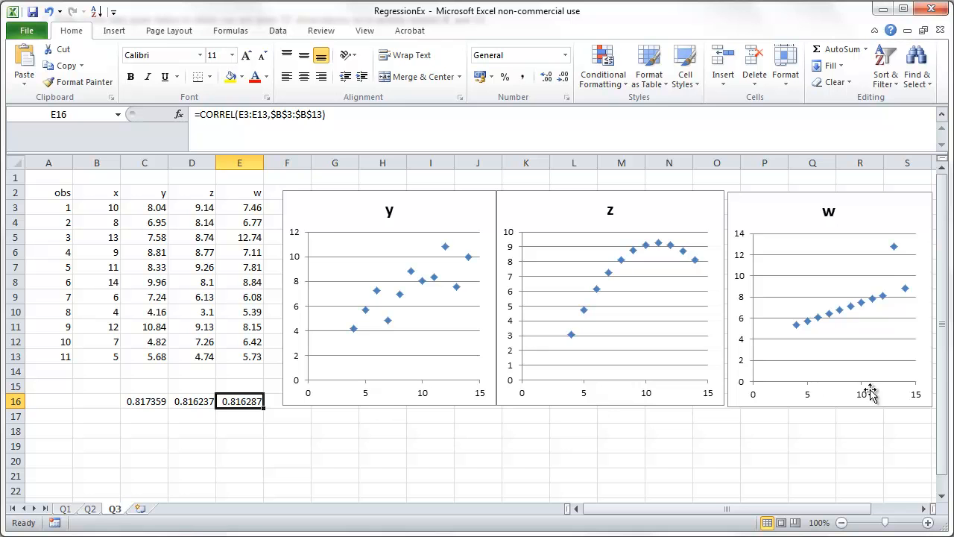
{"action": "mouse_move", "coordinate": [664, 245]}
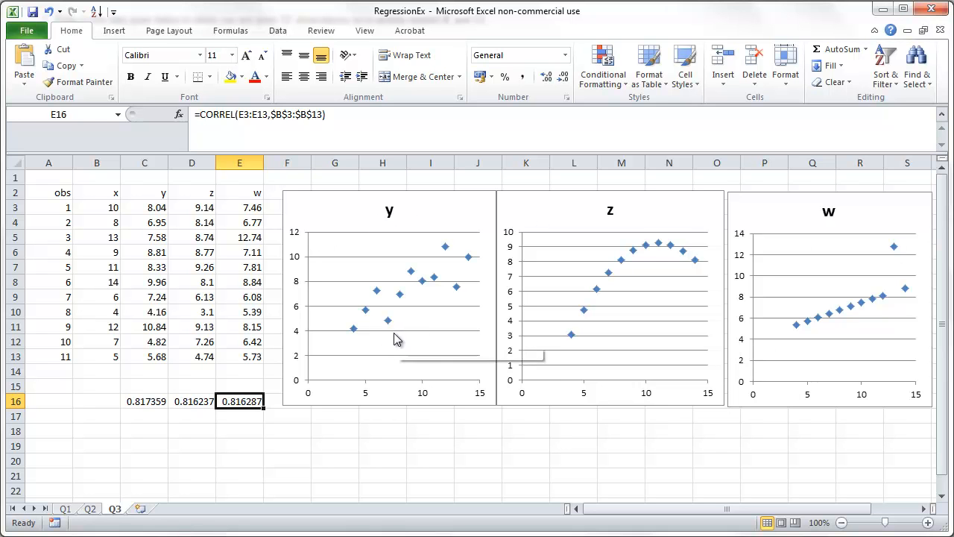
{"action": "mouse_move", "coordinate": [653, 395]}
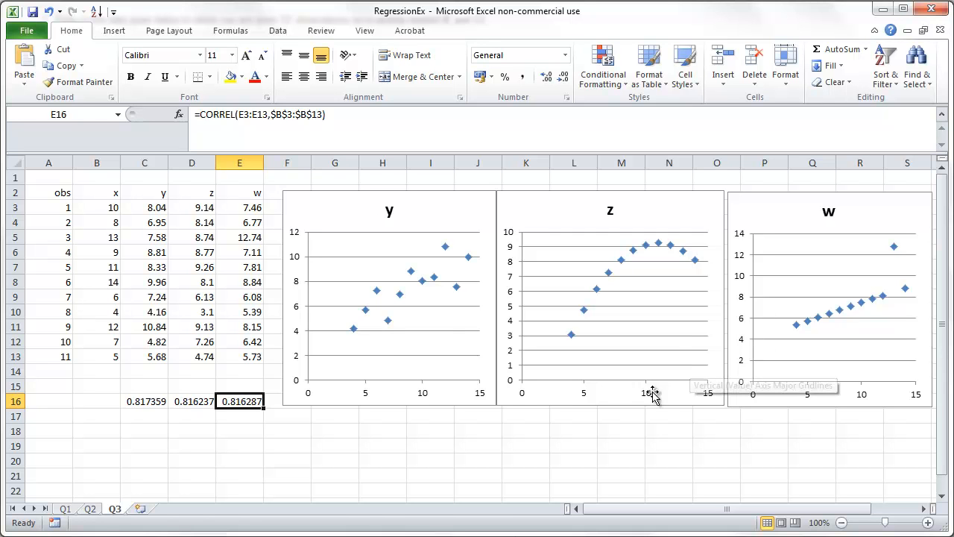
{"action": "mouse_move", "coordinate": [653, 393]}
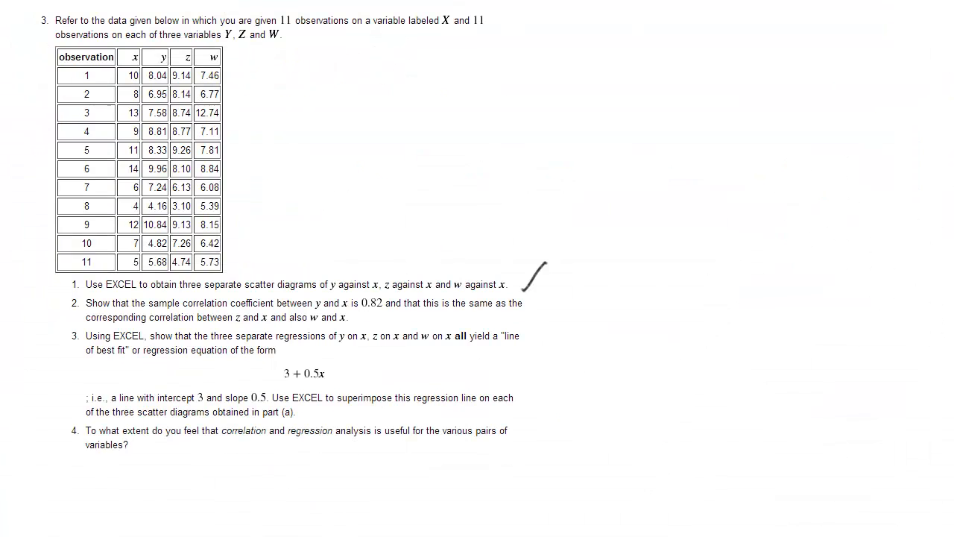
- Draw a pen tick beside the first question item to mark it completed
{"action": "left_click_drag", "start_coordinate": [522, 269], "coordinate": [555, 320]}
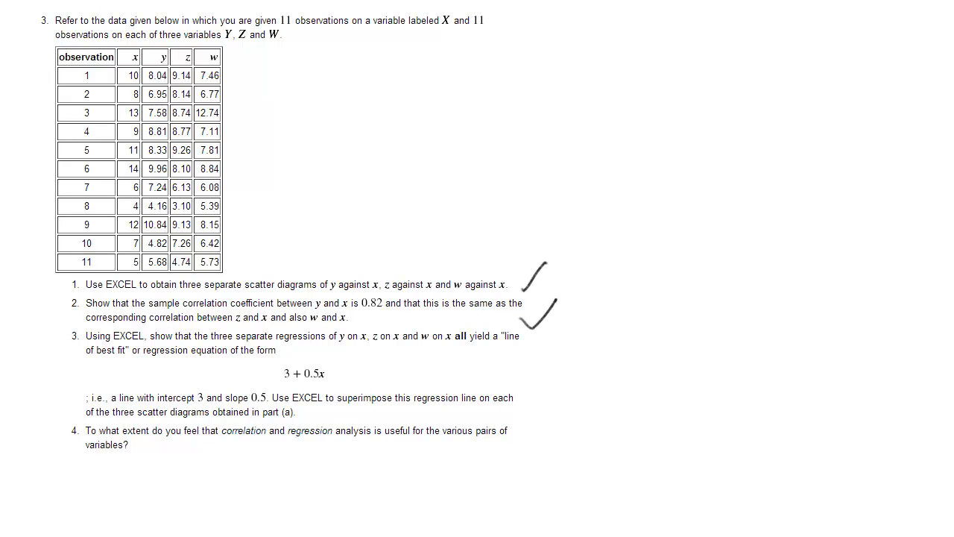
{"action": "mouse_move", "coordinate": [536, 382]}
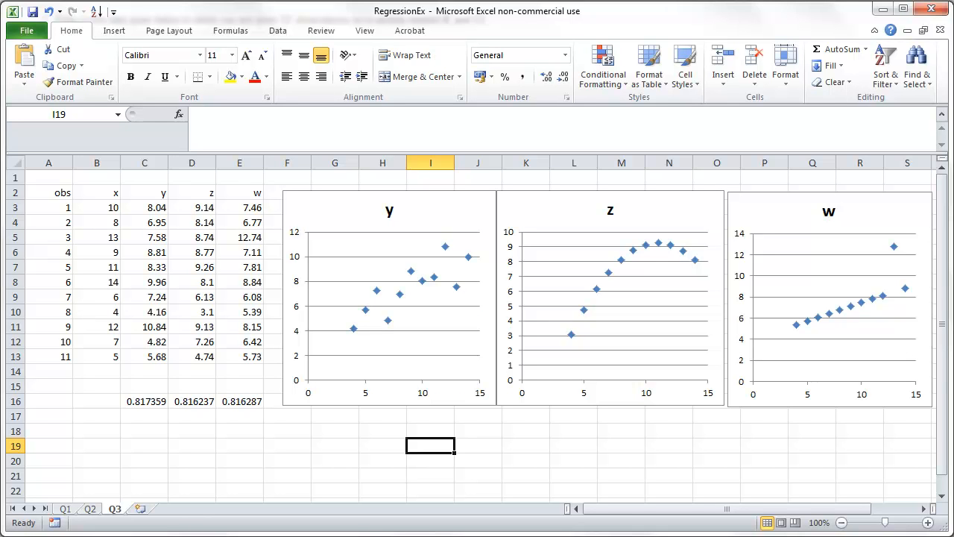
{"action": "left_click", "coordinate": [143, 431]}
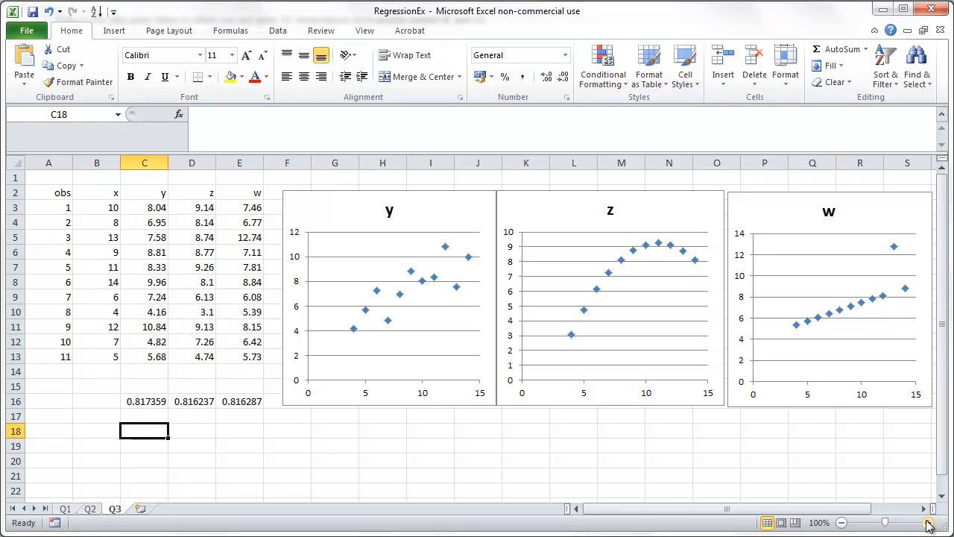
{"action": "left_click", "coordinate": [927, 522]}
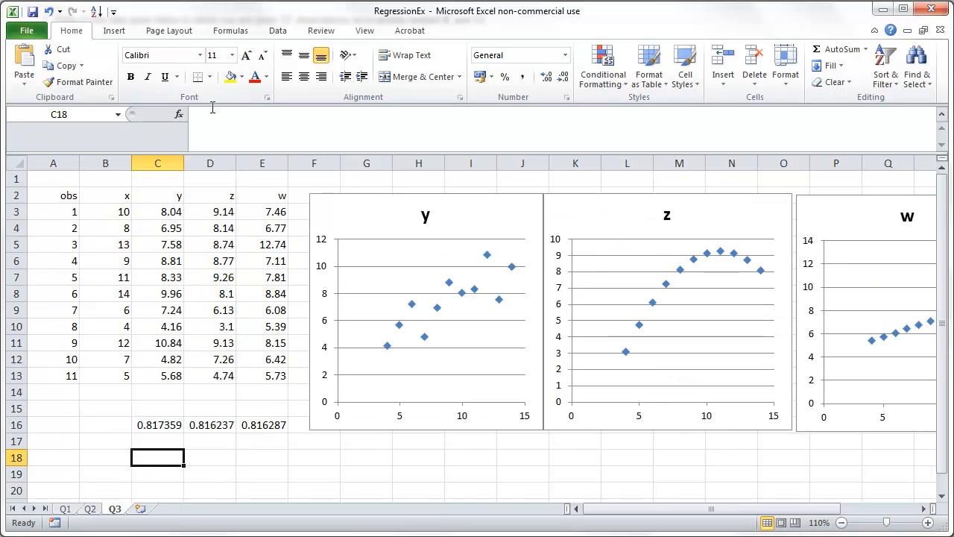
{"action": "left_click", "coordinate": [177, 113]}
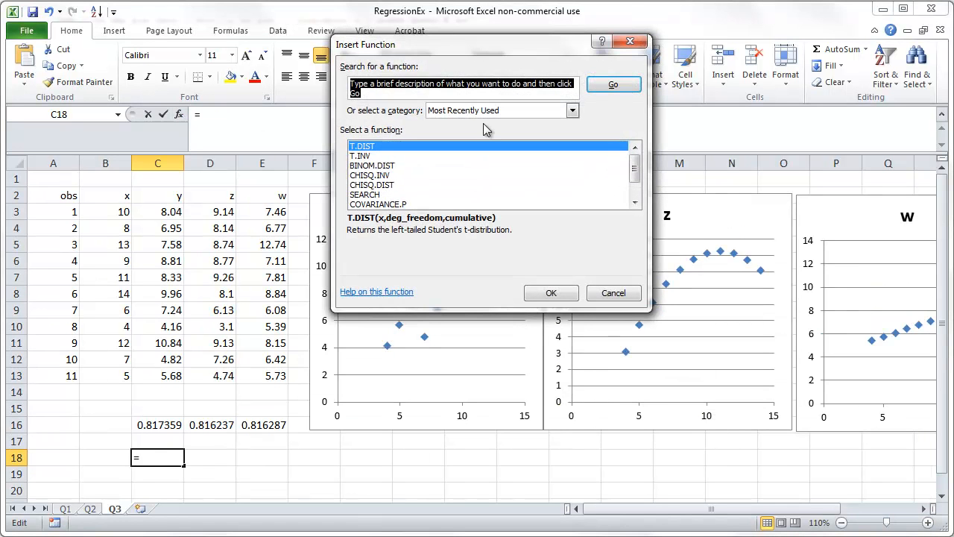
{"action": "left_click", "coordinate": [573, 110]}
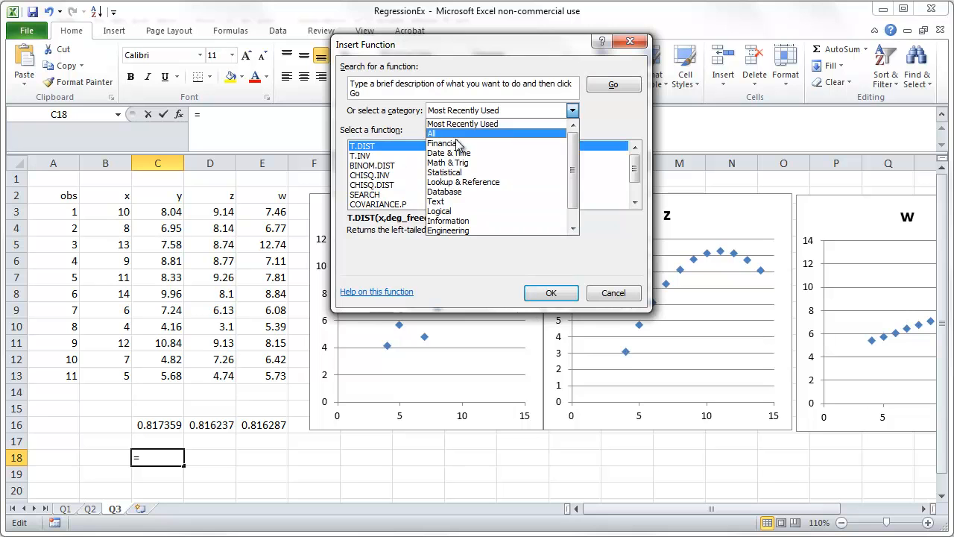
{"action": "mouse_move", "coordinate": [444, 173]}
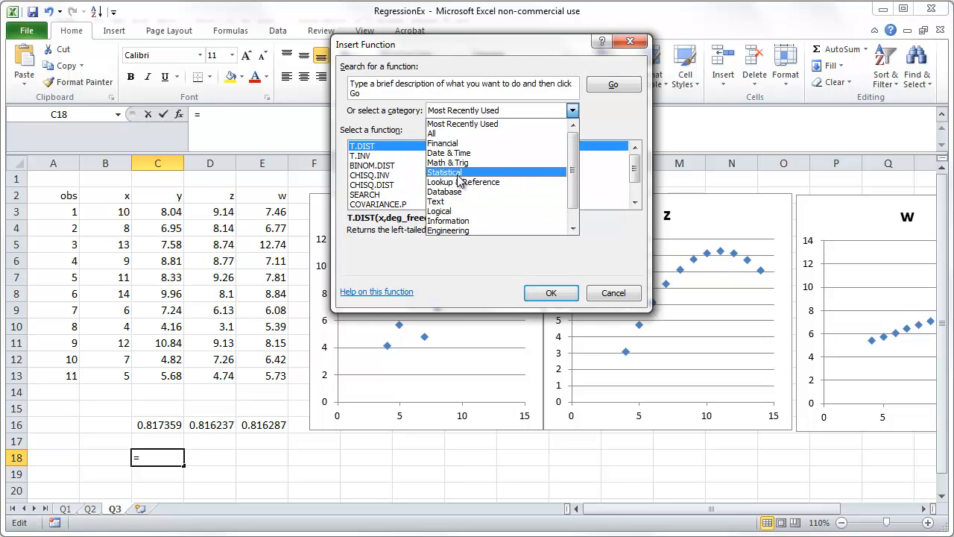
{"action": "left_click", "coordinate": [444, 173]}
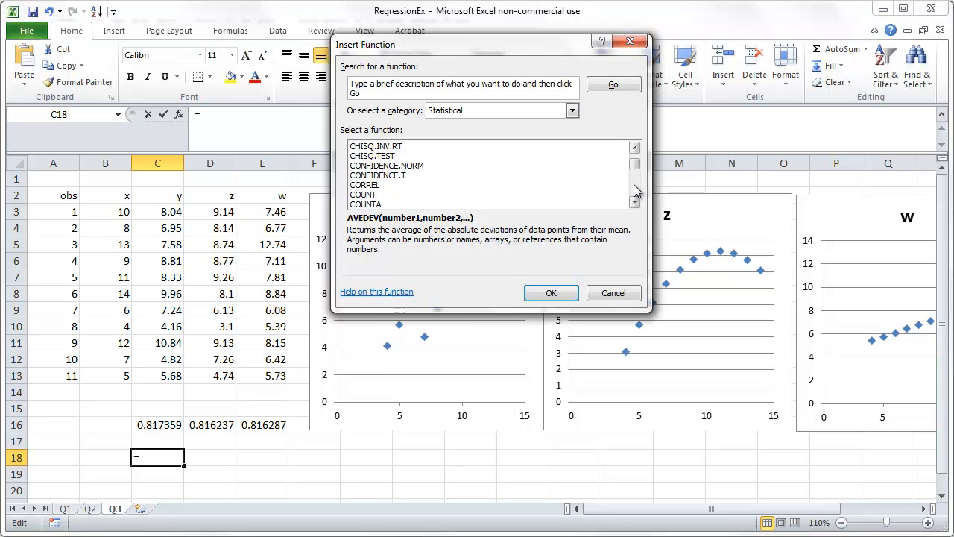
{"action": "scroll", "scroll_direction": "down", "scroll_amount": 3}
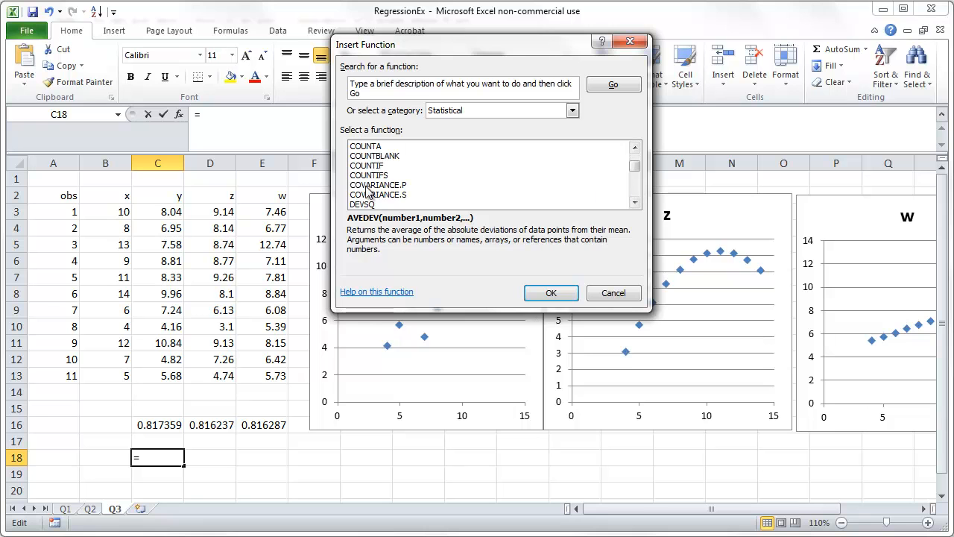
{"action": "left_click", "coordinate": [378, 194]}
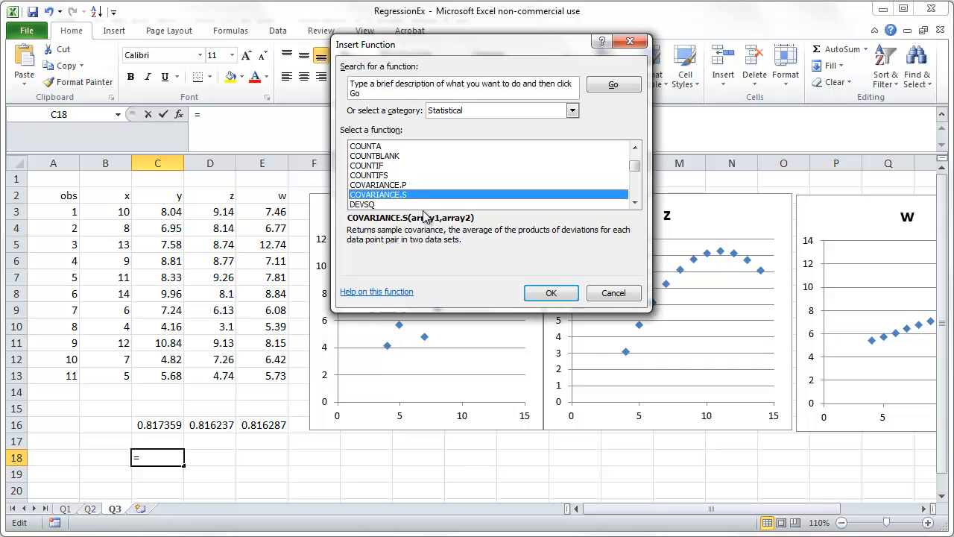
{"action": "left_click", "coordinate": [613, 292]}
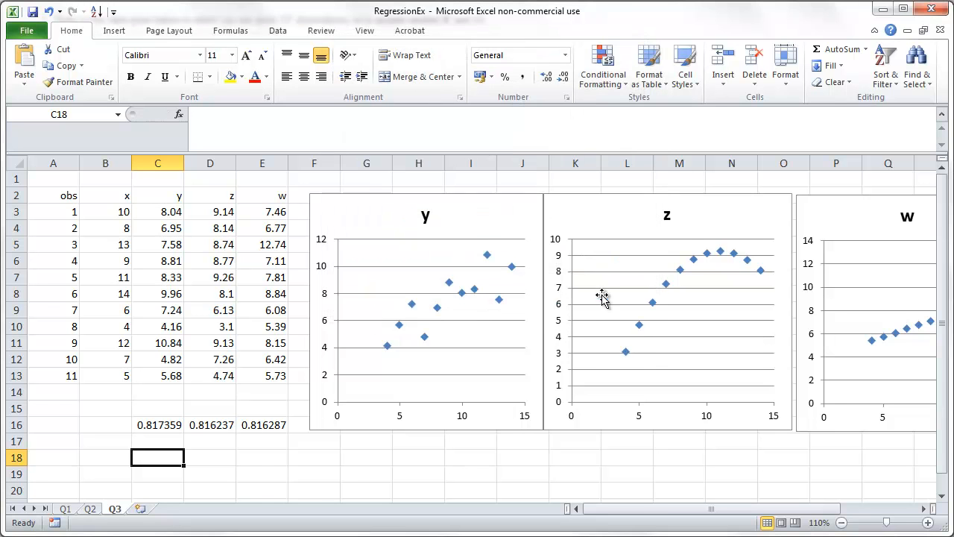
- In C16 replace CORREL with COVARIANCE.P so row 16 gives covariances with x
{"action": "left_click", "coordinate": [158, 423]}
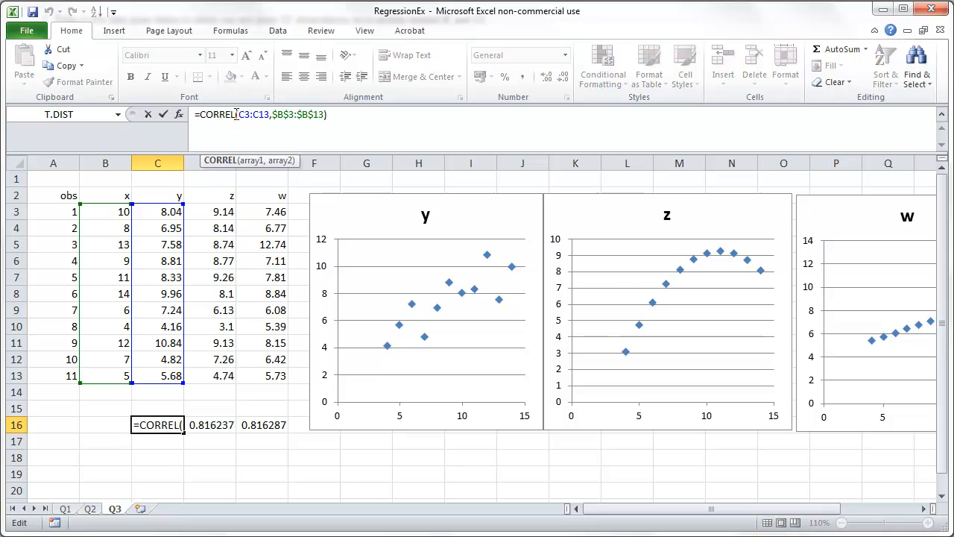
{"action": "double_click", "coordinate": [219, 113]}
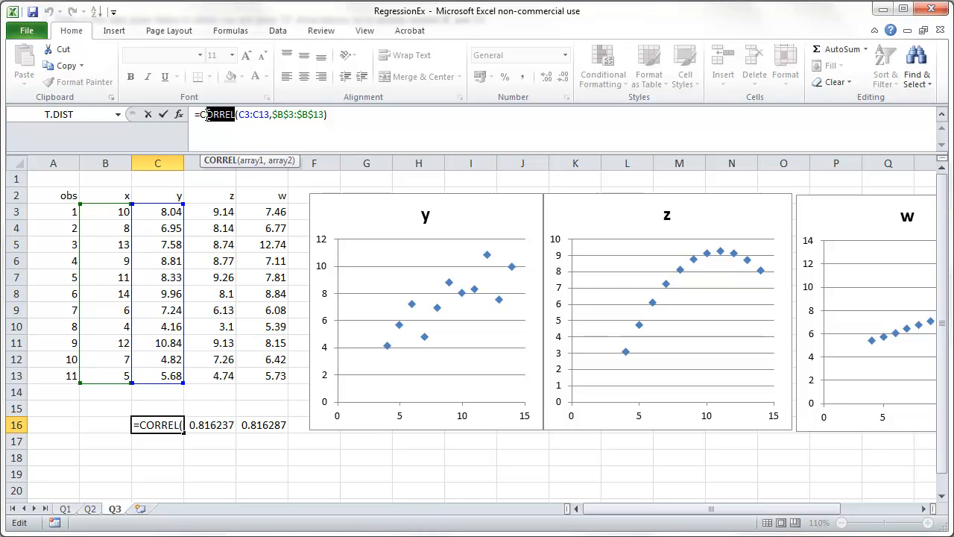
{"action": "type", "text": "COVARIANC"}
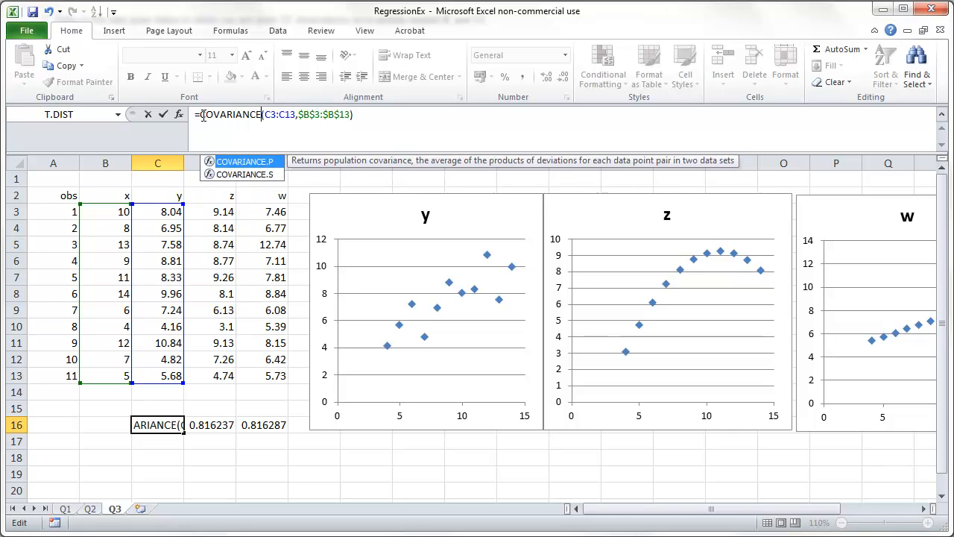
{"action": "key", "text": "Return"}
{"action": "type", "text": "C"}
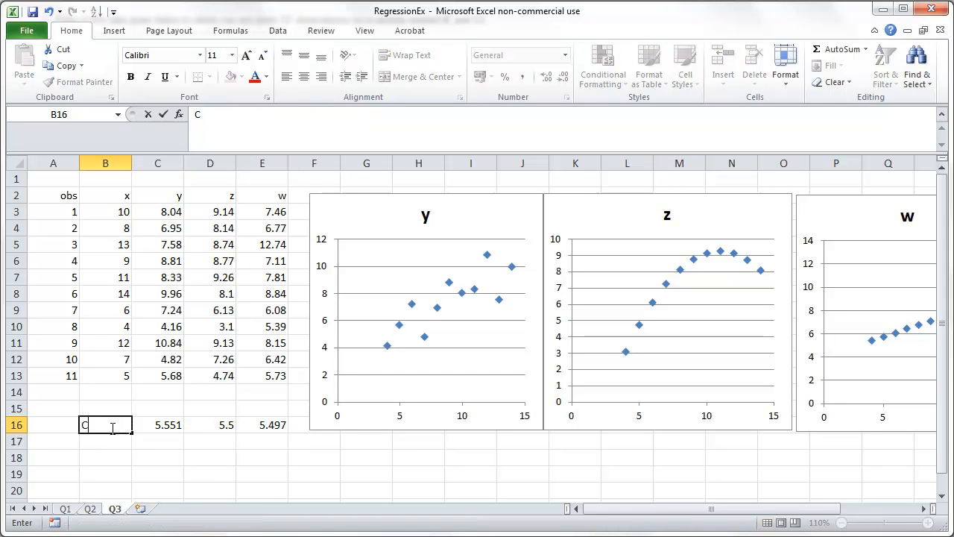
- Label row 16 as Cov(X,?) in B16
{"action": "type", "text": "ov("}
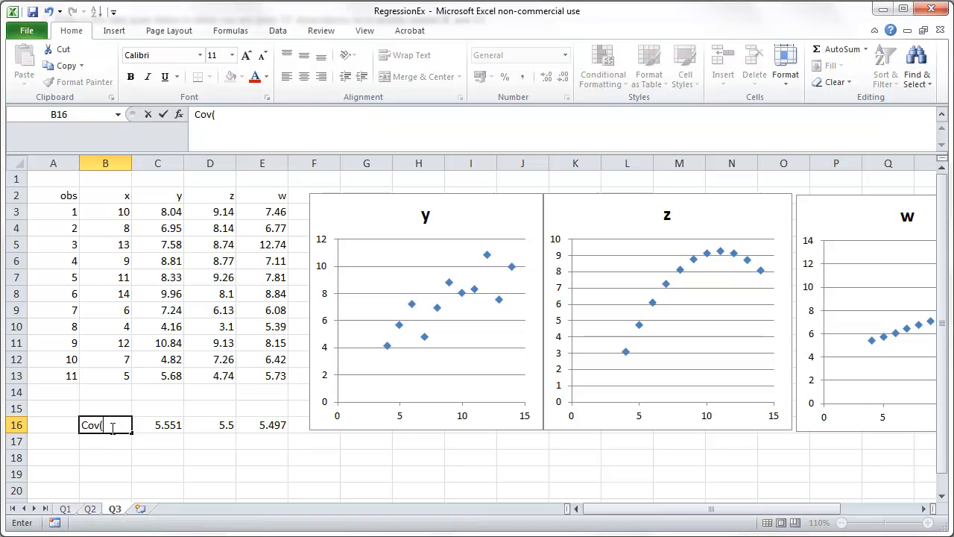
{"action": "type", "text": "X,"}
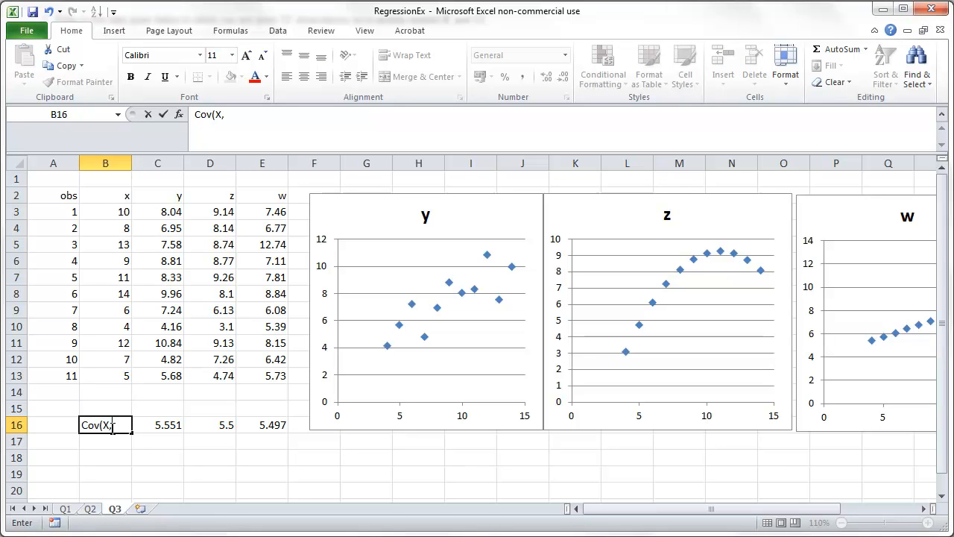
{"action": "type", "text": "?)"}
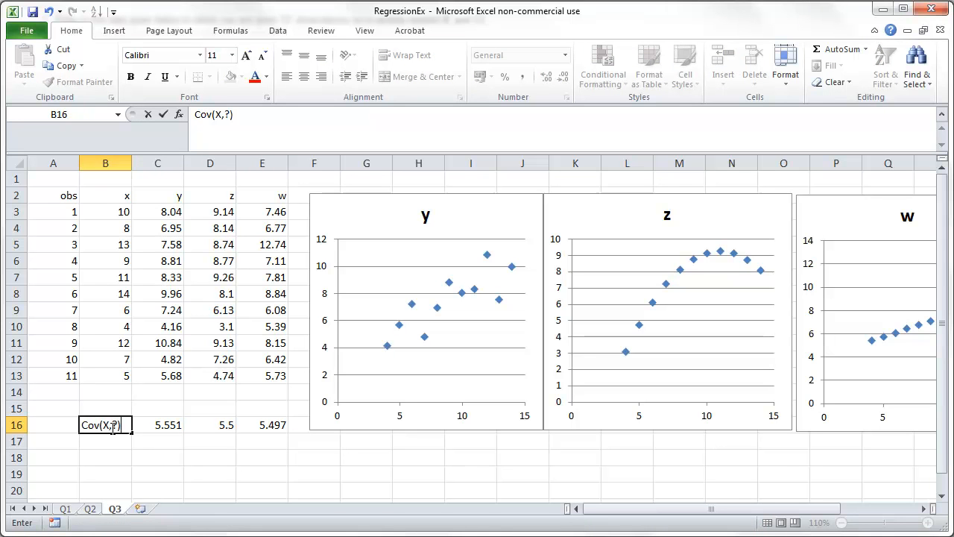
{"action": "key", "text": "Return"}
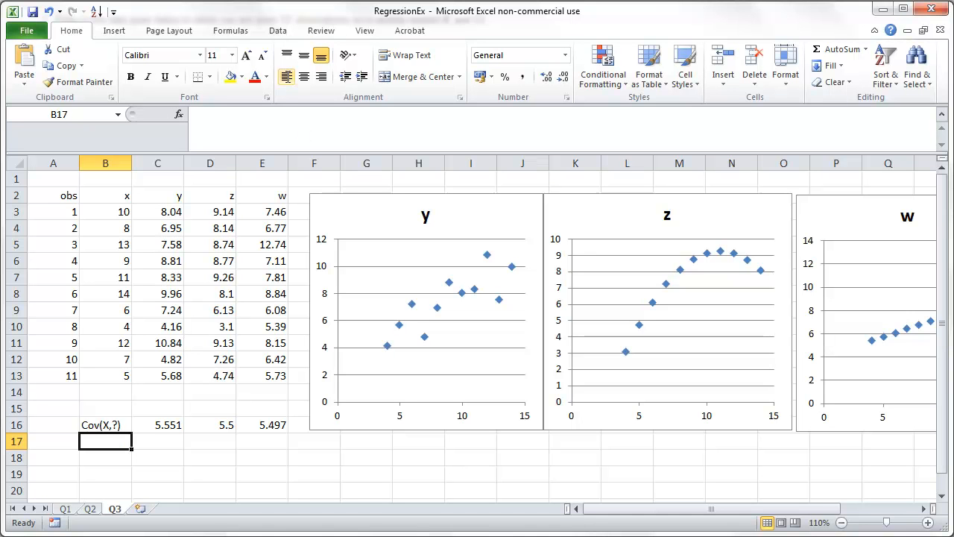
{"action": "mouse_move", "coordinate": [152, 480]}
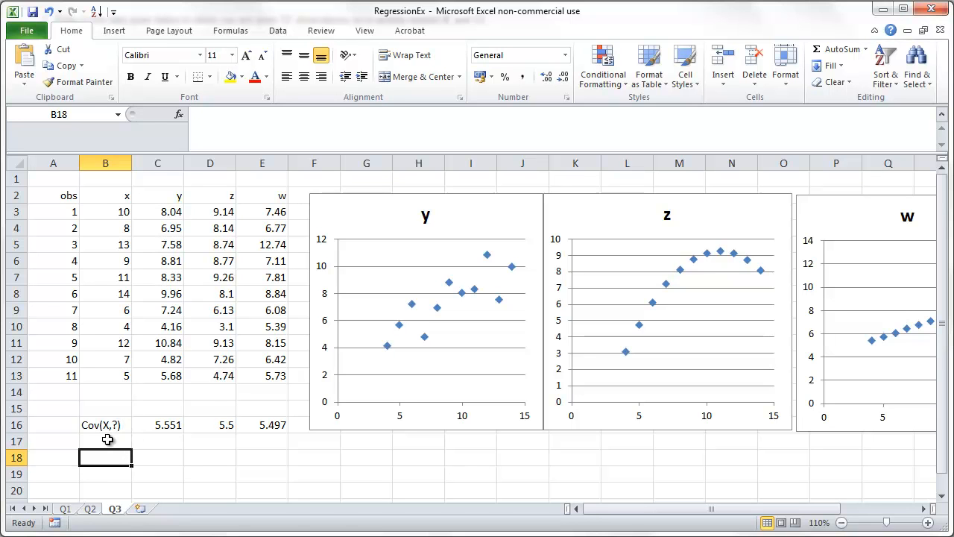
- Label B20 Var(X) and enter =VAR.S(B3:B13) in C20, returning 11
{"action": "type", "text": "V"}
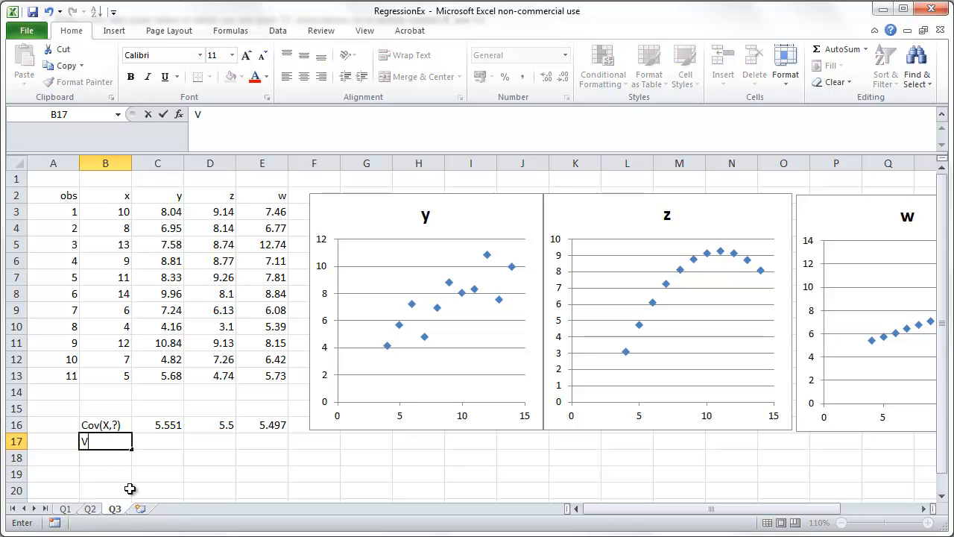
{"action": "type", "text": "a"}
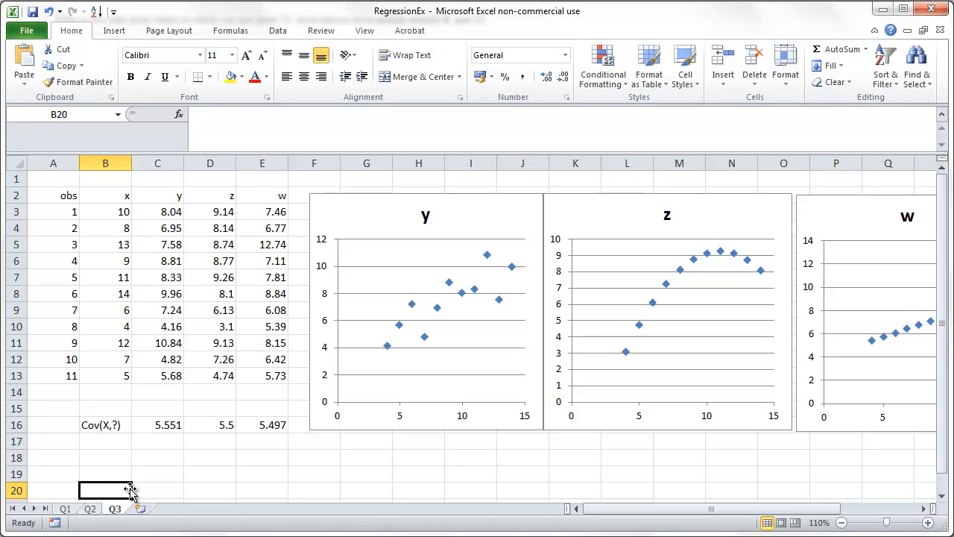
{"action": "scroll", "scroll_direction": "down", "scroll_amount": 3}
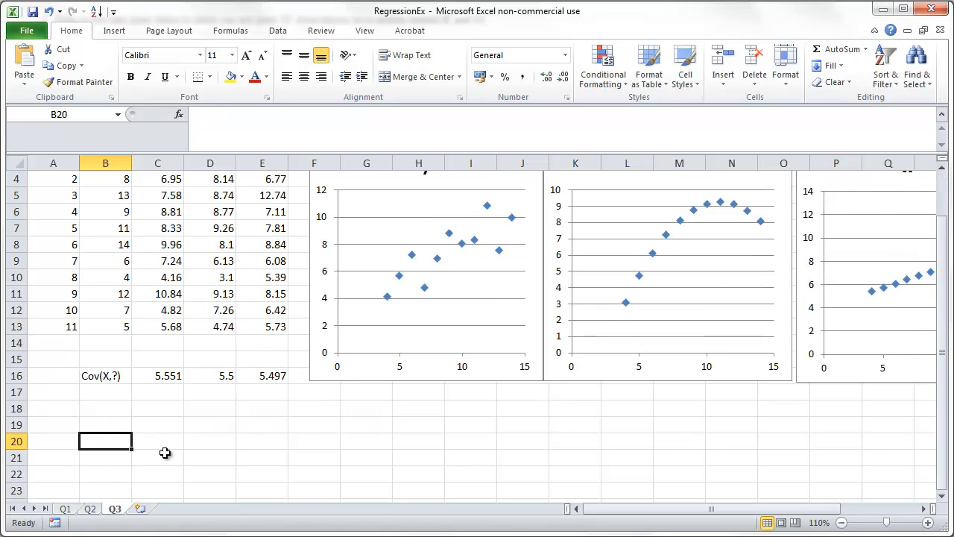
{"action": "type", "text": "Var(X"}
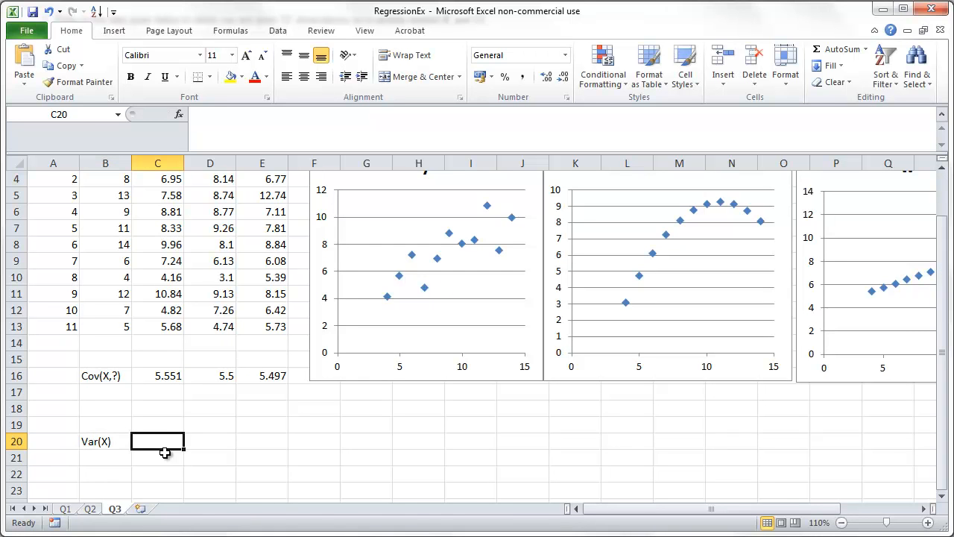
{"action": "type", "text": "=var"}
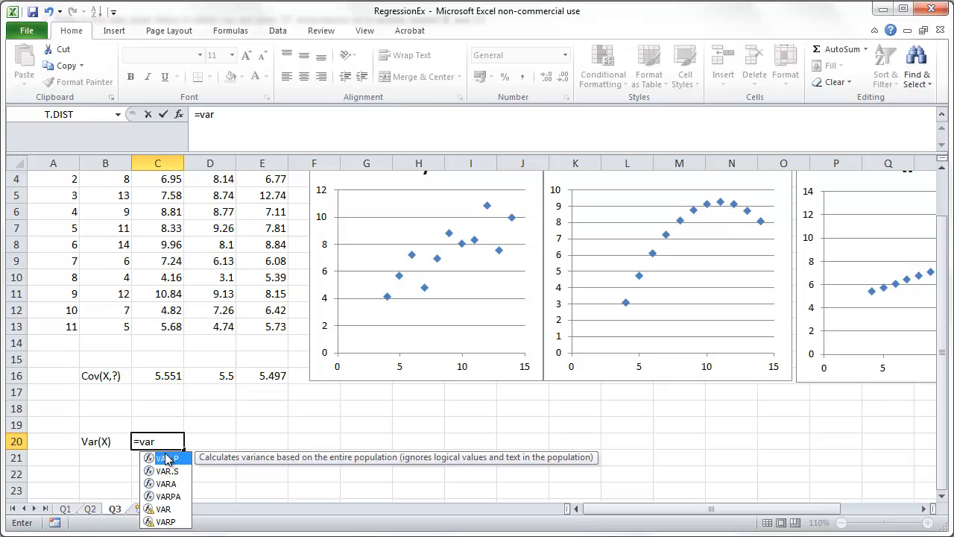
{"action": "mouse_move", "coordinate": [170, 483]}
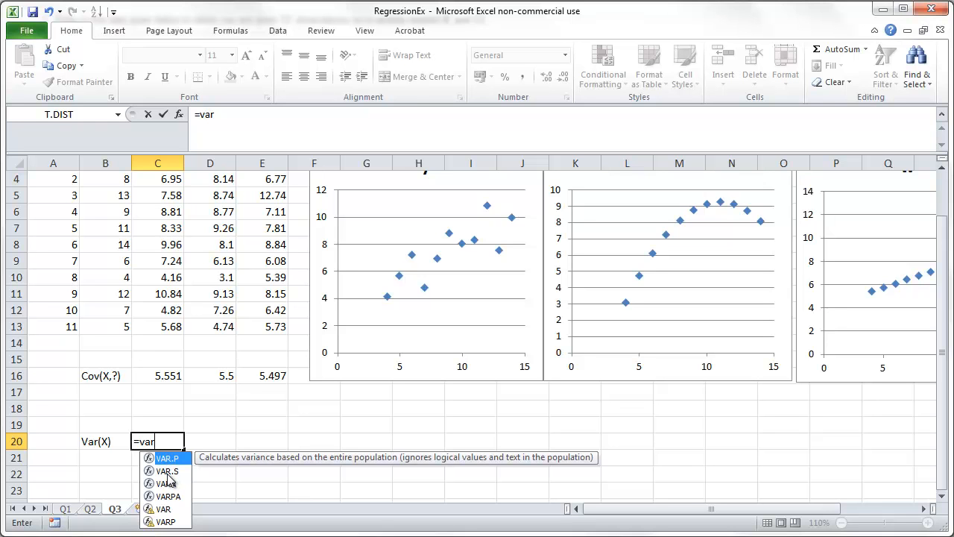
{"action": "mouse_move", "coordinate": [176, 480]}
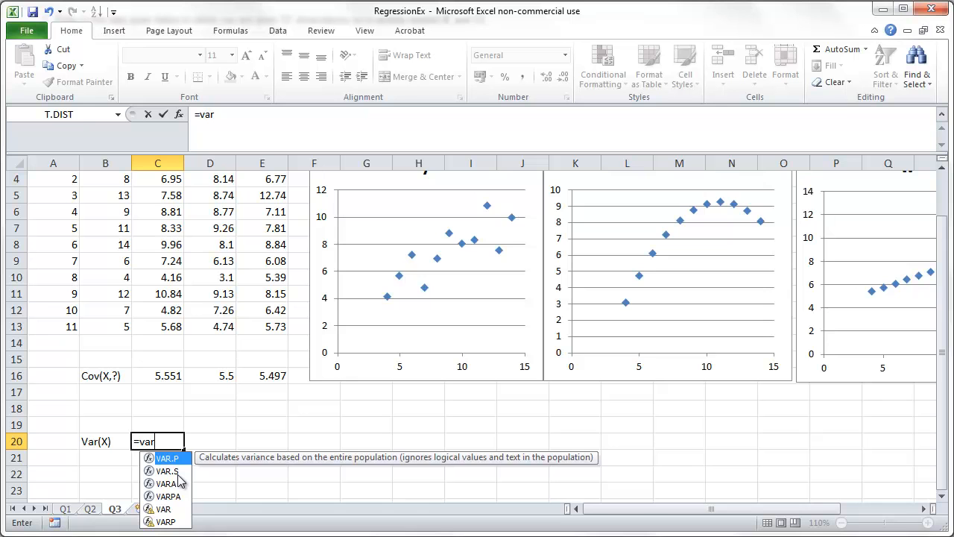
{"action": "mouse_move", "coordinate": [167, 471]}
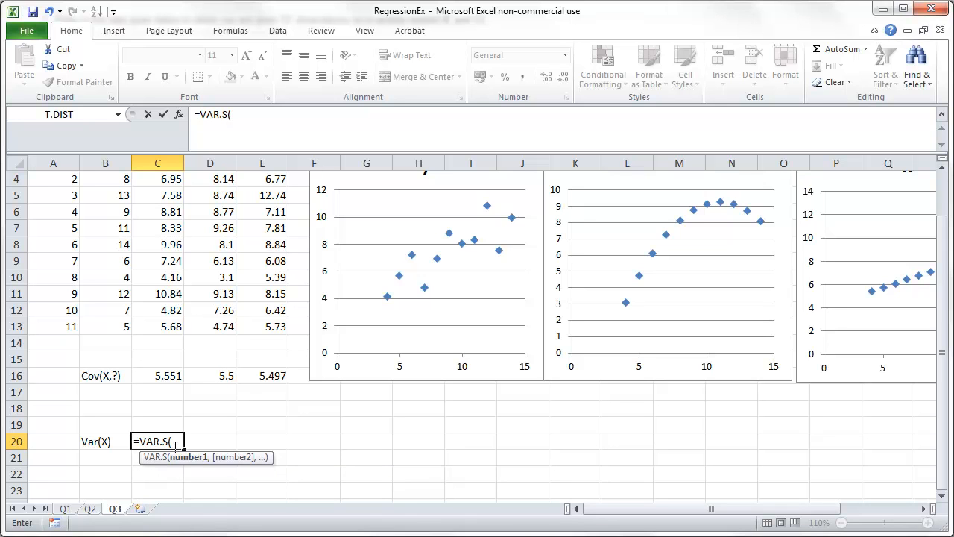
{"action": "scroll", "scroll_direction": "up", "scroll_amount": 3}
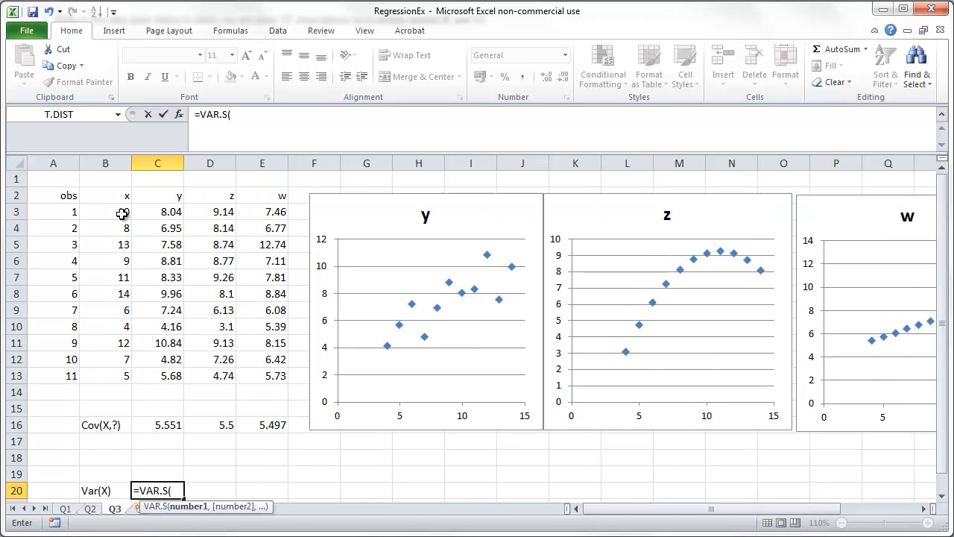
{"action": "left_click_drag", "start_coordinate": [104, 211], "coordinate": [104, 376]}
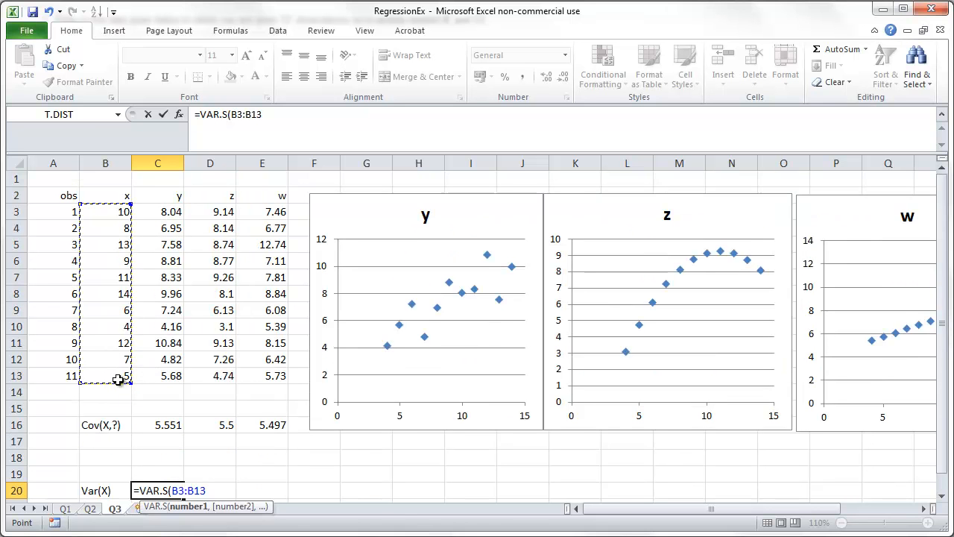
{"action": "key", "text": "Return"}
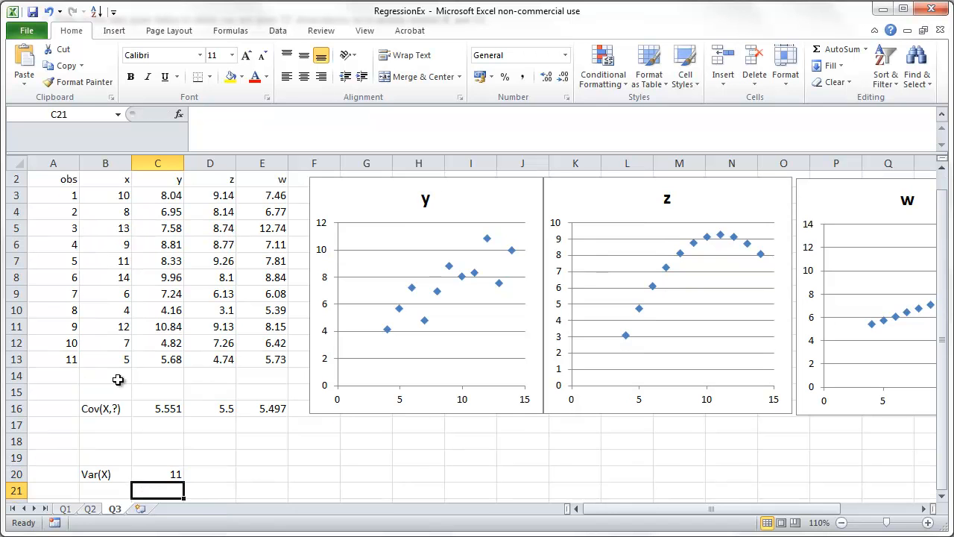
{"action": "mouse_move", "coordinate": [197, 459]}
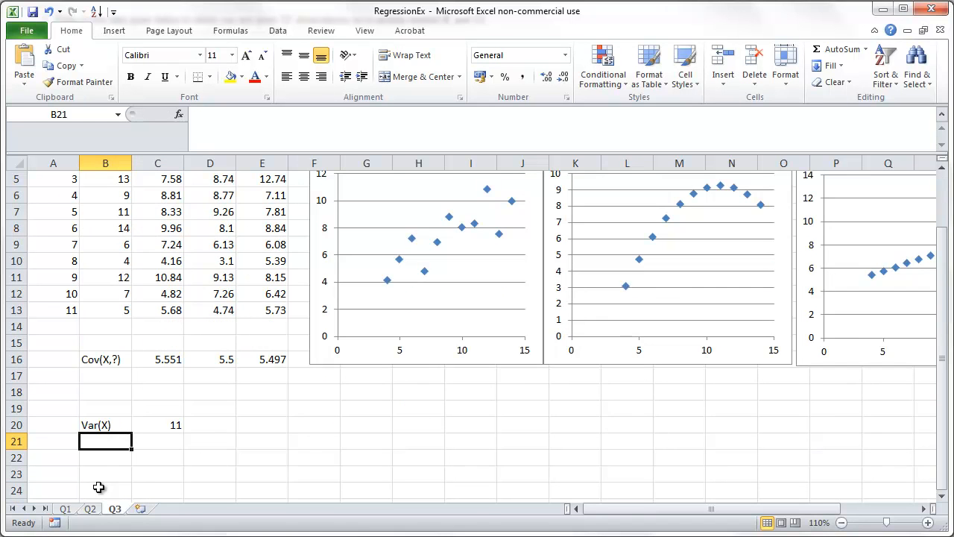
- Add a mean(x) row with =AVERAGE(B3:B13) giving 9, and highlight C20:C21 yellow
{"action": "type", "text": "mean"}
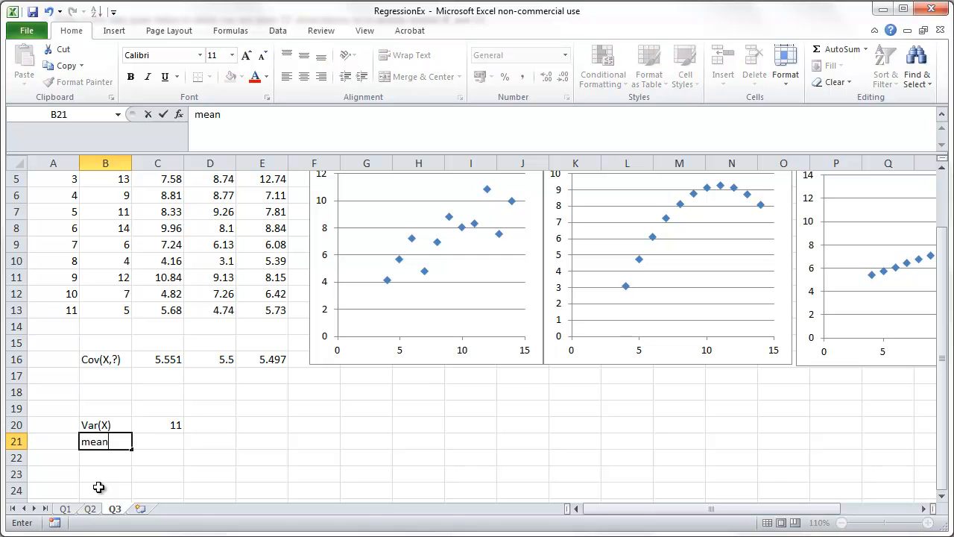
{"action": "type", "text": "(x)"}
{"action": "left_click", "coordinate": [157, 441]}
{"action": "type", "text": "=a"}
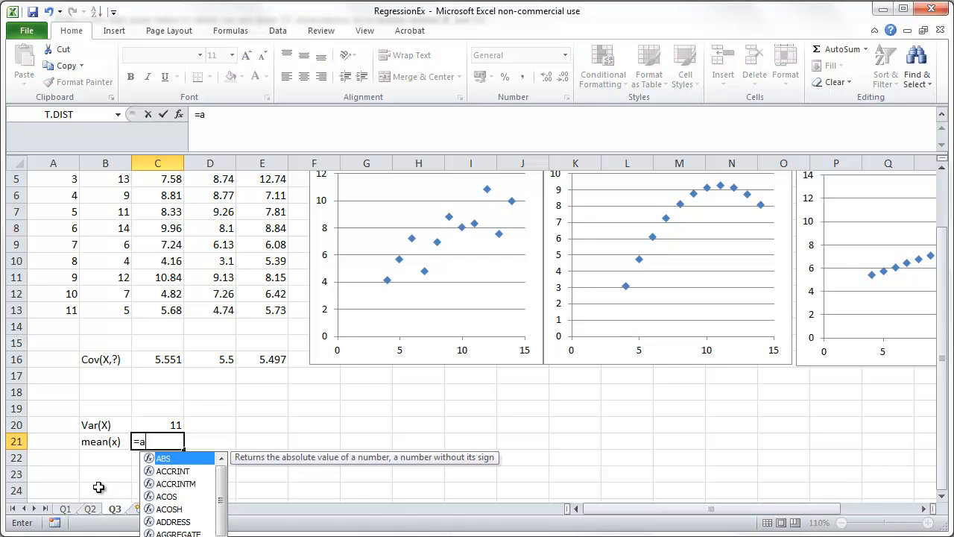
{"action": "type", "text": "verage(B3:B13"}
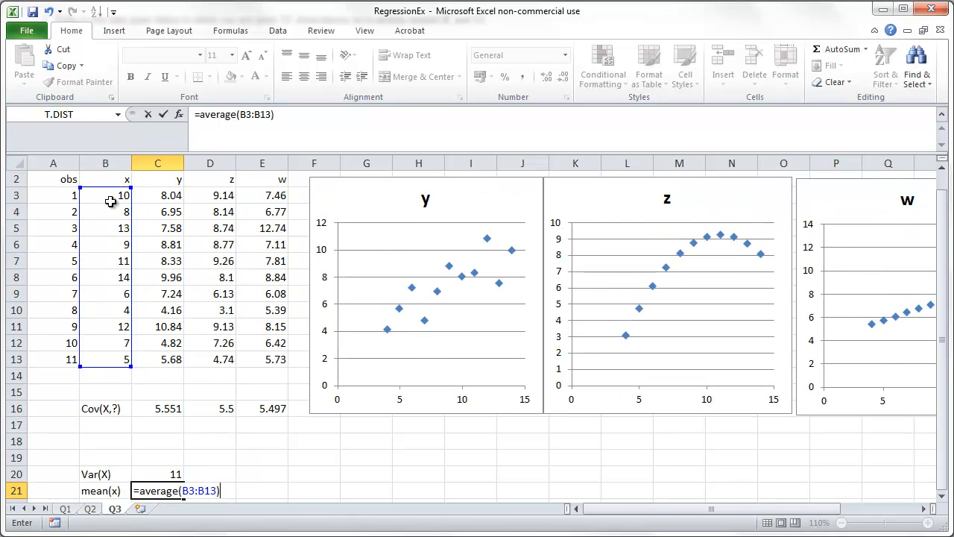
{"action": "key", "text": "Return"}
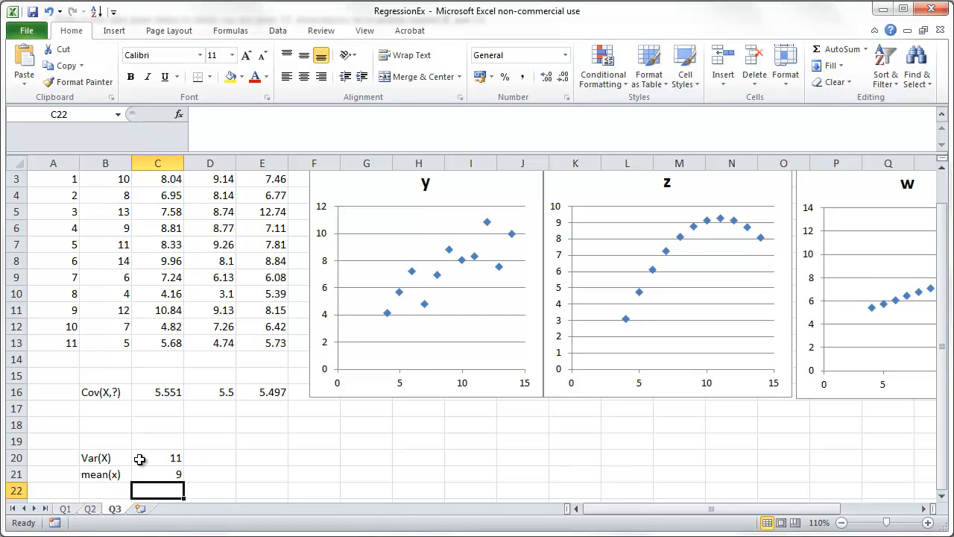
{"action": "left_click_drag", "start_coordinate": [158, 458], "coordinate": [158, 474]}
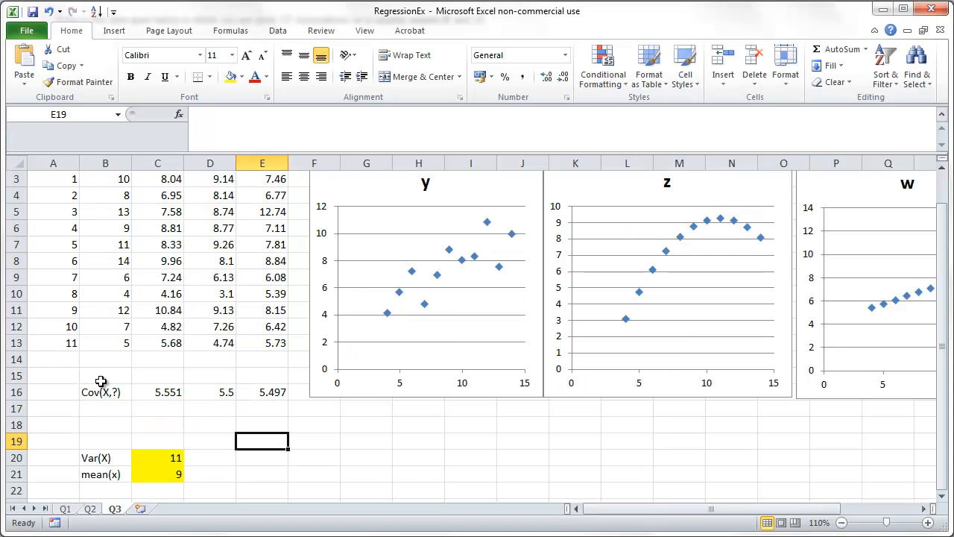
- Label B15 mean(?), enter =AVERAGE(C3:C13) in C15 and fill it across to z and w
{"action": "left_click", "coordinate": [104, 376]}
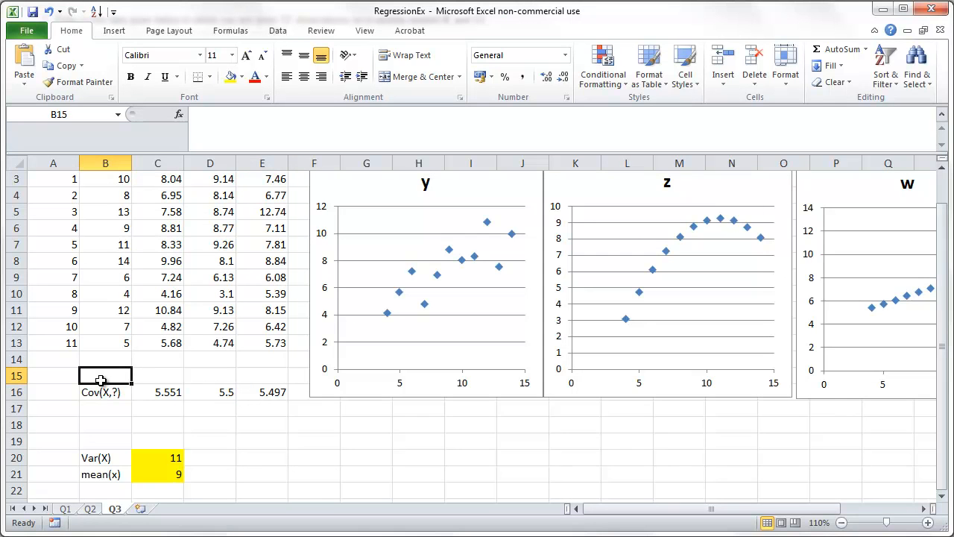
{"action": "type", "text": "mean("}
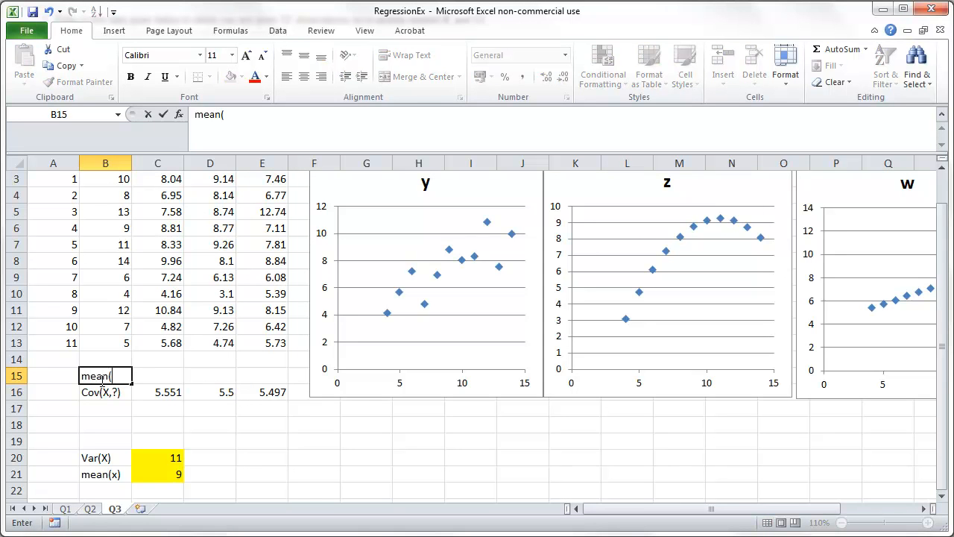
{"action": "type", "text": "?"}
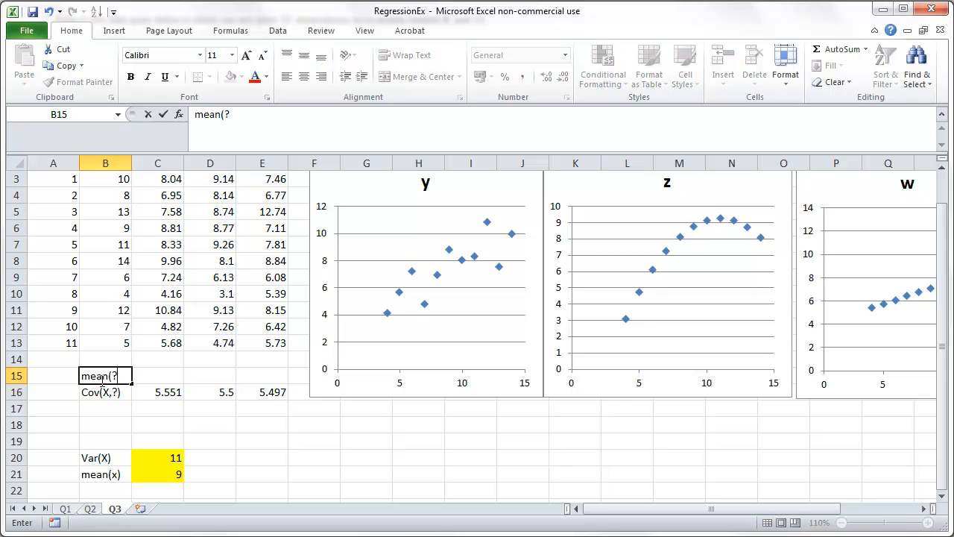
{"action": "type", "text": ")"}
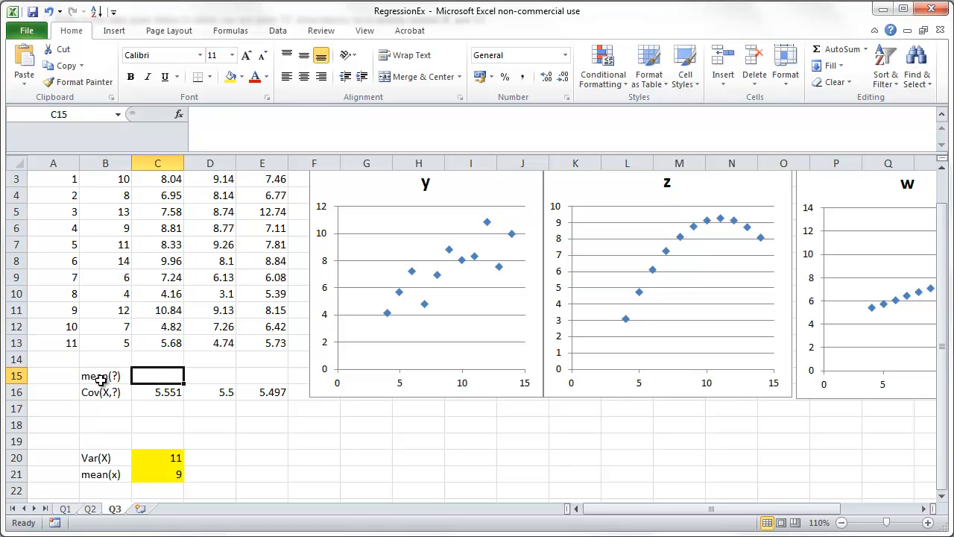
{"action": "type", "text": "=average(C3:C13"}
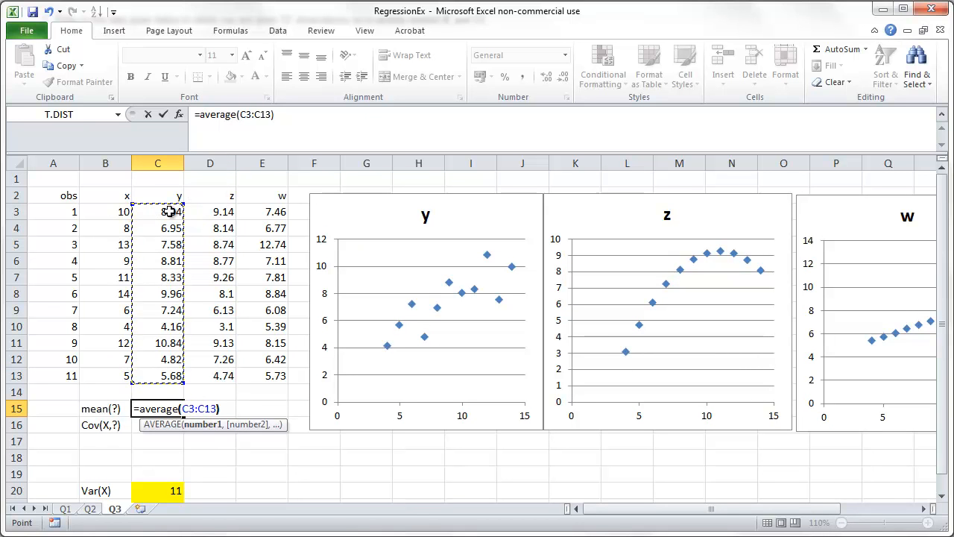
{"action": "key", "text": "Return"}
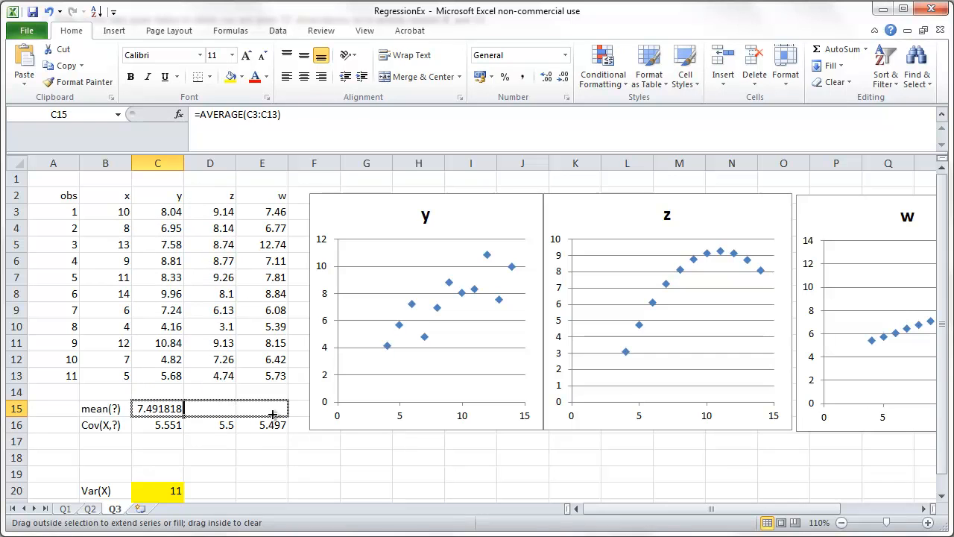
{"action": "left_click_drag", "start_coordinate": [178, 408], "coordinate": [272, 408]}
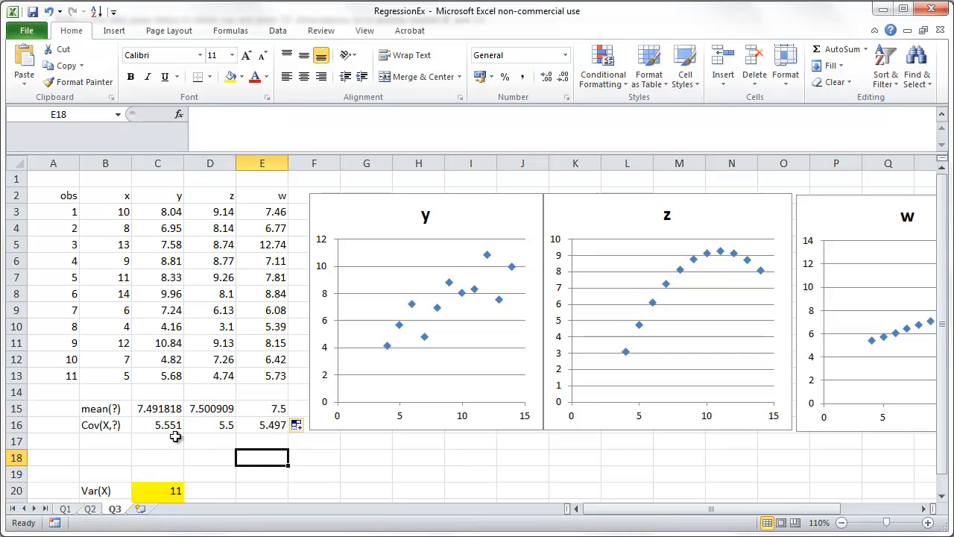
{"action": "mouse_move", "coordinate": [232, 408]}
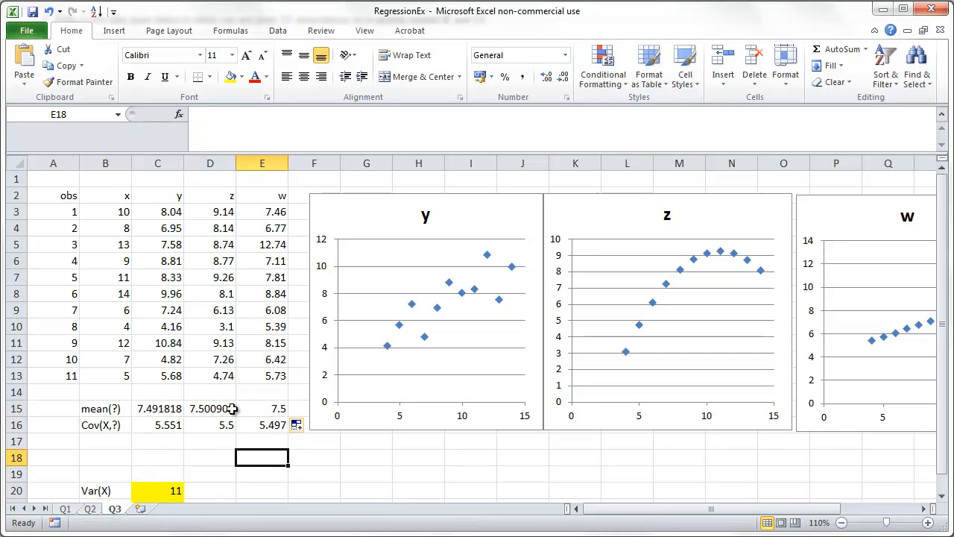
{"action": "mouse_move", "coordinate": [194, 445]}
{"action": "type", "text": "bet"}
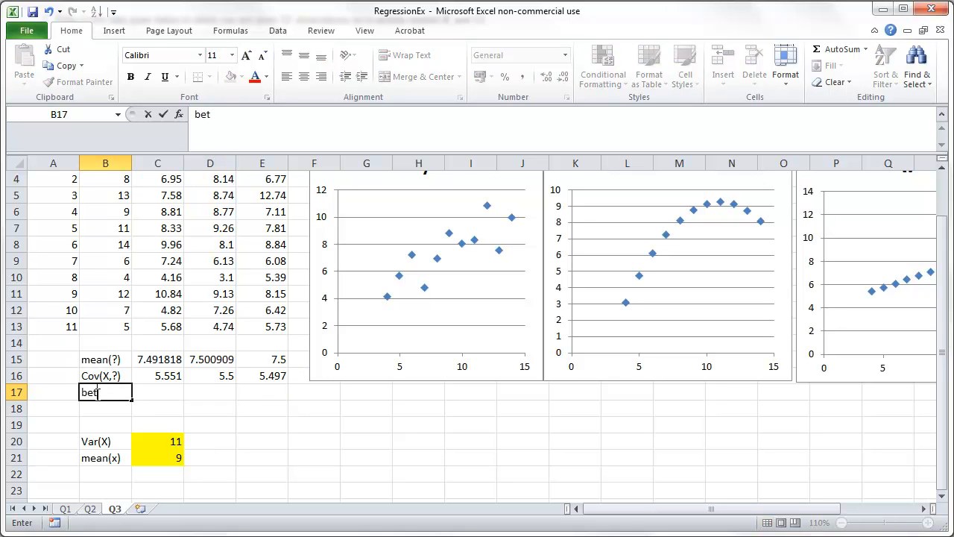
- Label B17 betahat, enter =C16/$C$20 in C17 and fill it across to z and w
{"action": "type", "text": "ahat"}
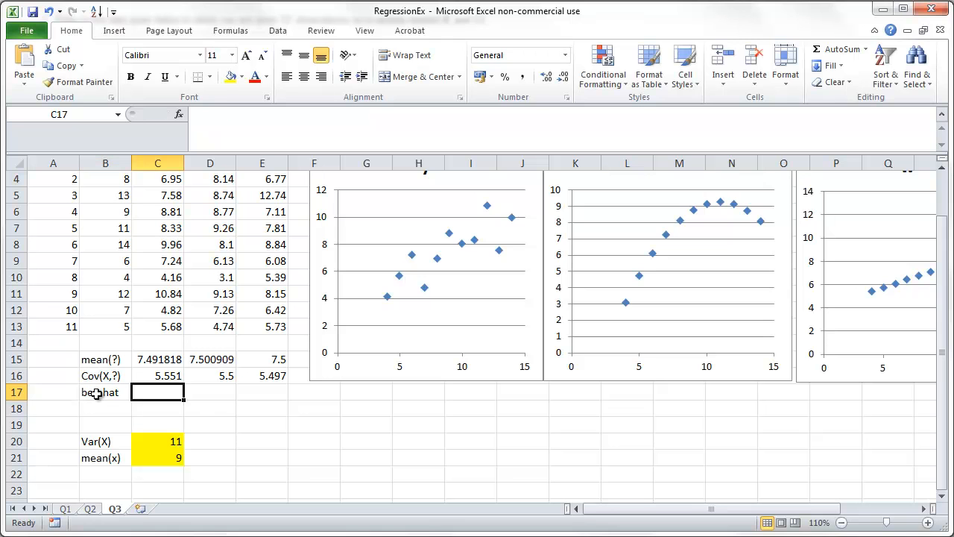
{"action": "type", "text": "=C16"}
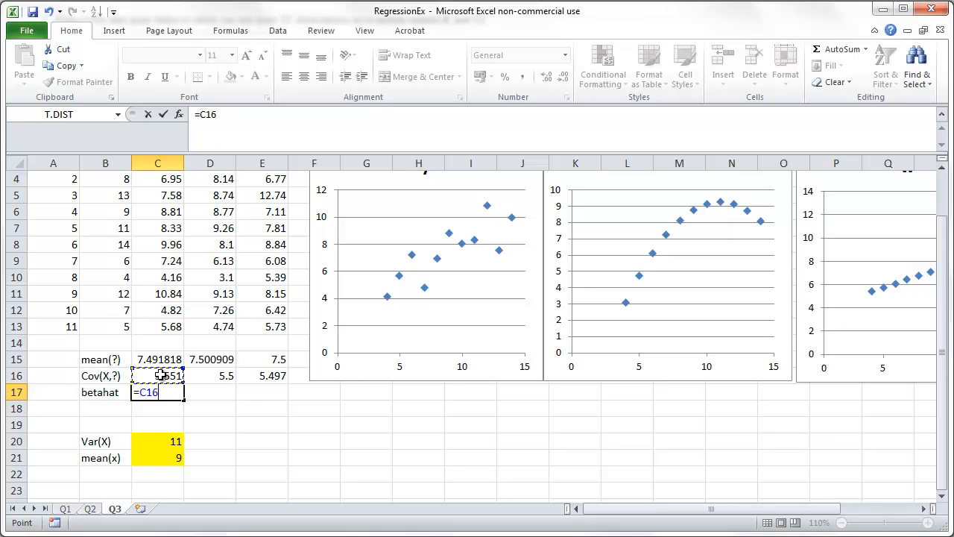
{"action": "type", "text": "/C20"}
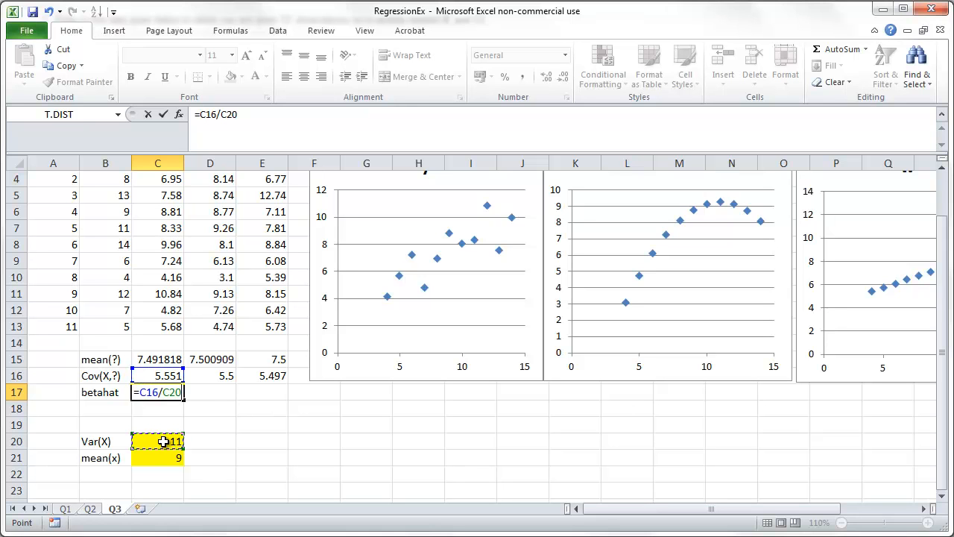
{"action": "key", "text": "f4"}
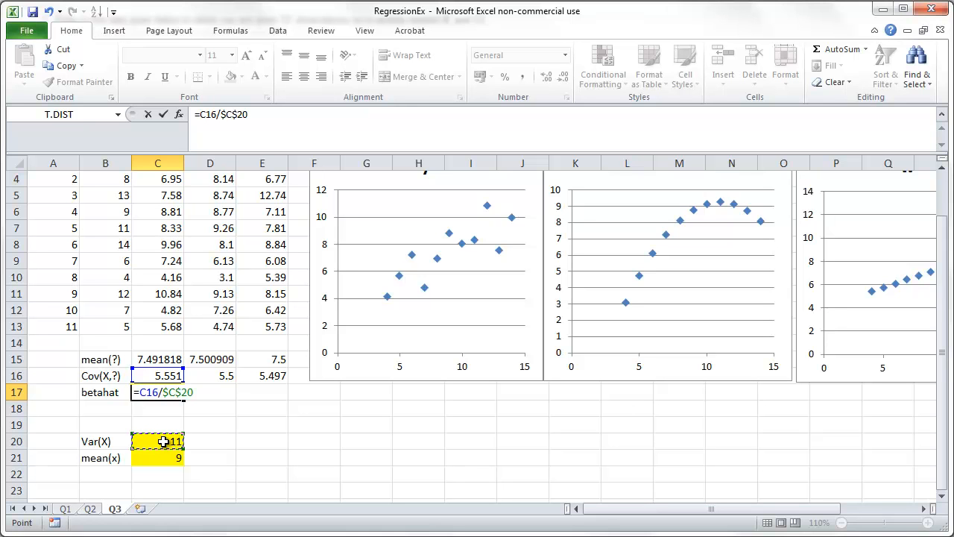
{"action": "key", "text": "Return"}
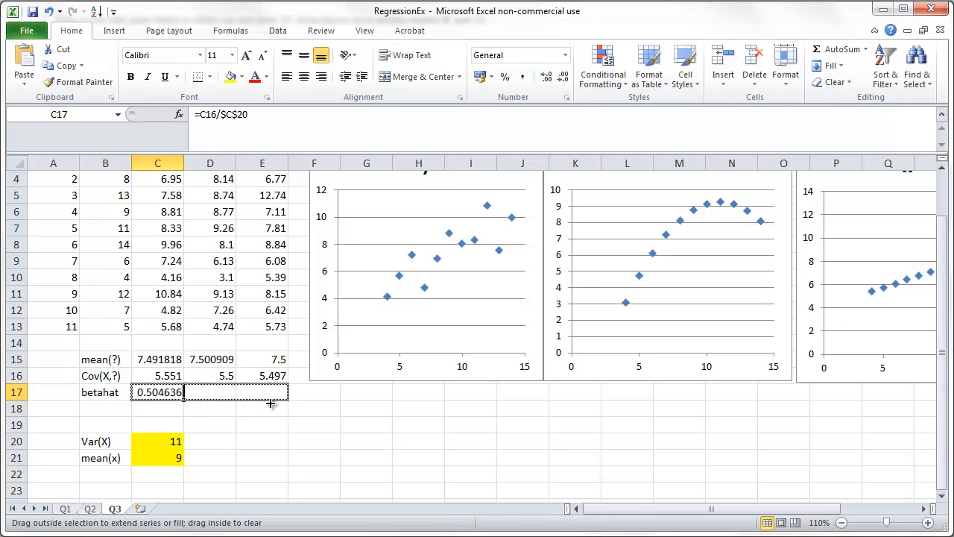
{"action": "left_click_drag", "start_coordinate": [158, 390], "coordinate": [286, 390]}
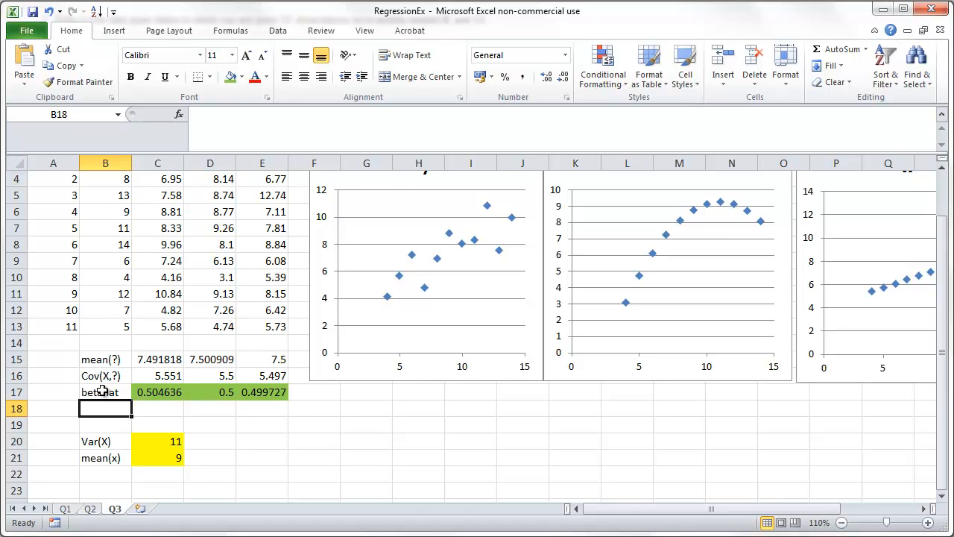
- Label B18 alphahat and enter =C15-C17*$C$21 in C18, locking mean(x) with F4
{"action": "type", "text": "alpha"}
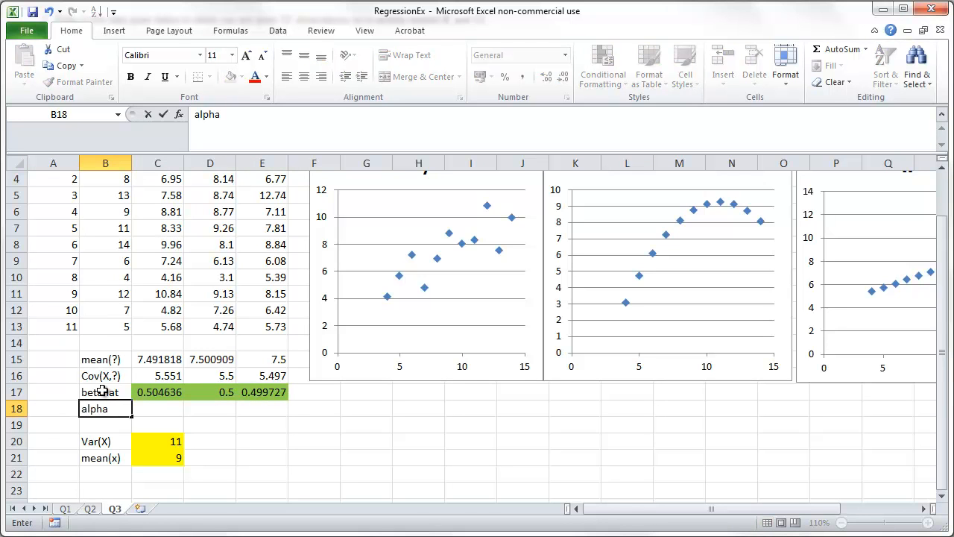
{"action": "type", "text": "hat"}
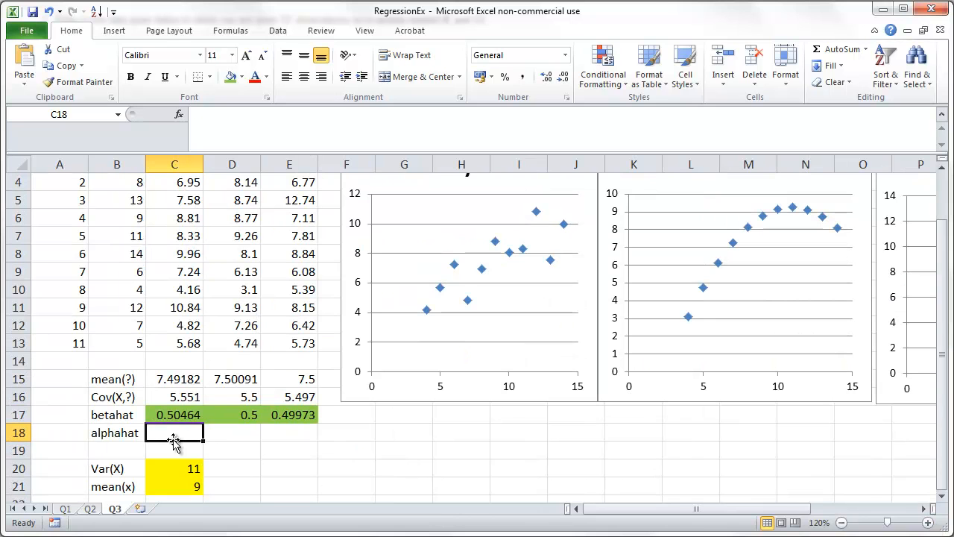
{"action": "type", "text": "="}
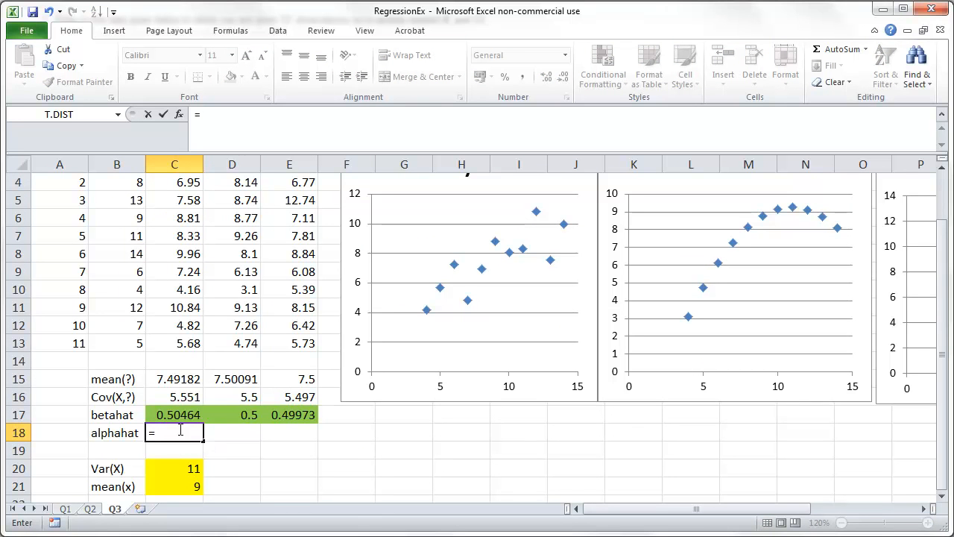
{"action": "left_click", "coordinate": [174, 379]}
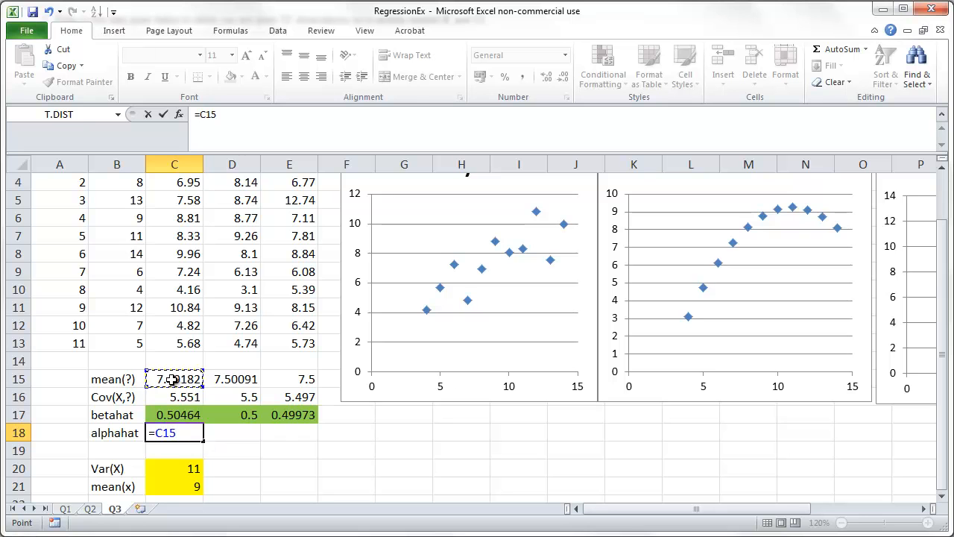
{"action": "type", "text": "-C17"}
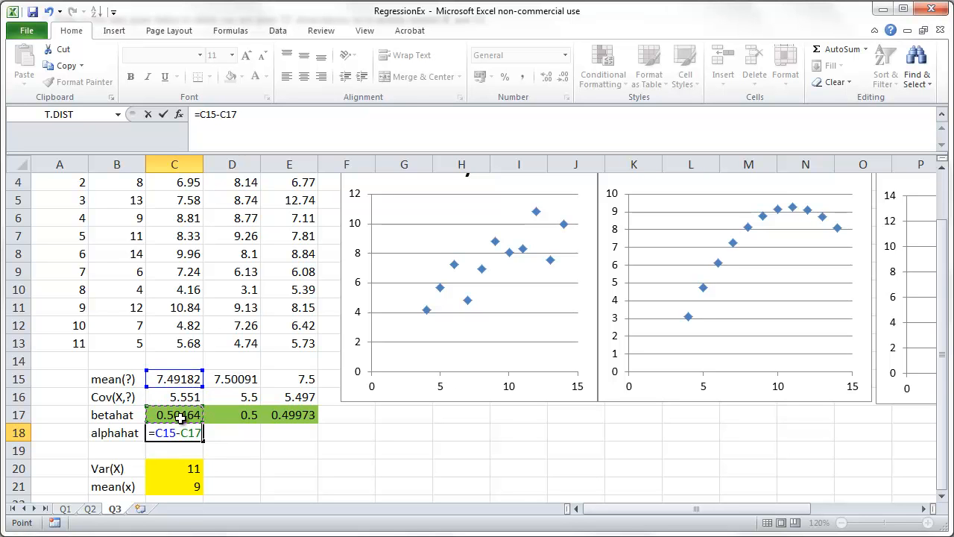
{"action": "type", "text": "*"}
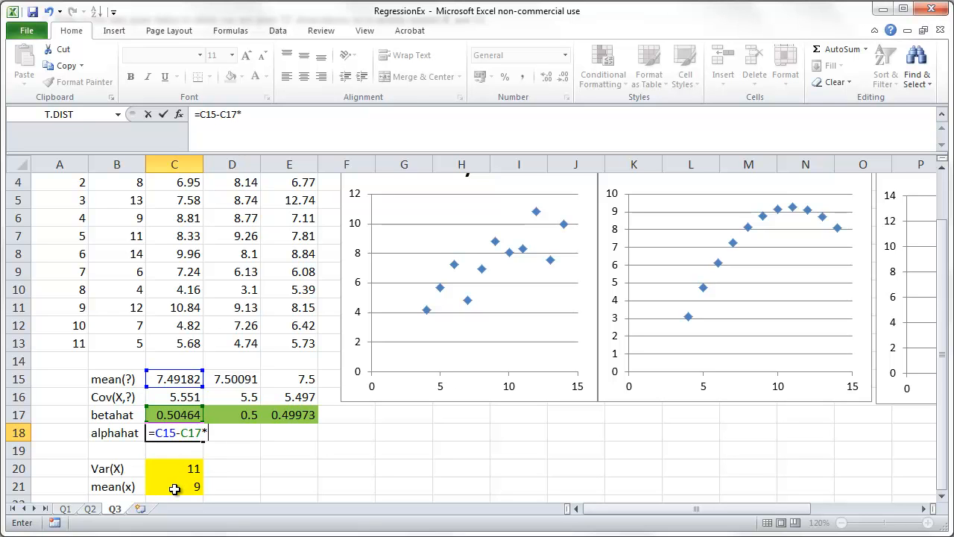
{"action": "left_click", "coordinate": [175, 486]}
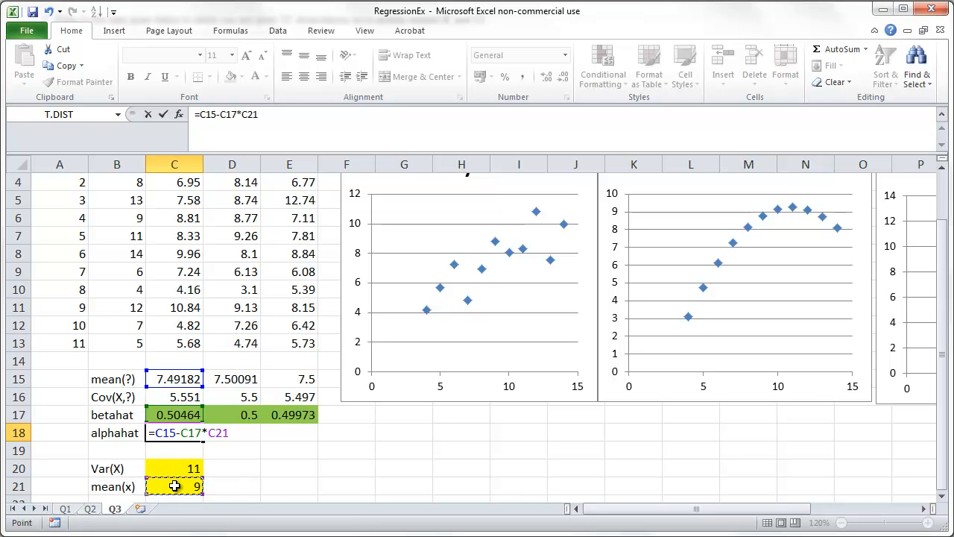
{"action": "key", "text": "f4"}
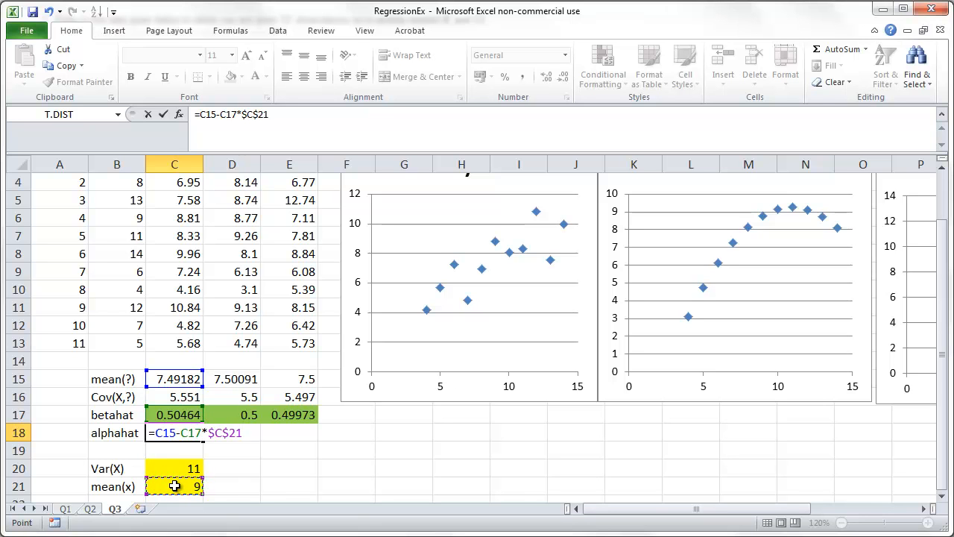
{"action": "key", "text": "Return"}
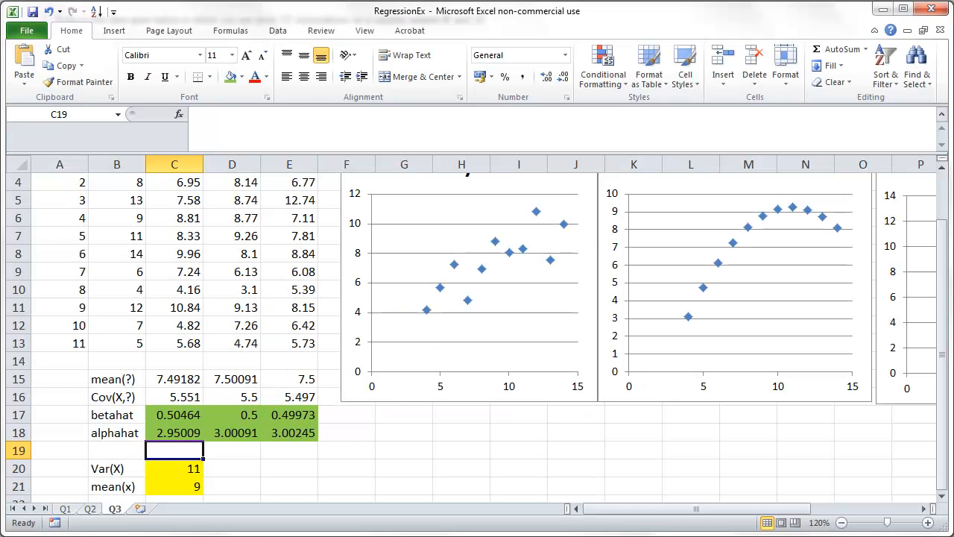
- Zoom the sheet back out to 100% so all three charts fit in view
{"action": "scroll", "scroll_direction": "up", "scroll_amount": 3}
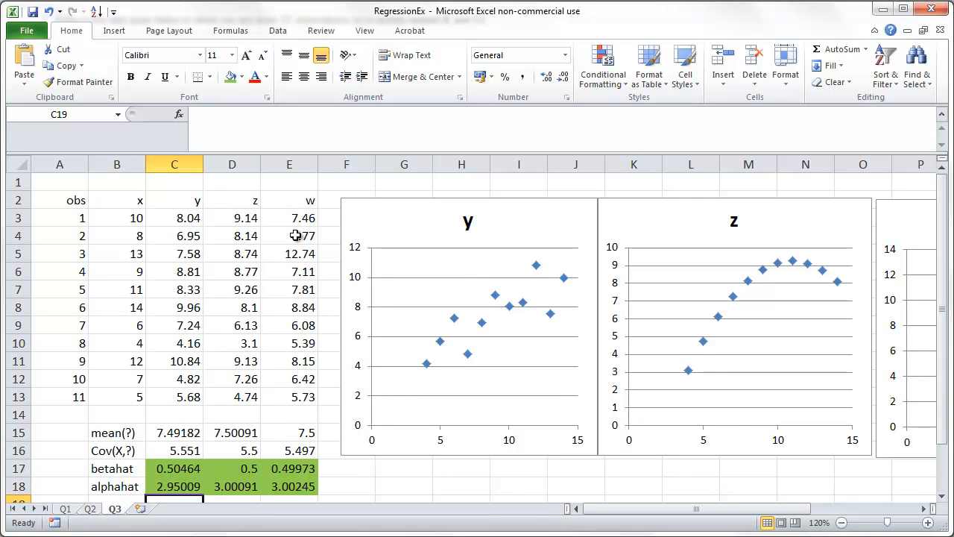
{"action": "left_click", "coordinate": [841, 521]}
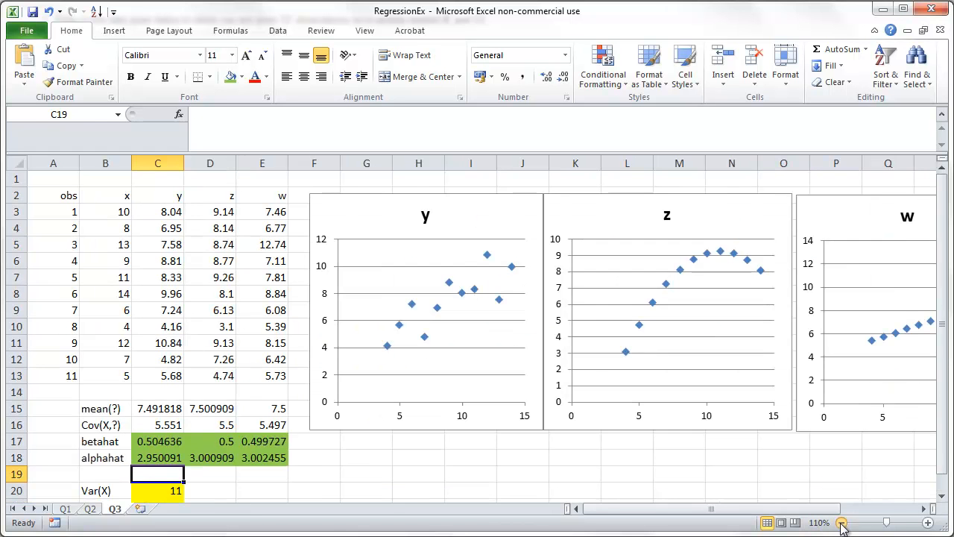
{"action": "left_click", "coordinate": [841, 522]}
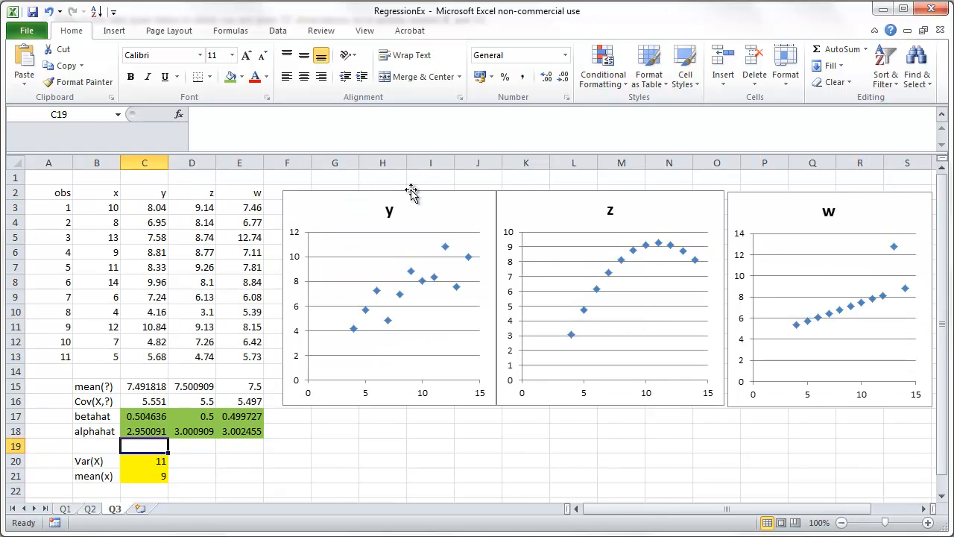
{"action": "left_click", "coordinate": [191, 207]}
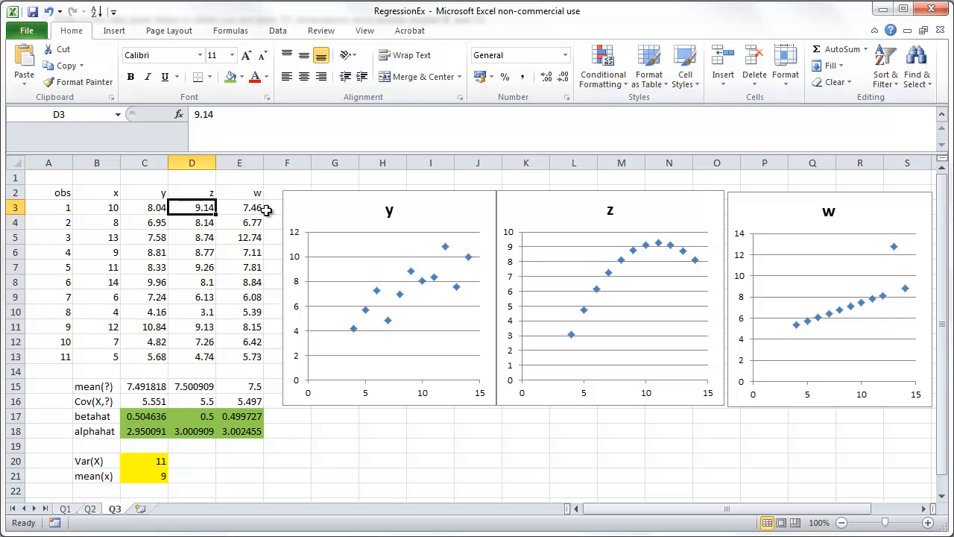
- Move the y chart down below row 12 and select F2 for a new heading
{"action": "left_click", "coordinate": [286, 192]}
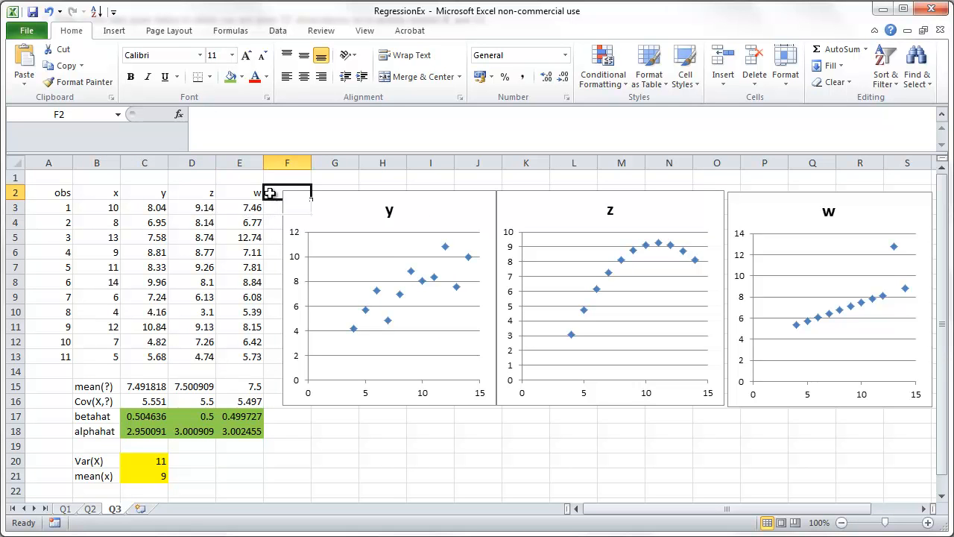
{"action": "mouse_move", "coordinate": [334, 207]}
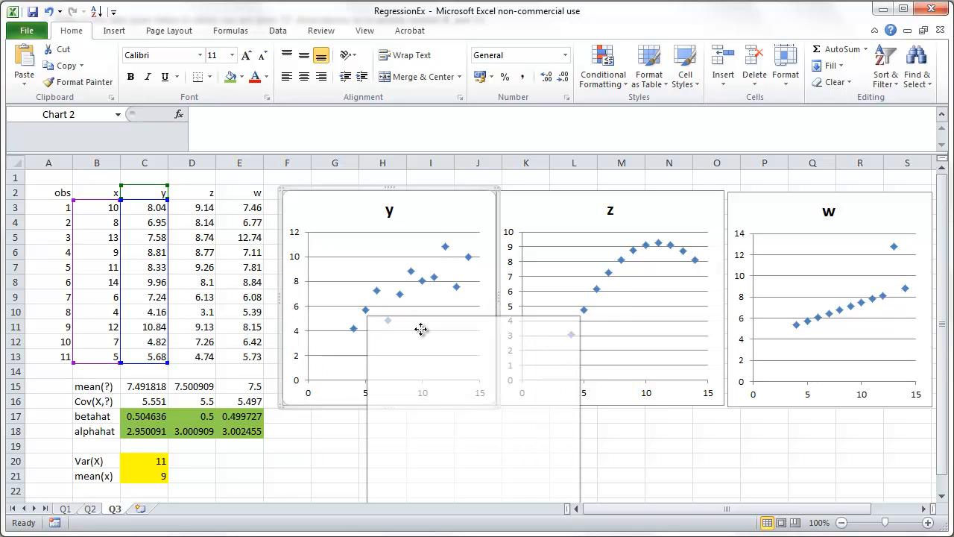
{"action": "left_click_drag", "start_coordinate": [389, 328], "coordinate": [544, 381]}
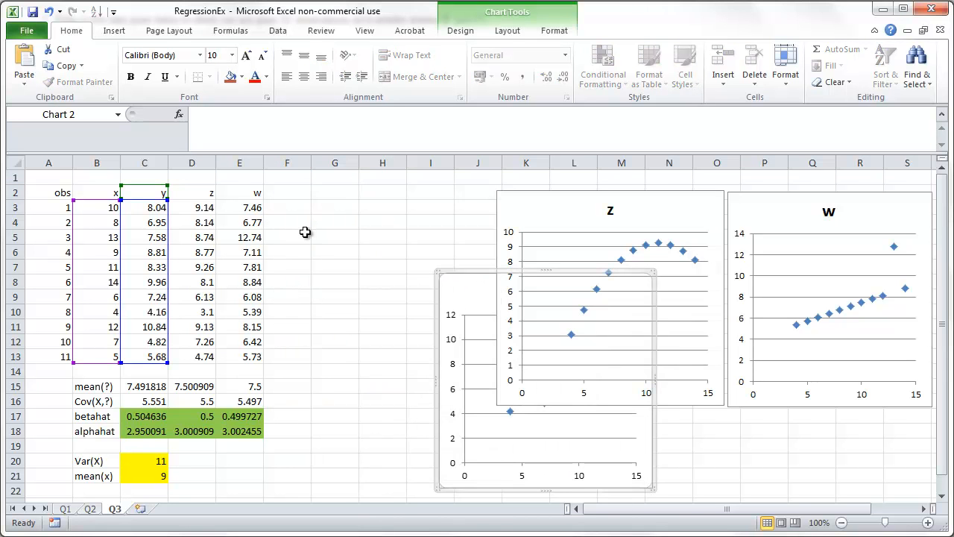
{"action": "left_click", "coordinate": [287, 206]}
{"action": "type", "text": "pre"}
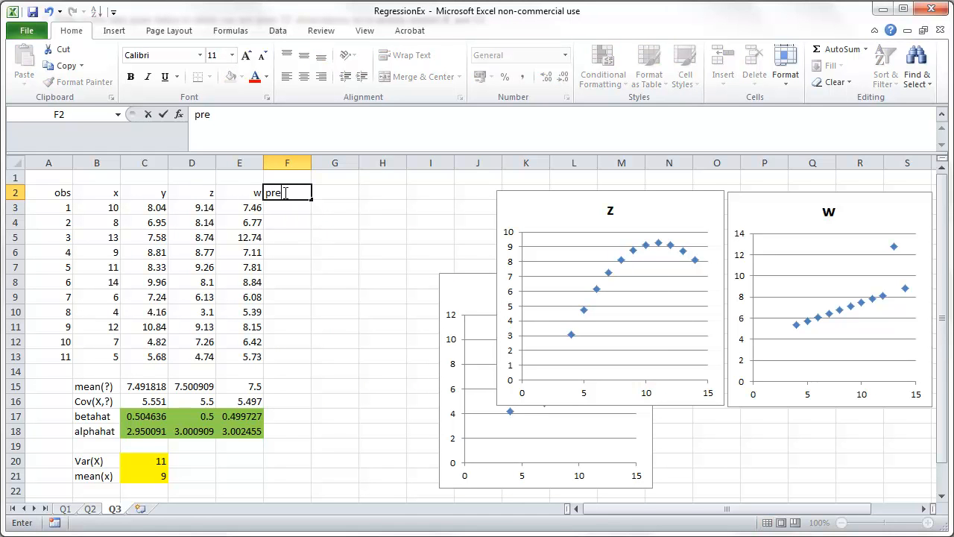
- Head column F 'pred' and enter the prediction =3+0.5*B3 in F3
{"action": "key", "text": "Return"}
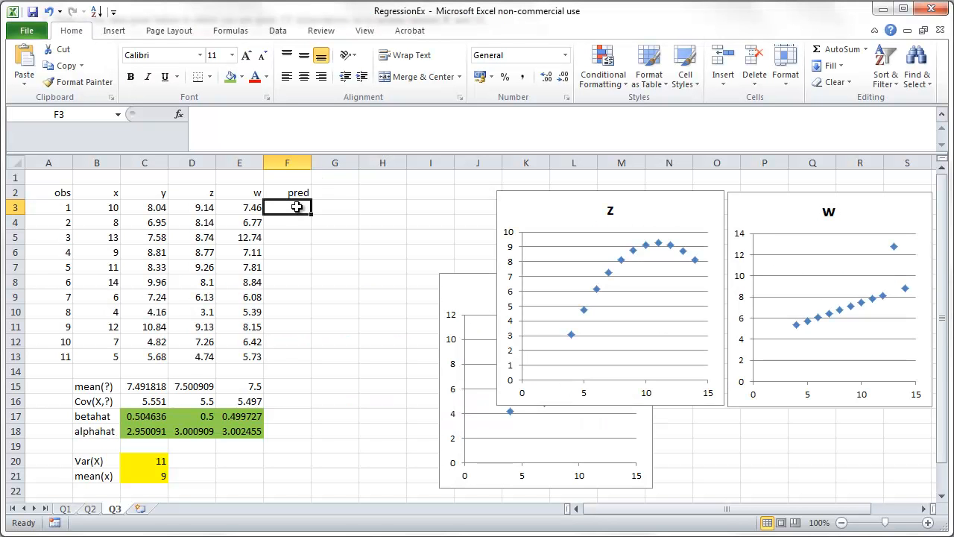
{"action": "type", "text": "="}
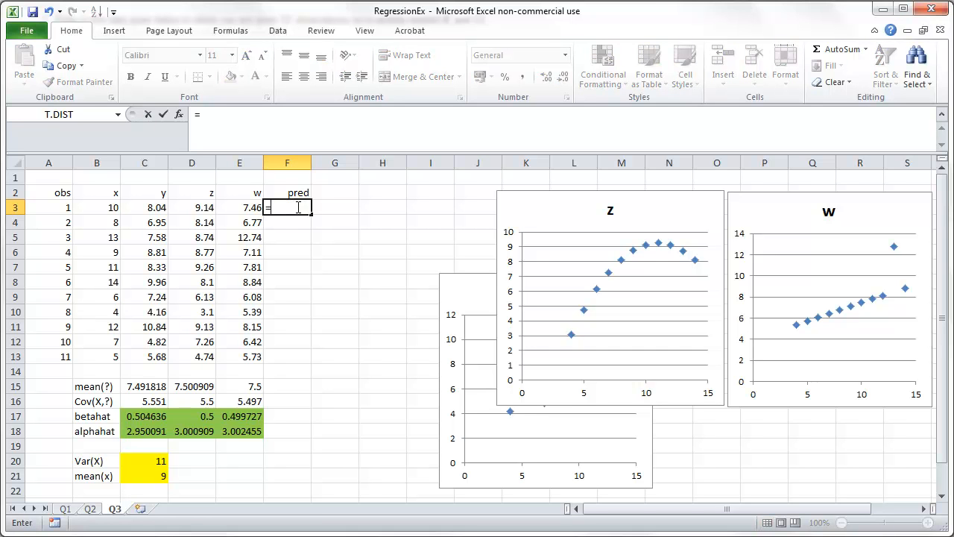
{"action": "type", "text": "3+"}
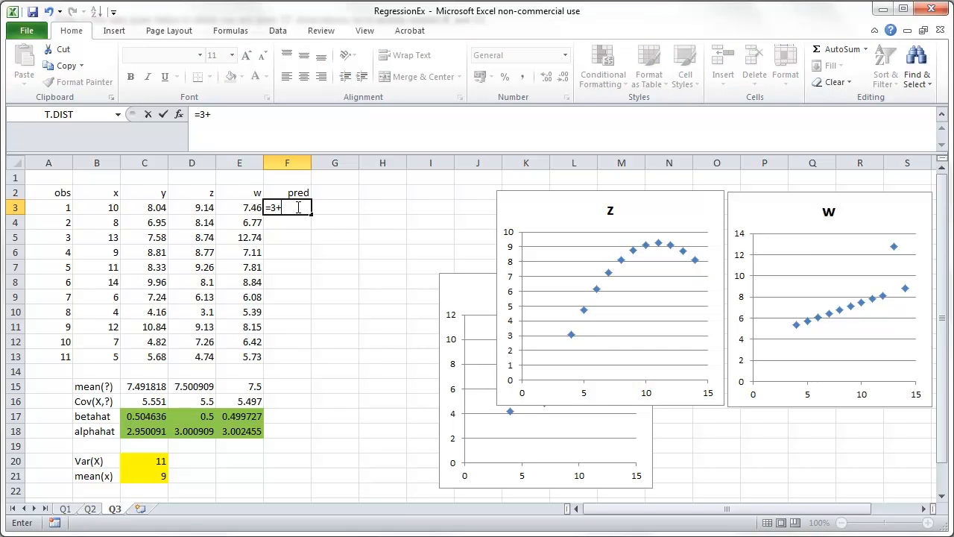
{"action": "type", "text": "0.5*"}
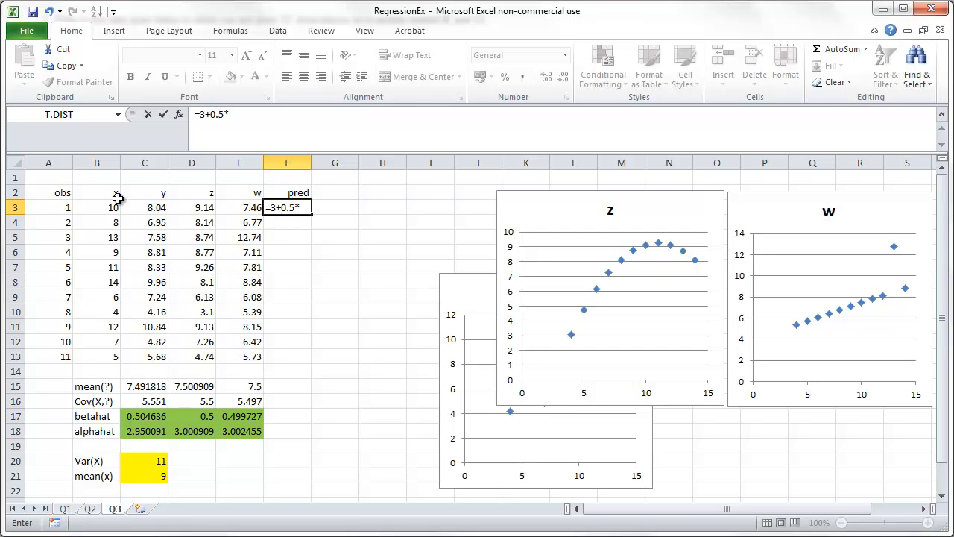
{"action": "left_click", "coordinate": [95, 207]}
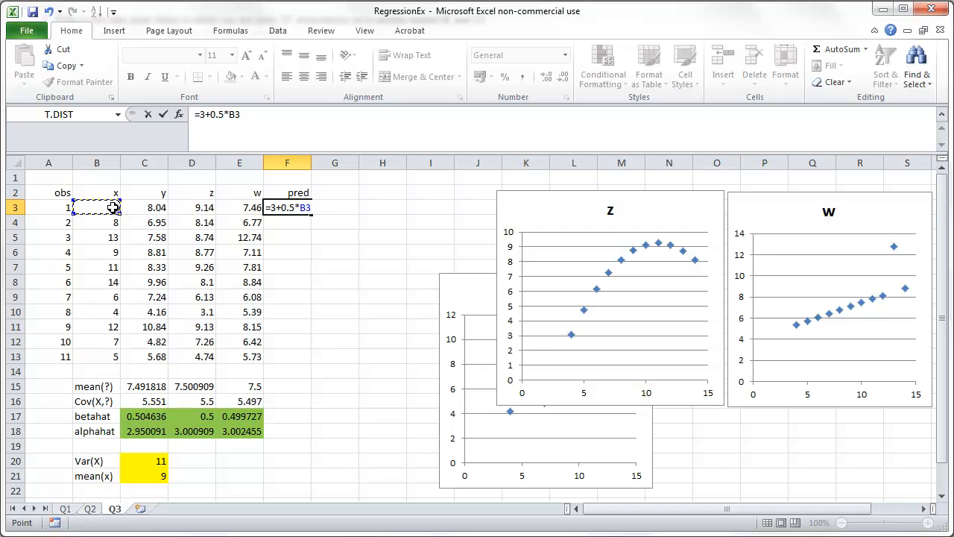
{"action": "key", "text": "Return"}
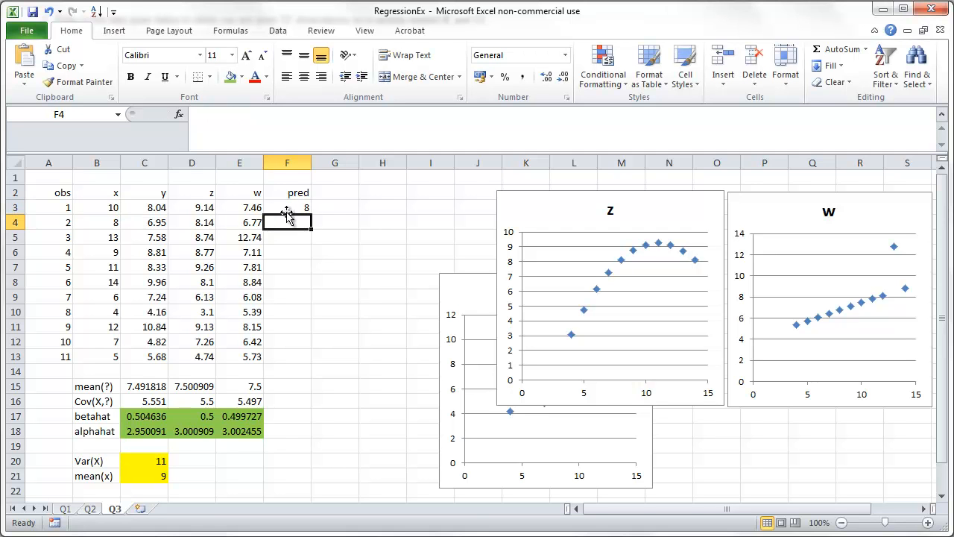
- Fill the prediction formula down to F13 for all eleven observations
{"action": "left_click_drag", "start_coordinate": [286, 207], "coordinate": [287, 359]}
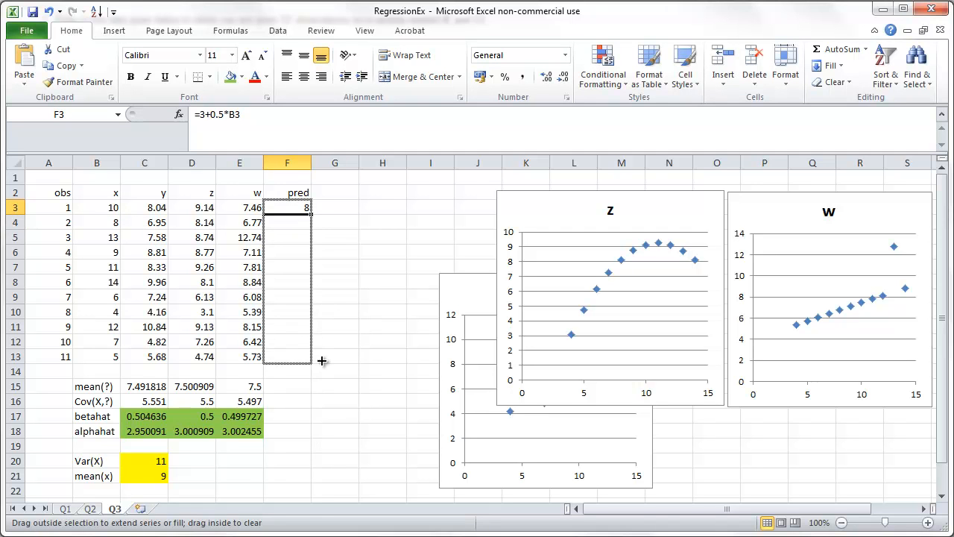
{"action": "left_click_drag", "start_coordinate": [287, 208], "coordinate": [286, 357]}
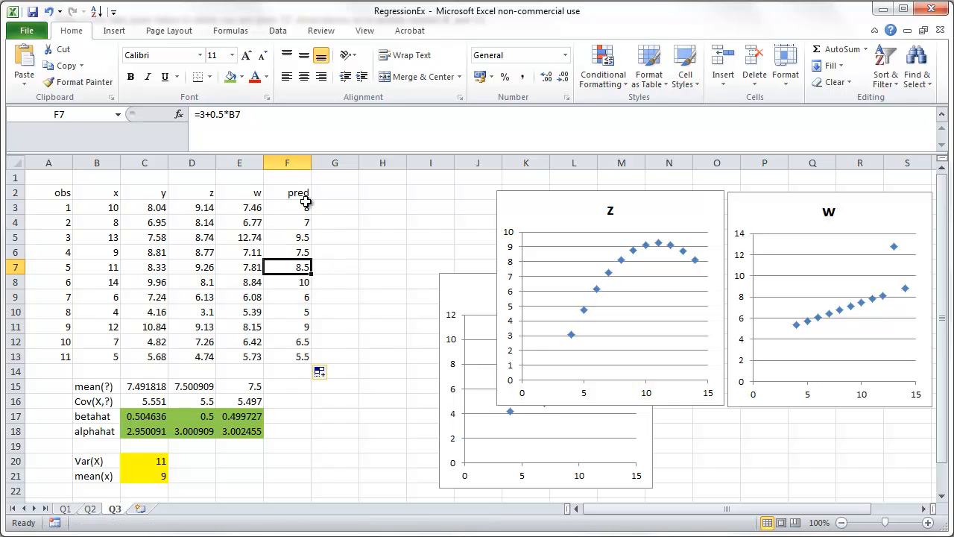
{"action": "mouse_move", "coordinate": [495, 291]}
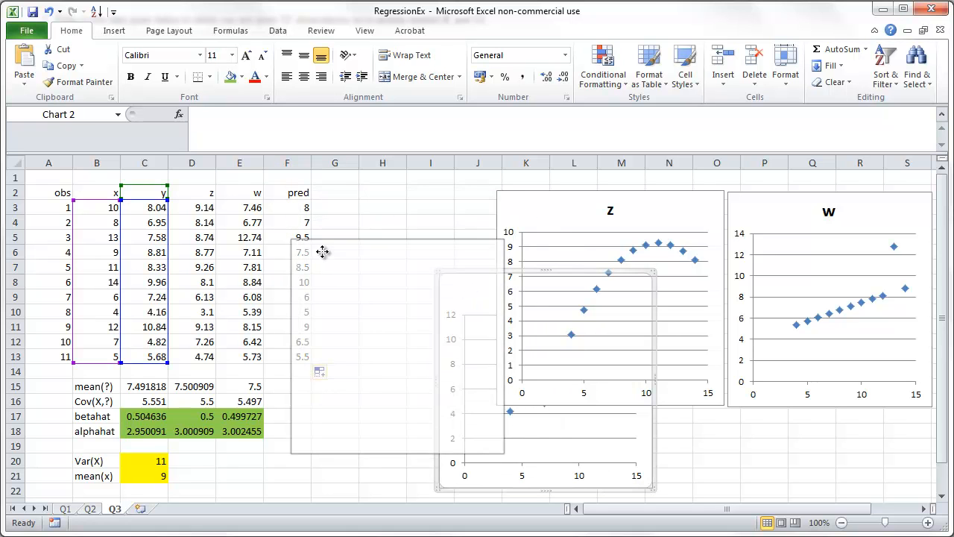
- Place the y chart beside the data and start adding a series via Select Data
{"action": "left_click_drag", "start_coordinate": [322, 250], "coordinate": [314, 291]}
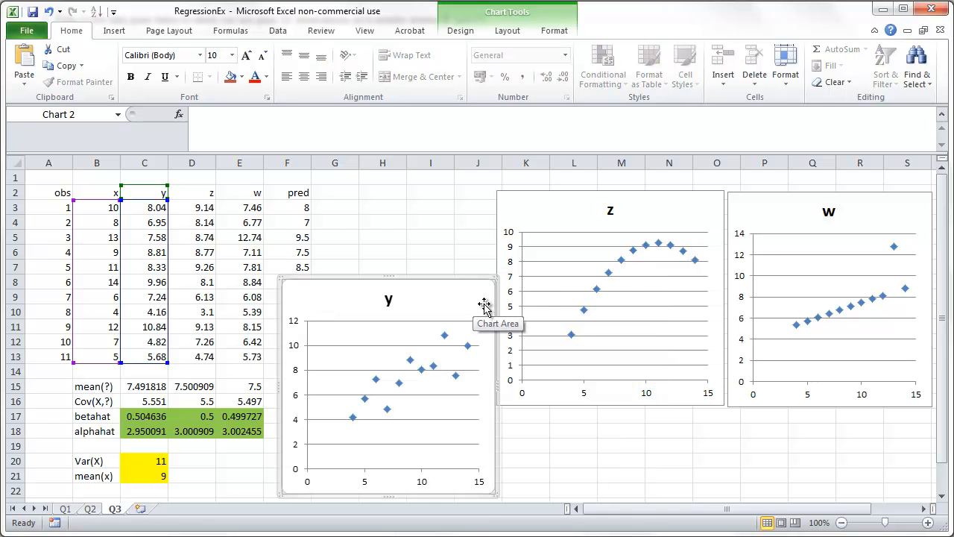
{"action": "right_click", "coordinate": [485, 305]}
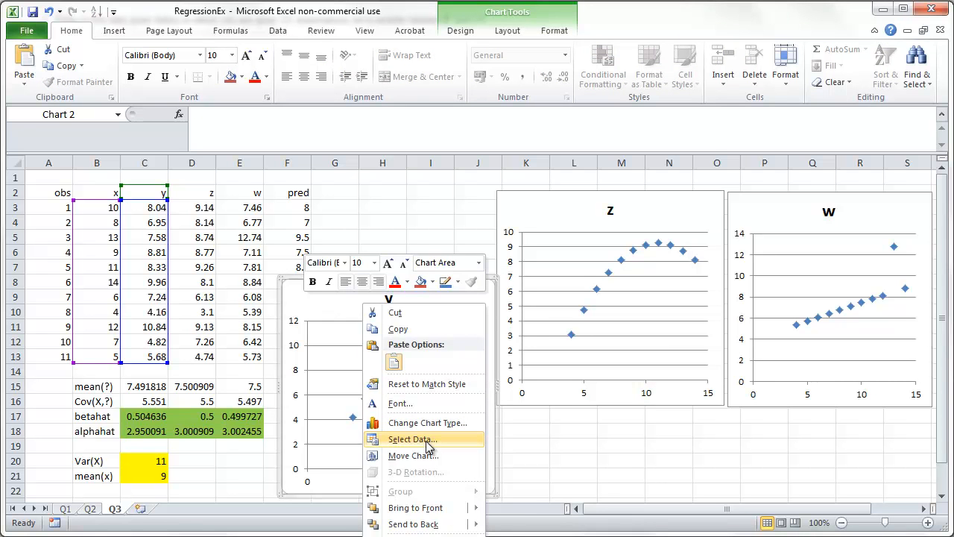
{"action": "left_click", "coordinate": [412, 439]}
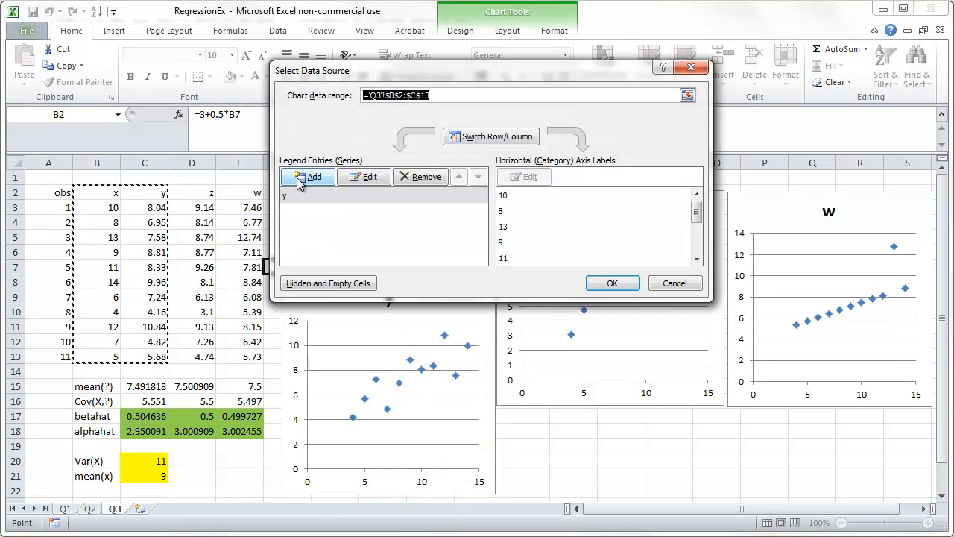
{"action": "left_click", "coordinate": [308, 175]}
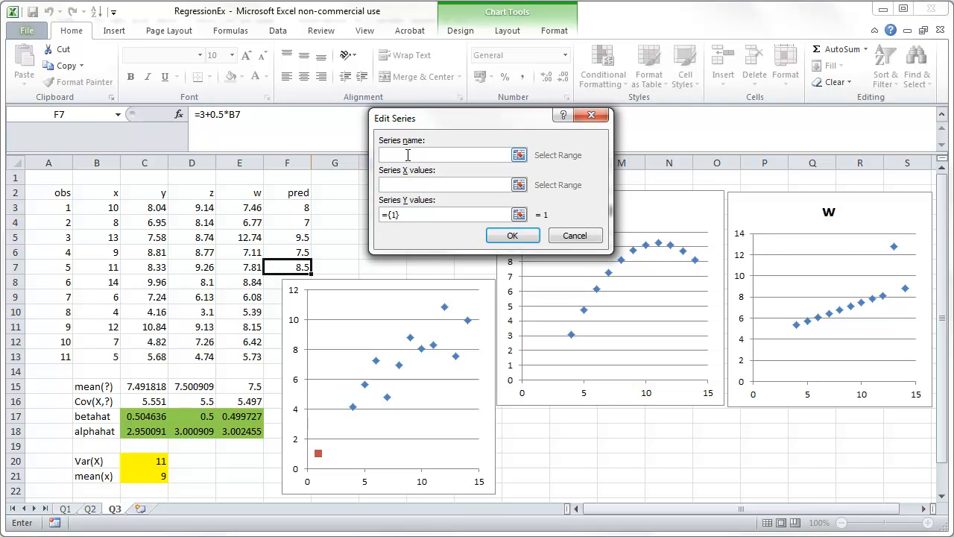
- Add a 'pred' series with X values B3:B13 and Y values F3:F13 to the y chart
{"action": "type", "text": "pred"}
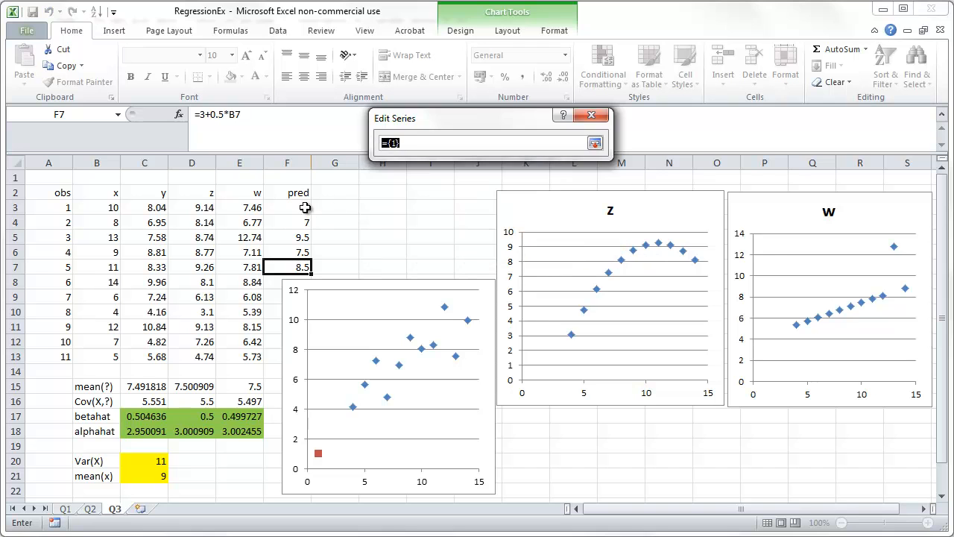
{"action": "left_click_drag", "start_coordinate": [286, 207], "coordinate": [286, 356]}
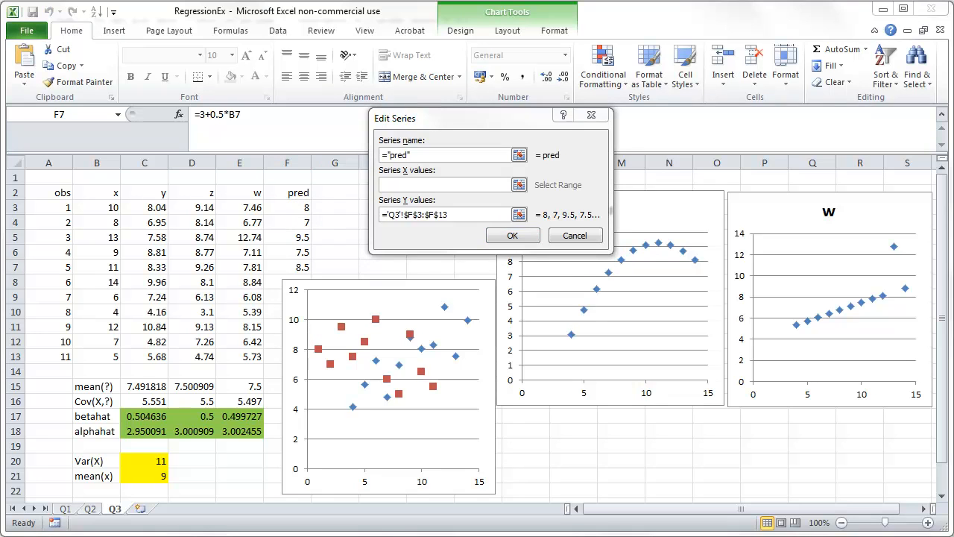
{"action": "left_click", "coordinate": [440, 184]}
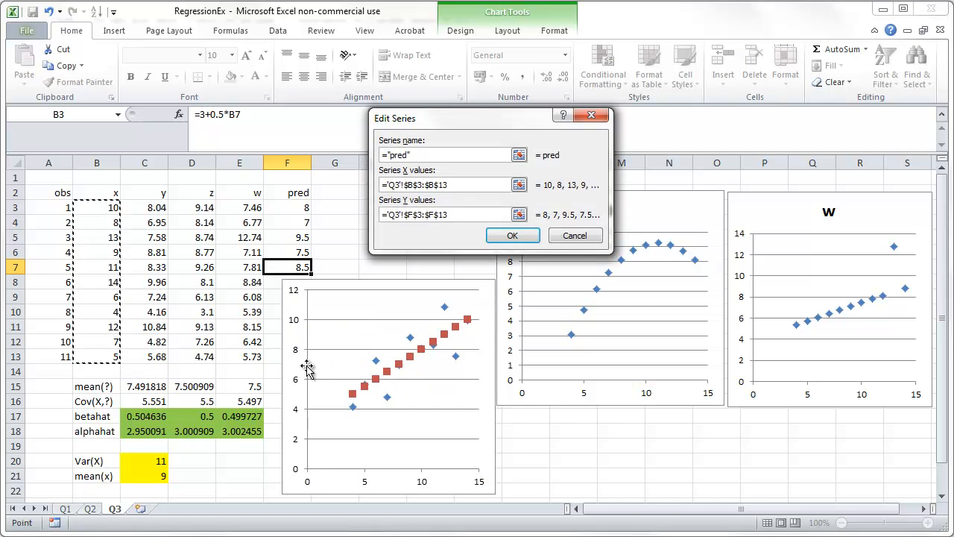
{"action": "mouse_move", "coordinate": [512, 236]}
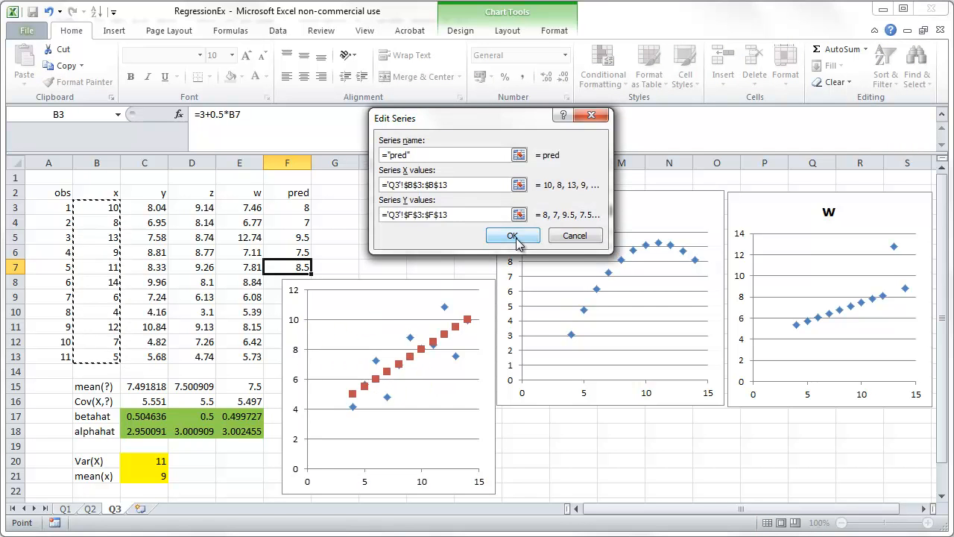
{"action": "left_click", "coordinate": [513, 235]}
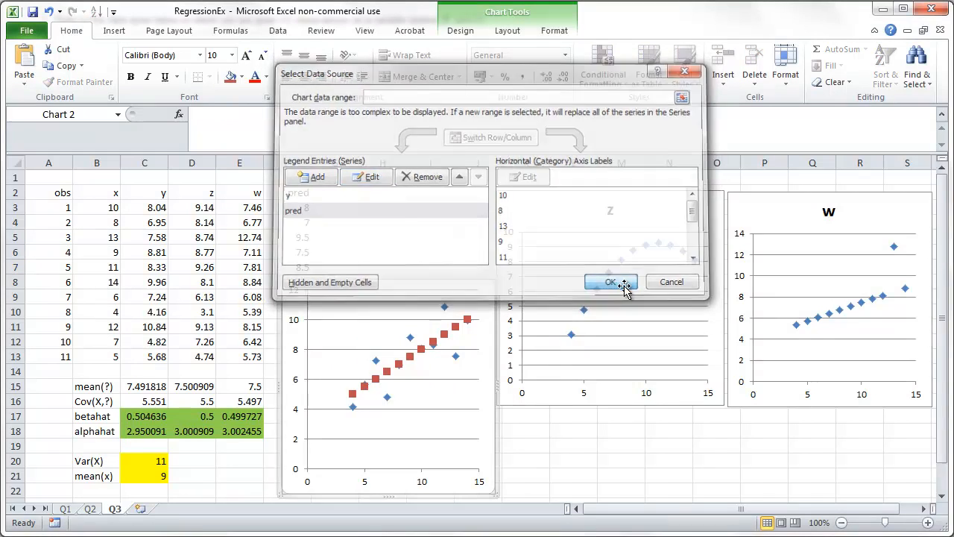
{"action": "left_click", "coordinate": [611, 281]}
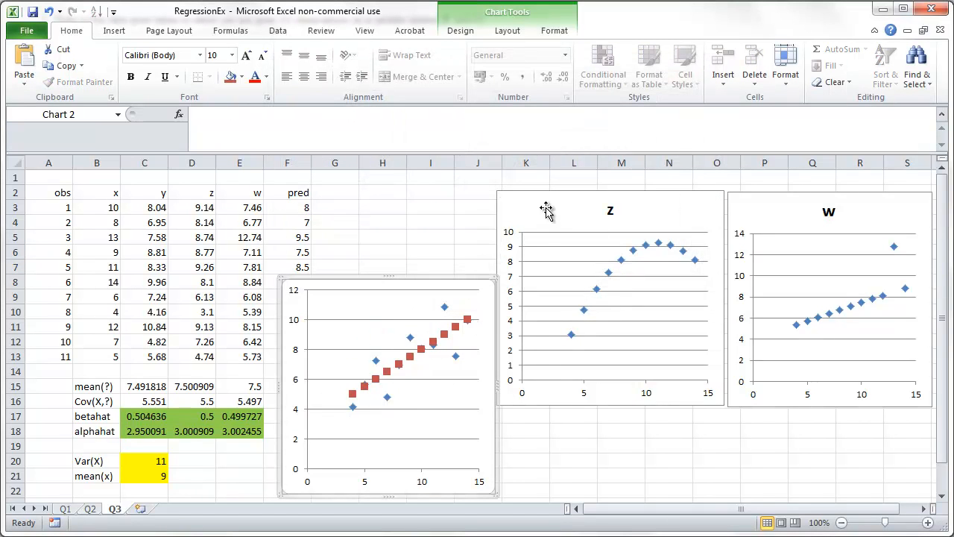
- Start a 'pred' series on the z chart with X values B3:B13, dismissing the formula error
{"action": "right_click", "coordinate": [545, 209]}
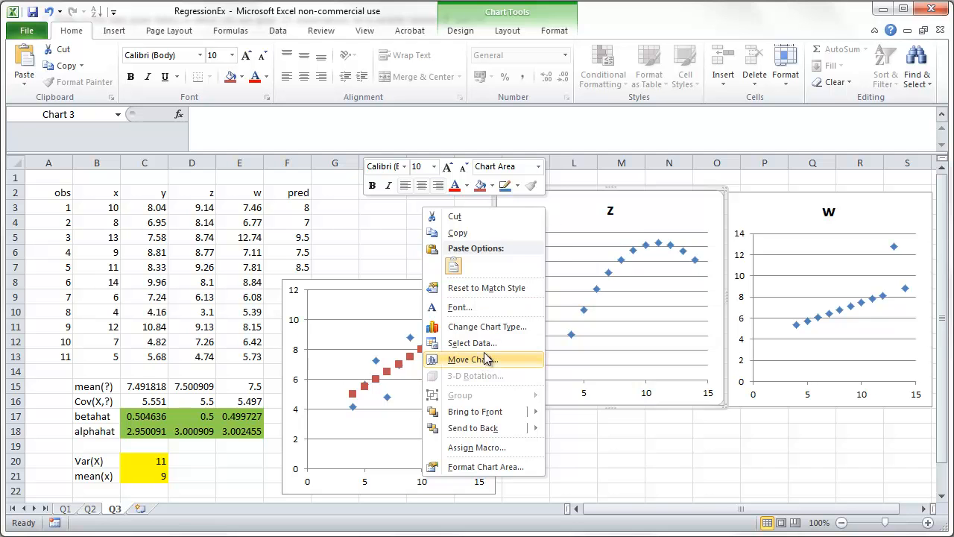
{"action": "mouse_move", "coordinate": [471, 343]}
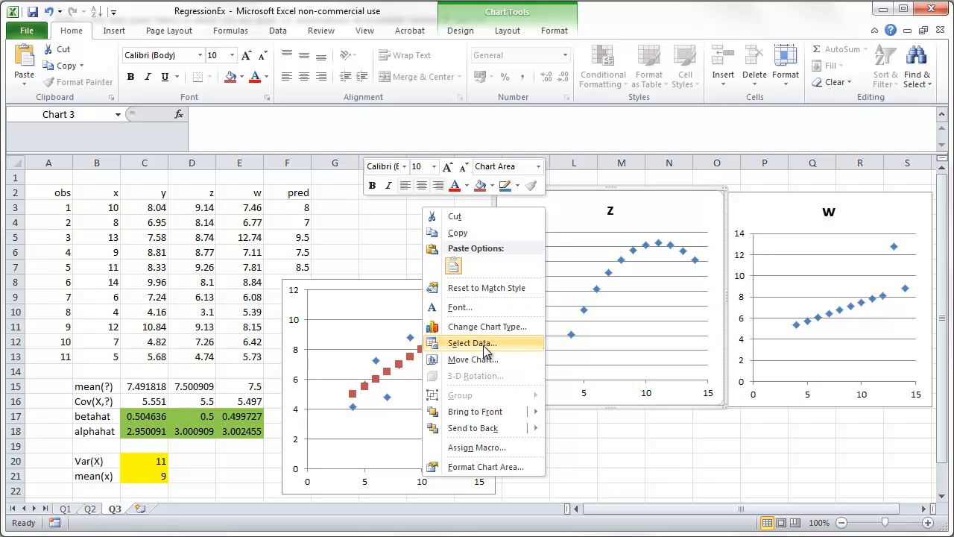
{"action": "left_click", "coordinate": [471, 343]}
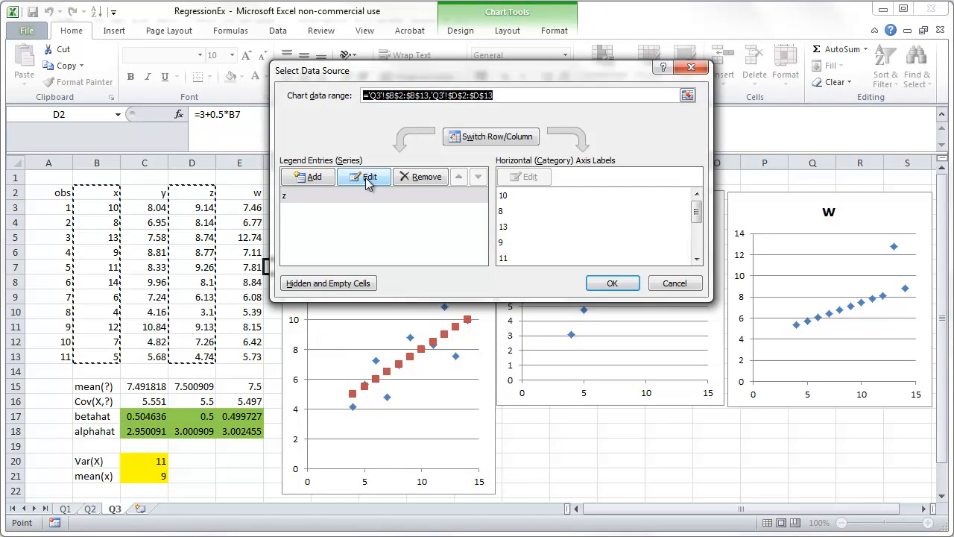
{"action": "left_click", "coordinate": [364, 176]}
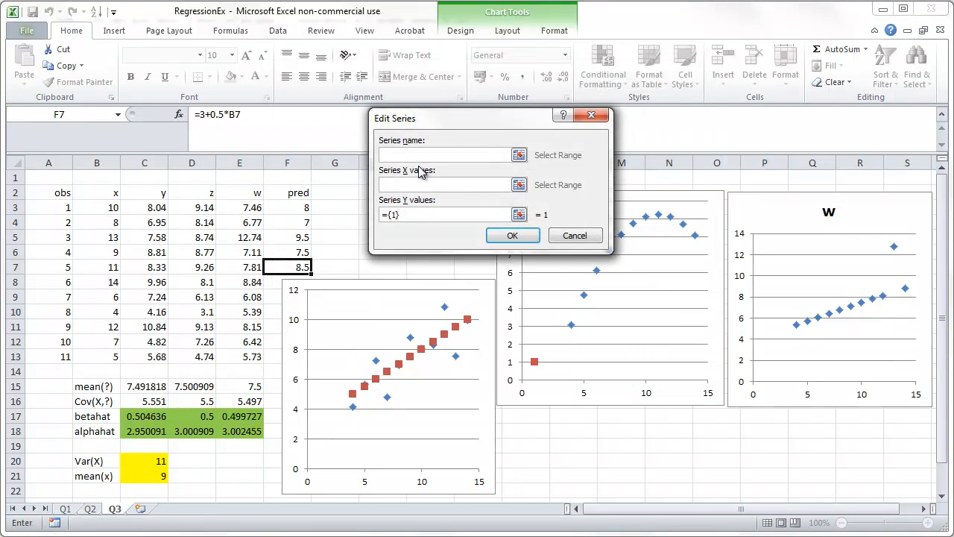
{"action": "type", "text": "pred"}
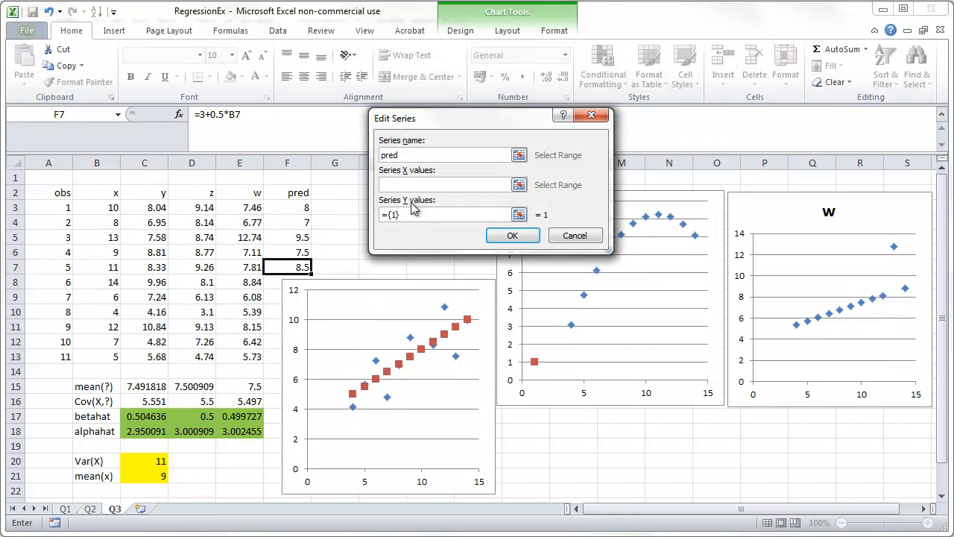
{"action": "left_click_drag", "start_coordinate": [97, 207], "coordinate": [97, 356]}
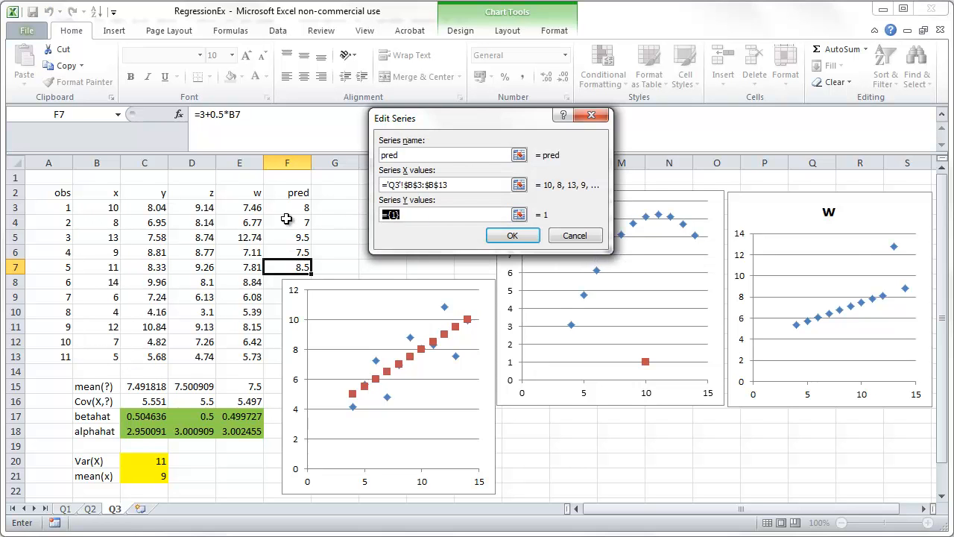
{"action": "left_click", "coordinate": [513, 236]}
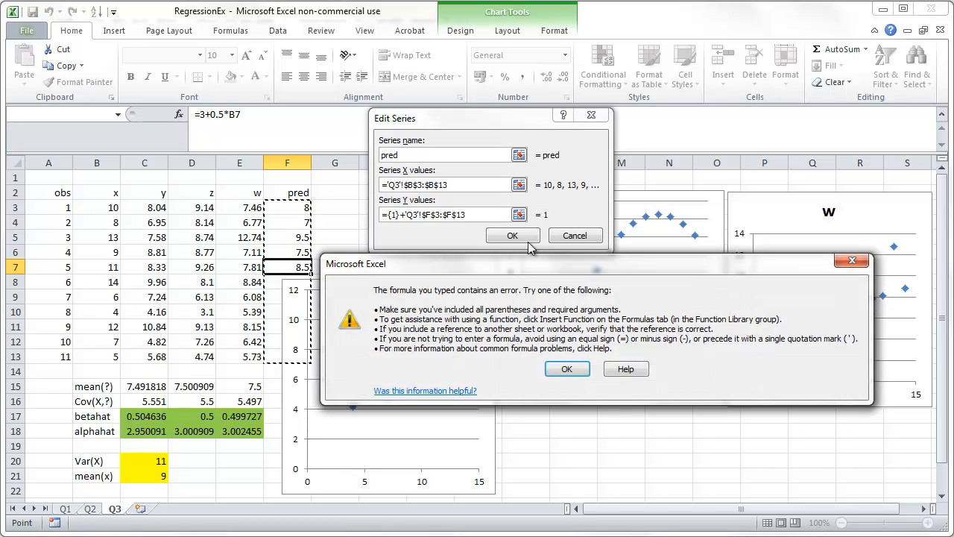
{"action": "mouse_move", "coordinate": [566, 369]}
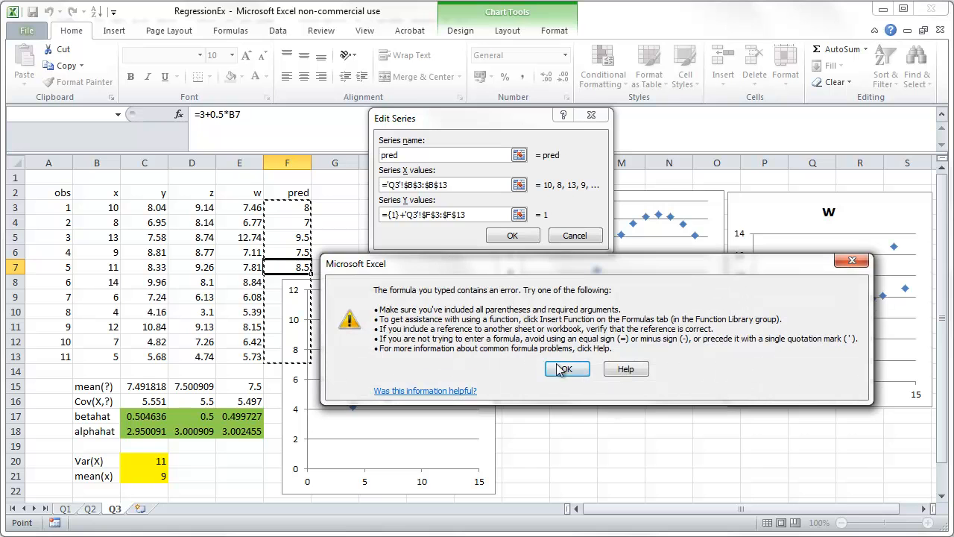
{"action": "left_click", "coordinate": [566, 369]}
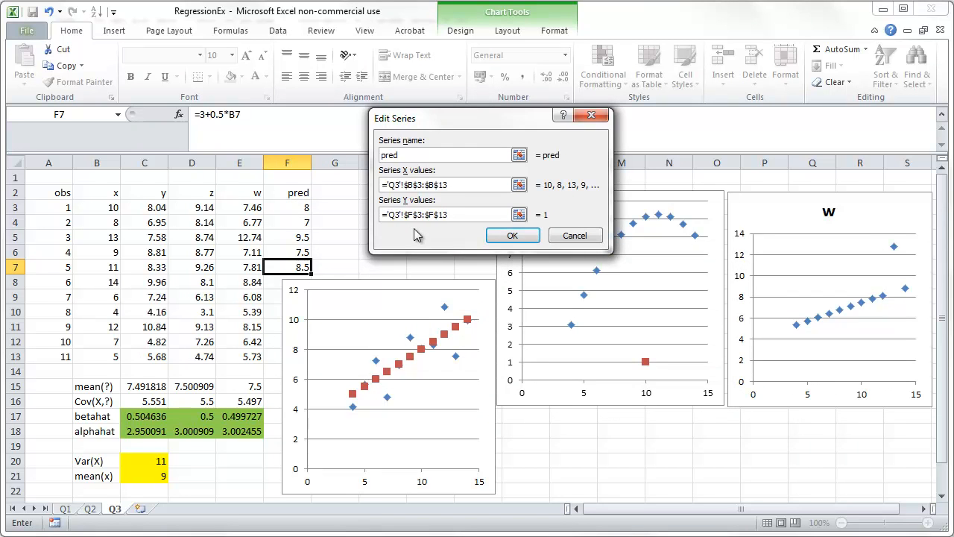
- Set the series' Y values to F3:F13 and apply the pred series to the z chart
{"action": "left_click", "coordinate": [519, 214]}
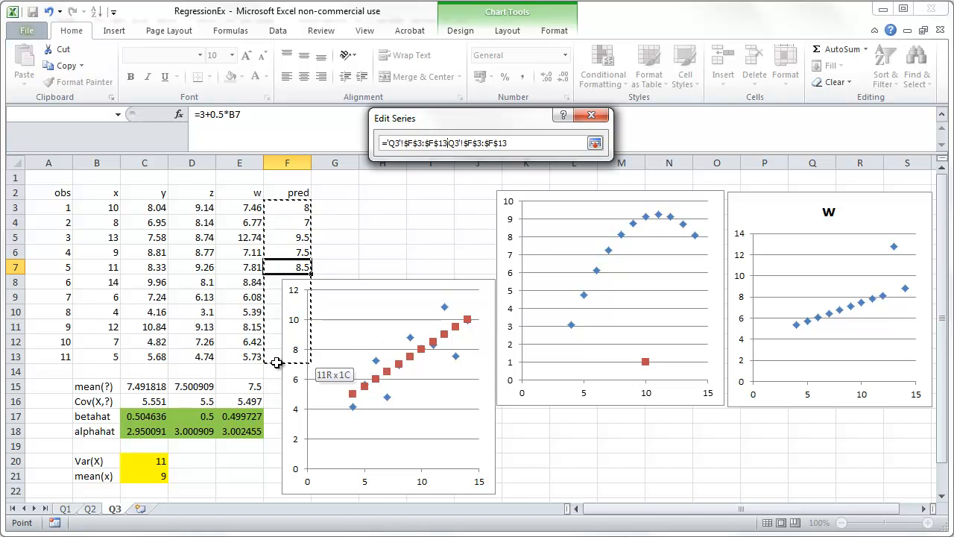
{"action": "left_click", "coordinate": [595, 143]}
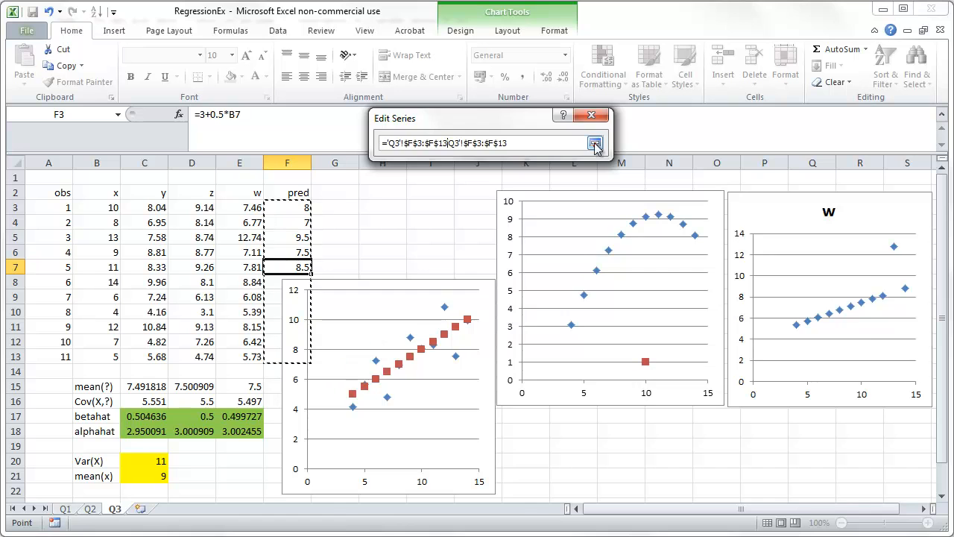
{"action": "left_click", "coordinate": [596, 143]}
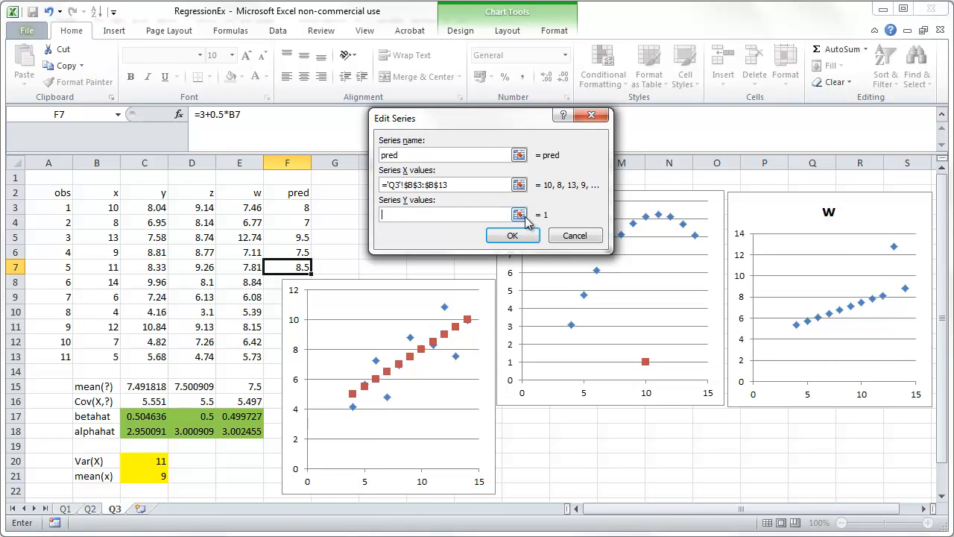
{"action": "left_click", "coordinate": [519, 215]}
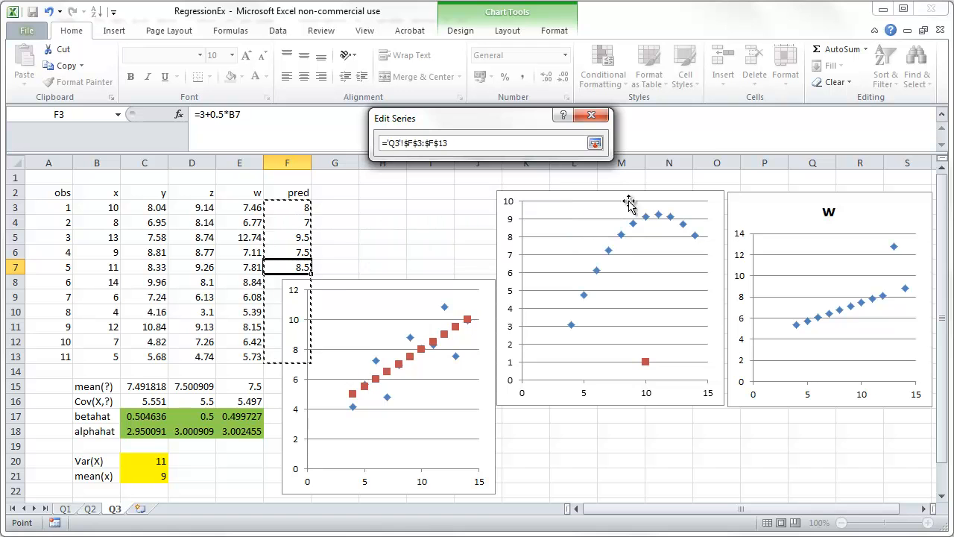
{"action": "left_click", "coordinate": [595, 143]}
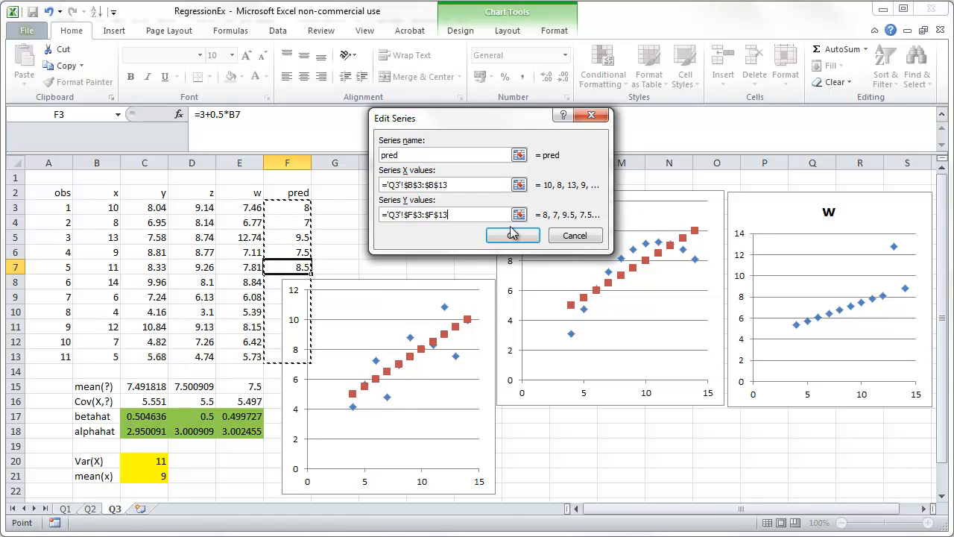
{"action": "left_click", "coordinate": [513, 236]}
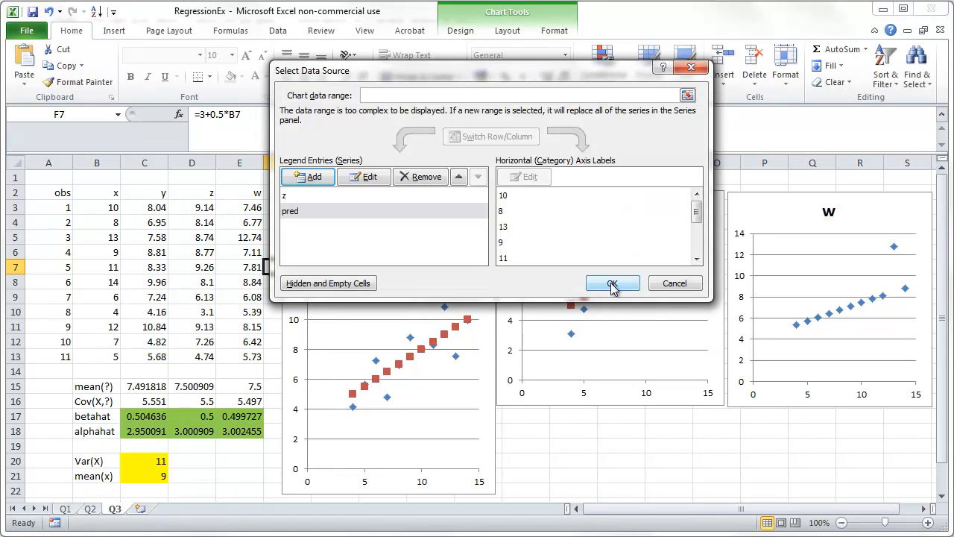
{"action": "left_click", "coordinate": [611, 283]}
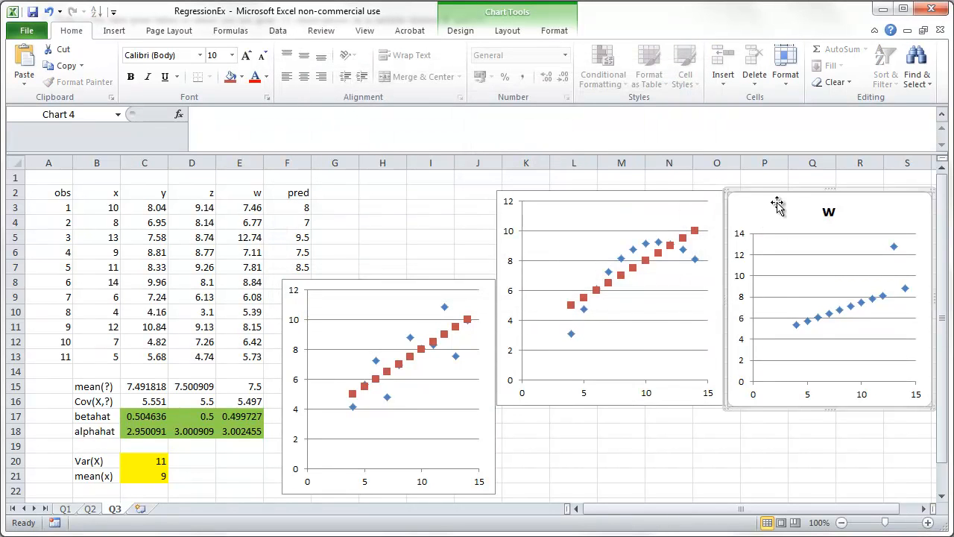
{"action": "right_click", "coordinate": [779, 206]}
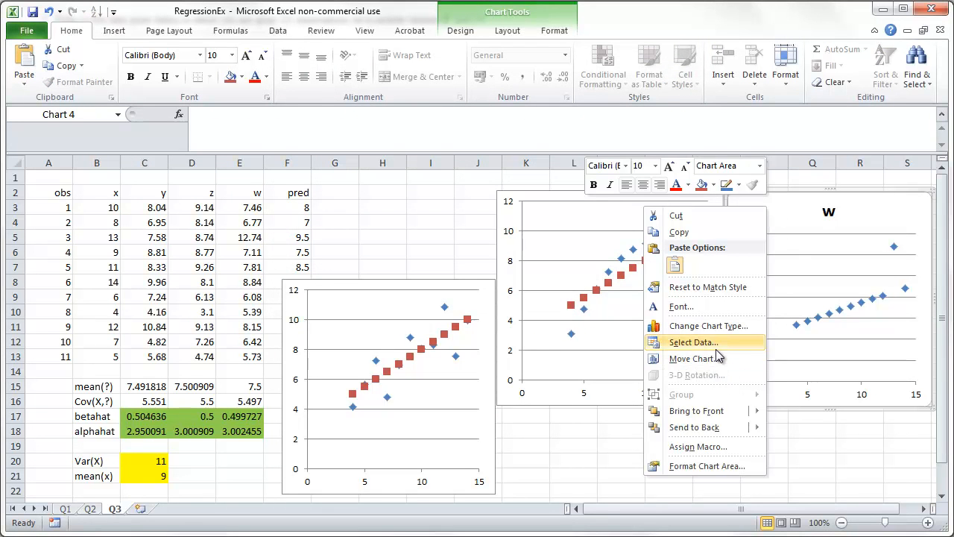
{"action": "left_click", "coordinate": [692, 341]}
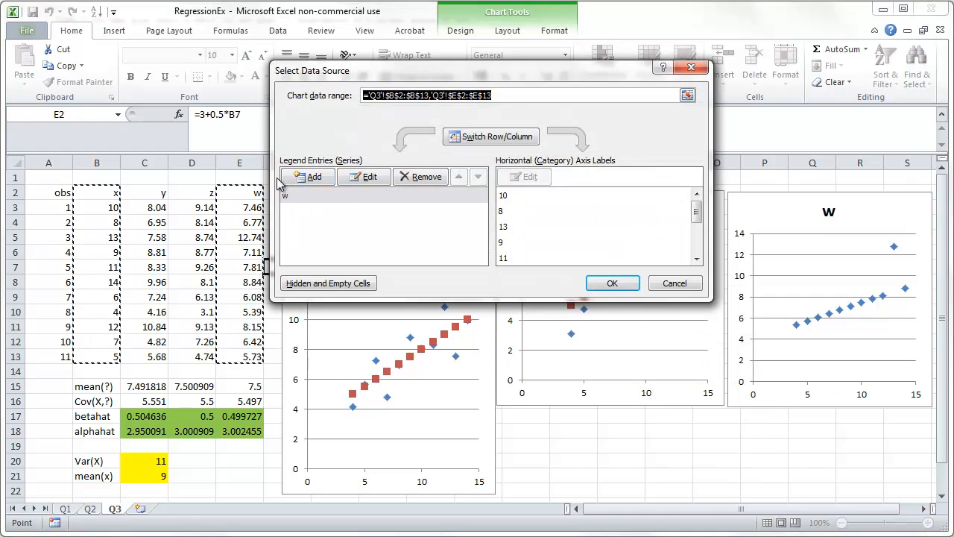
{"action": "left_click", "coordinate": [307, 176]}
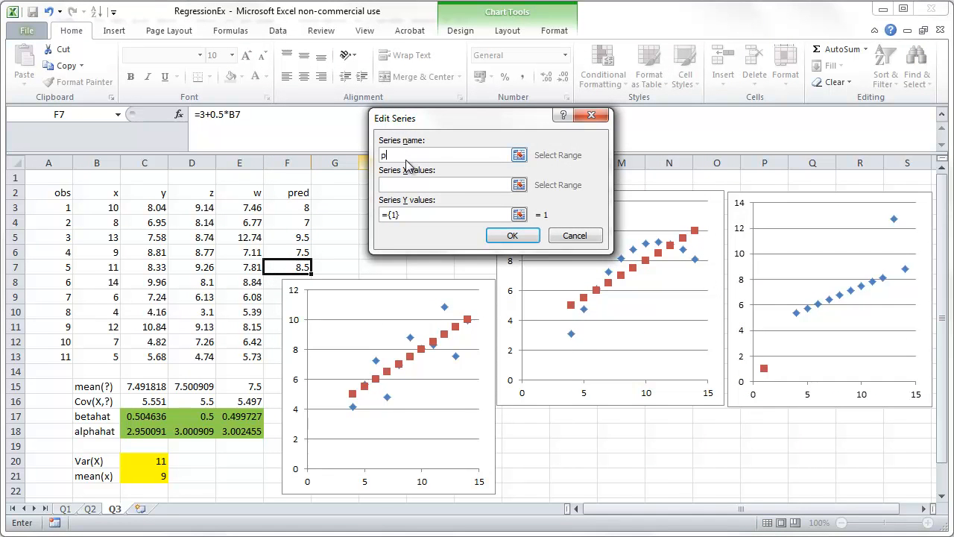
{"action": "type", "text": "red"}
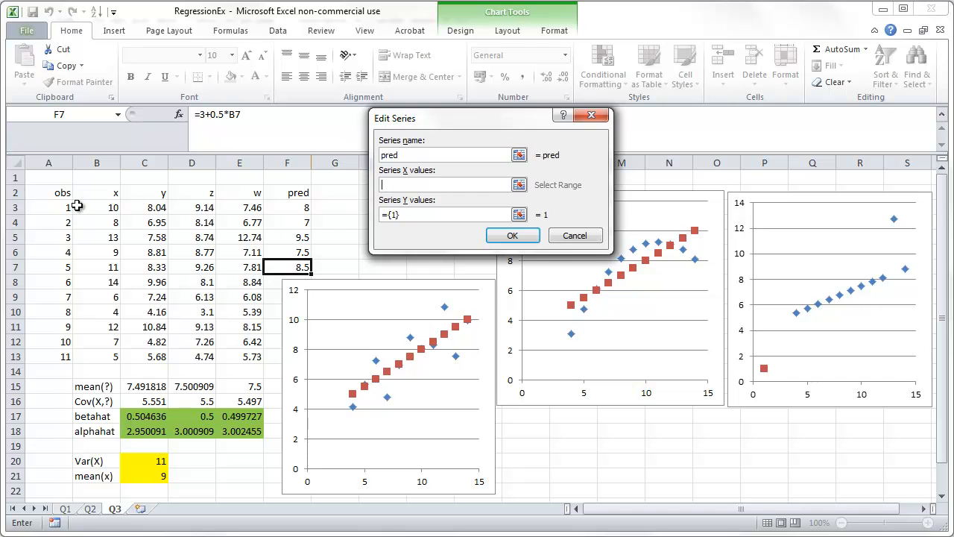
{"action": "left_click_drag", "start_coordinate": [96, 207], "coordinate": [96, 356]}
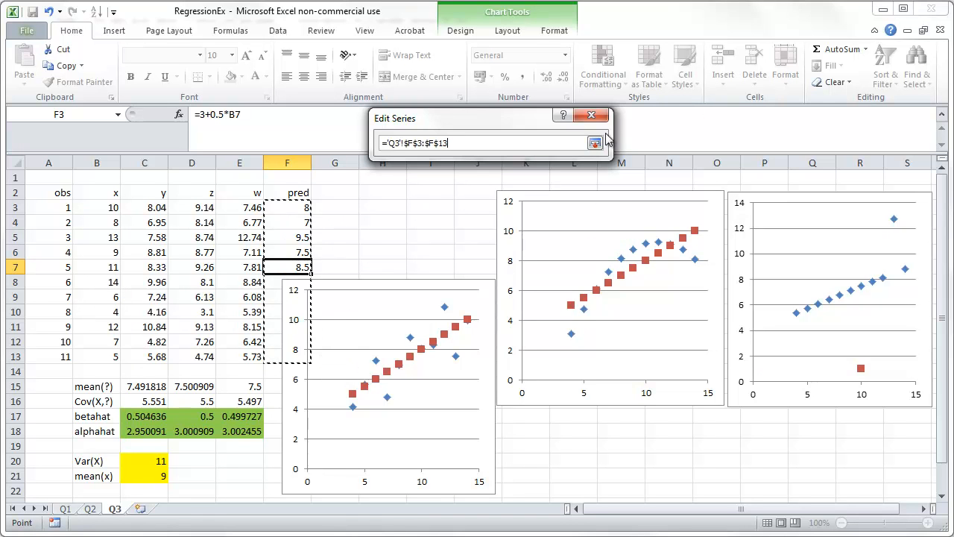
{"action": "left_click", "coordinate": [595, 143]}
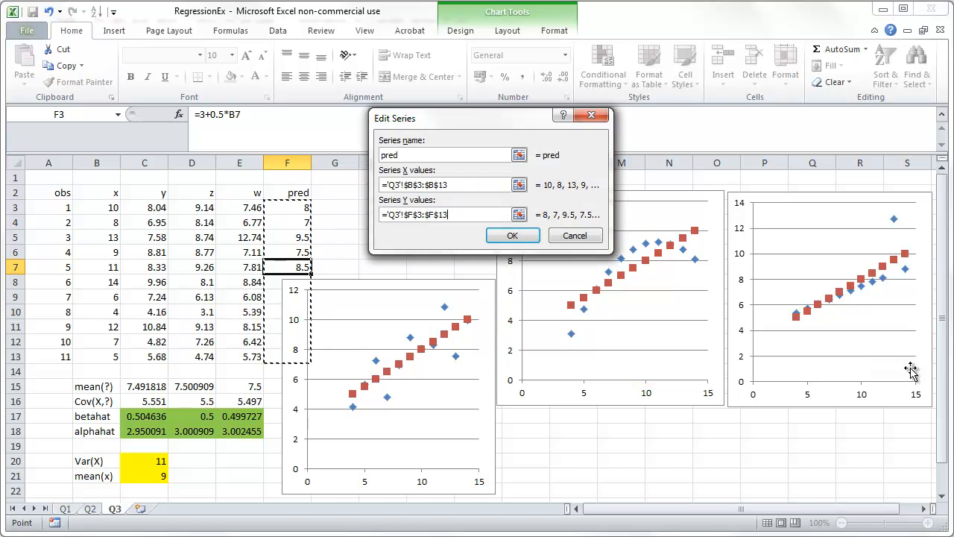
{"action": "left_click", "coordinate": [513, 235]}
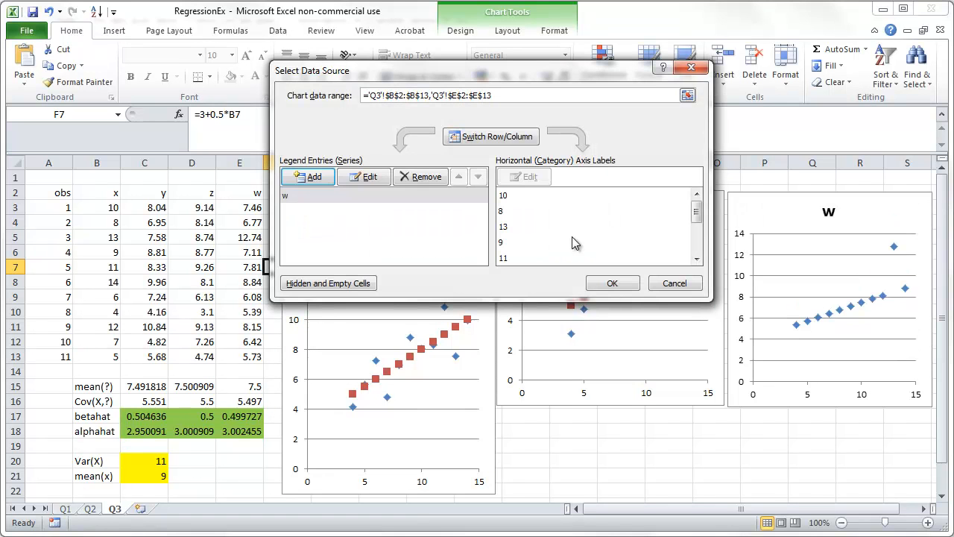
{"action": "left_click", "coordinate": [611, 283]}
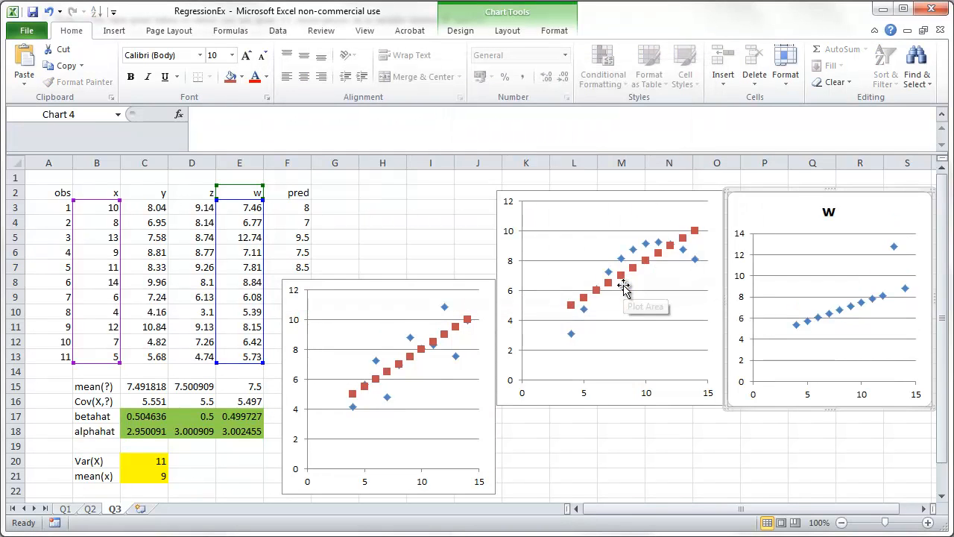
- Add a 'pred' series with X values B3:B13 and Y values F3:F13 to the w chart
{"action": "right_click", "coordinate": [624, 286]}
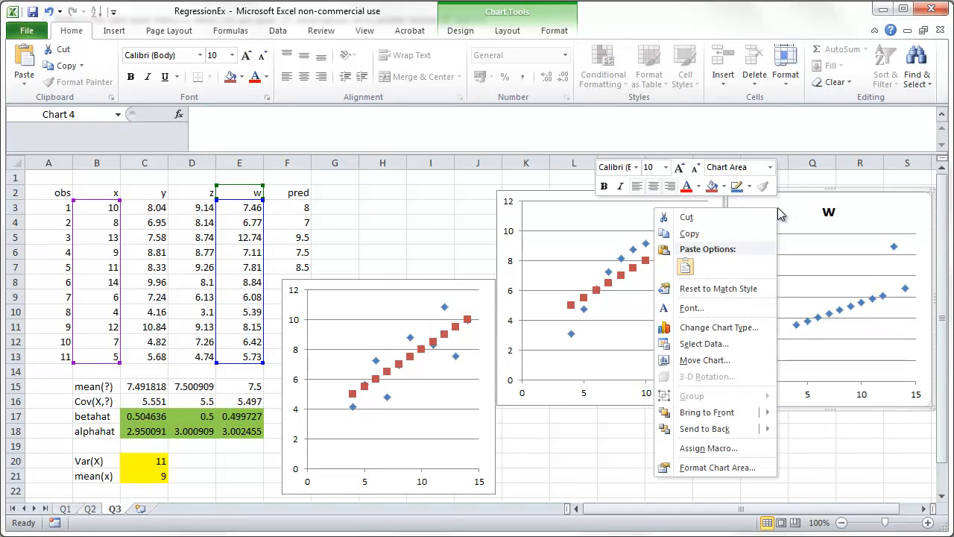
{"action": "left_click", "coordinate": [703, 343]}
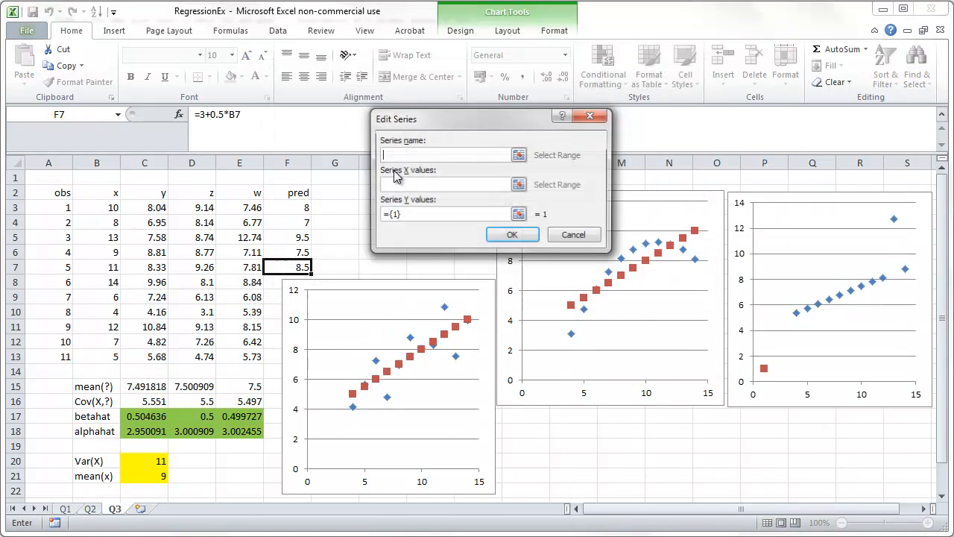
{"action": "type", "text": "pred"}
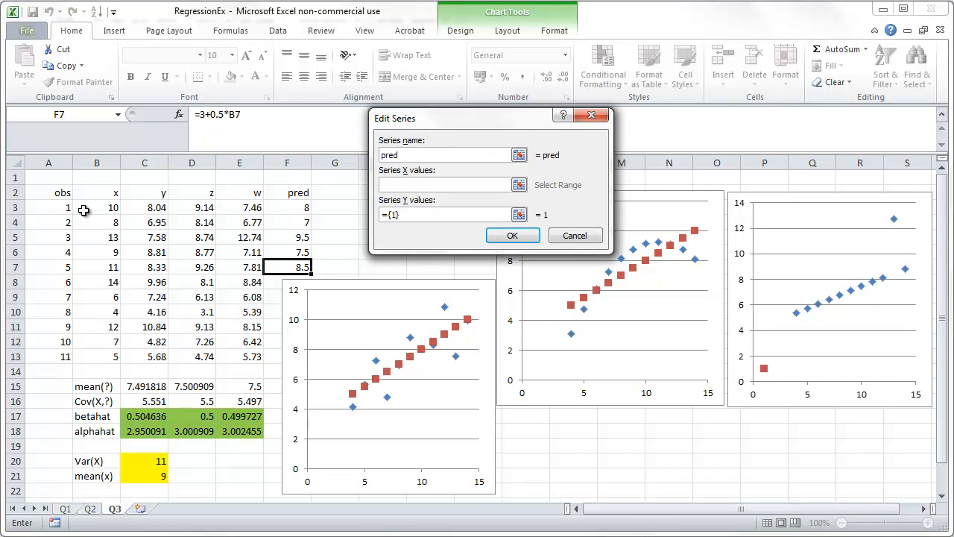
{"action": "left_click_drag", "start_coordinate": [97, 207], "coordinate": [96, 356]}
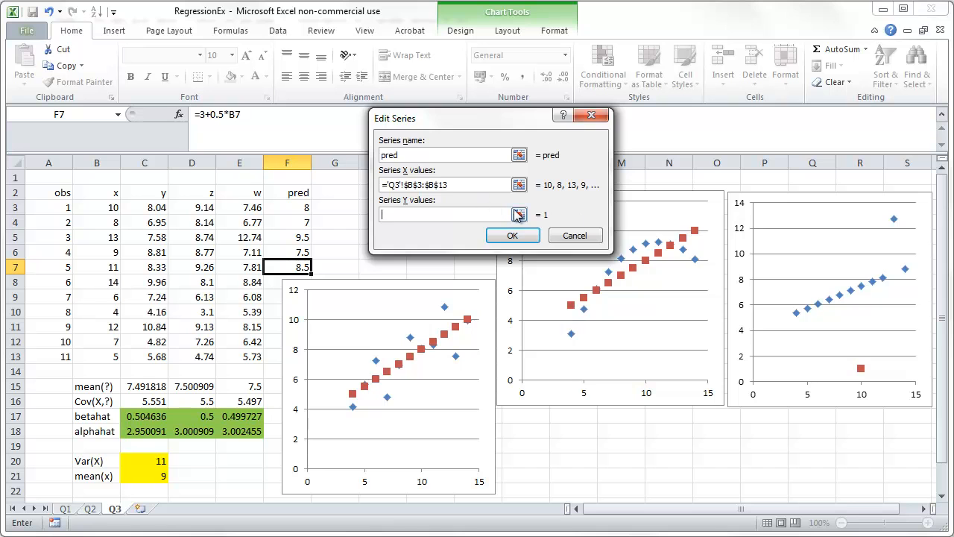
{"action": "left_click", "coordinate": [519, 214]}
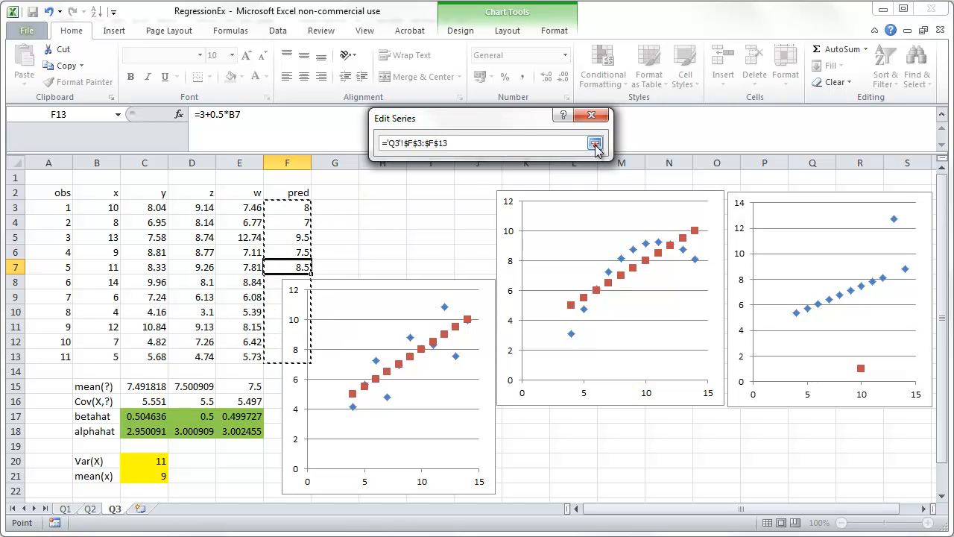
{"action": "left_click", "coordinate": [596, 144]}
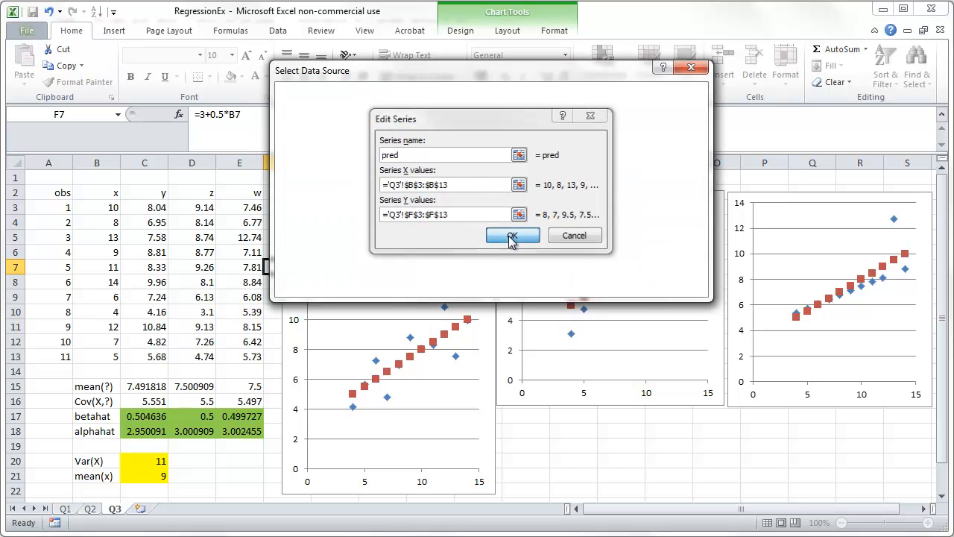
{"action": "left_click", "coordinate": [513, 235]}
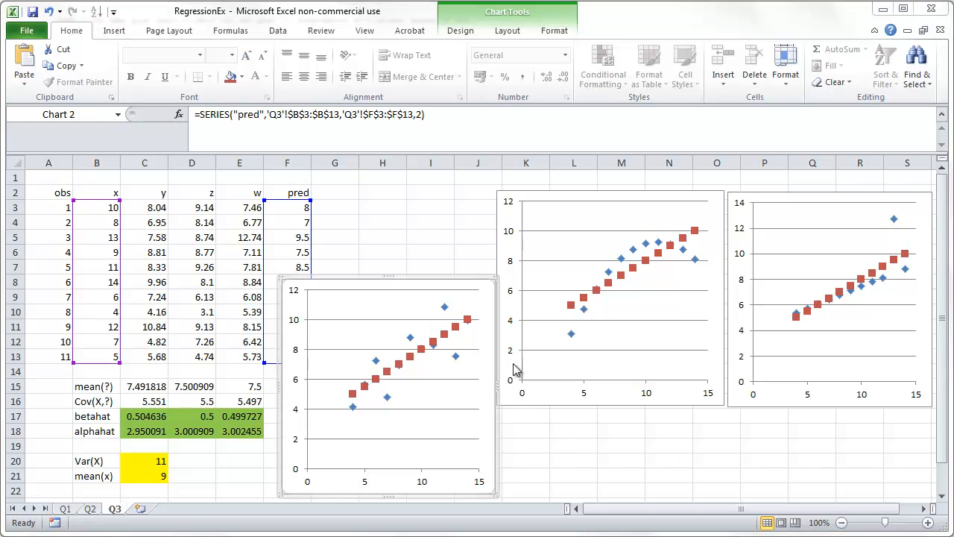
{"action": "mouse_move", "coordinate": [401, 348]}
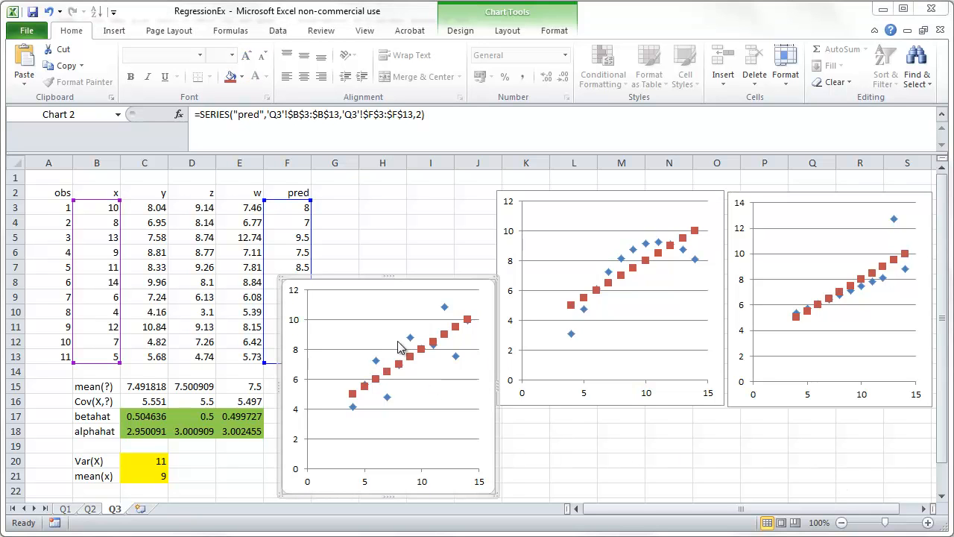
{"action": "mouse_move", "coordinate": [432, 360]}
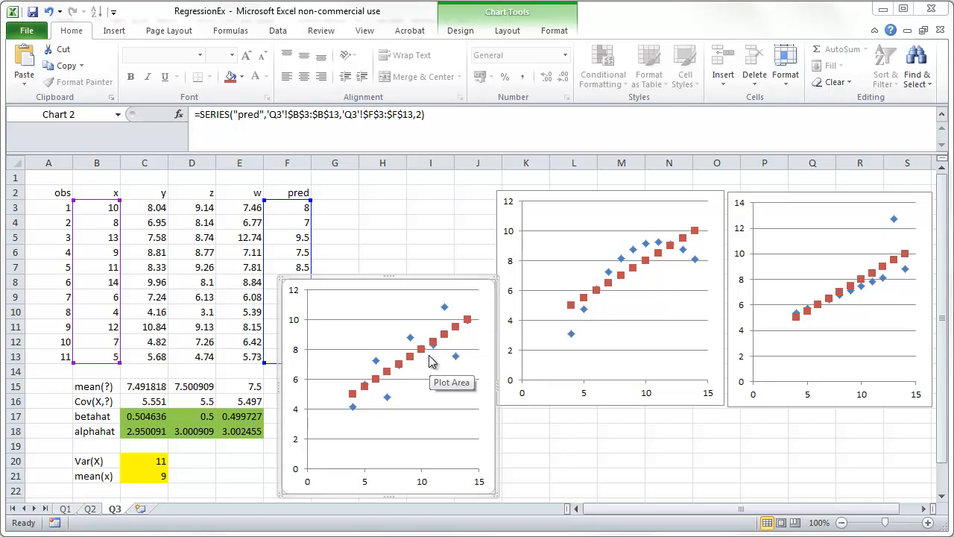
{"action": "mouse_move", "coordinate": [415, 365]}
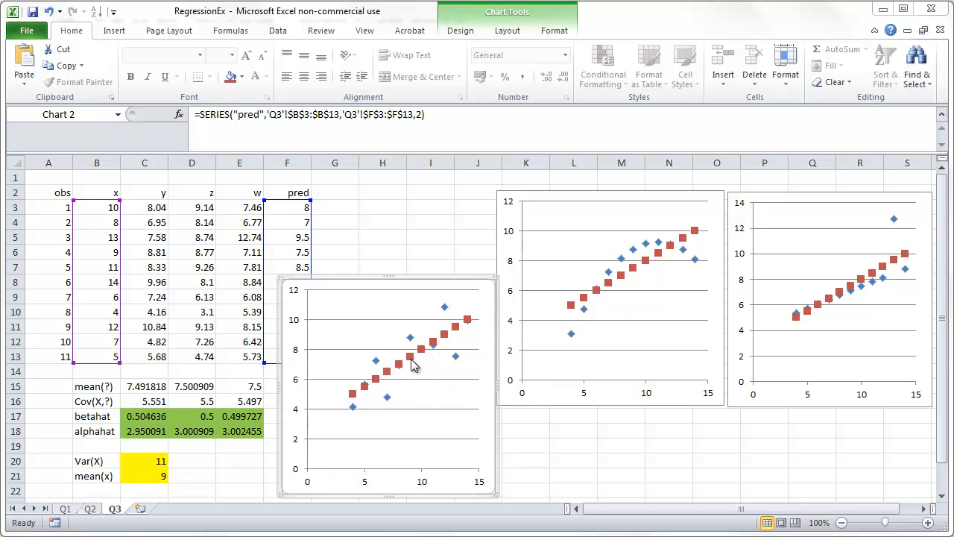
{"action": "mouse_move", "coordinate": [411, 356]}
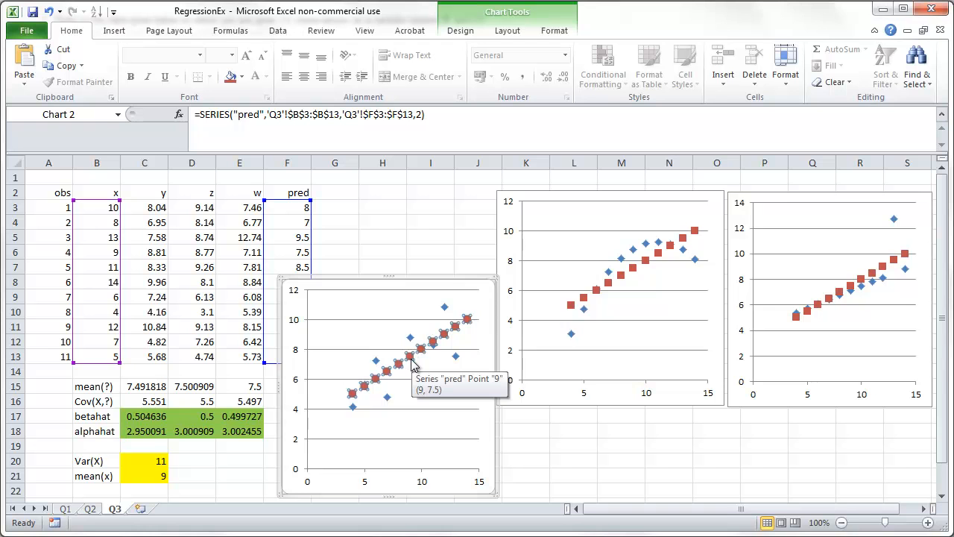
{"action": "mouse_move", "coordinate": [406, 357]}
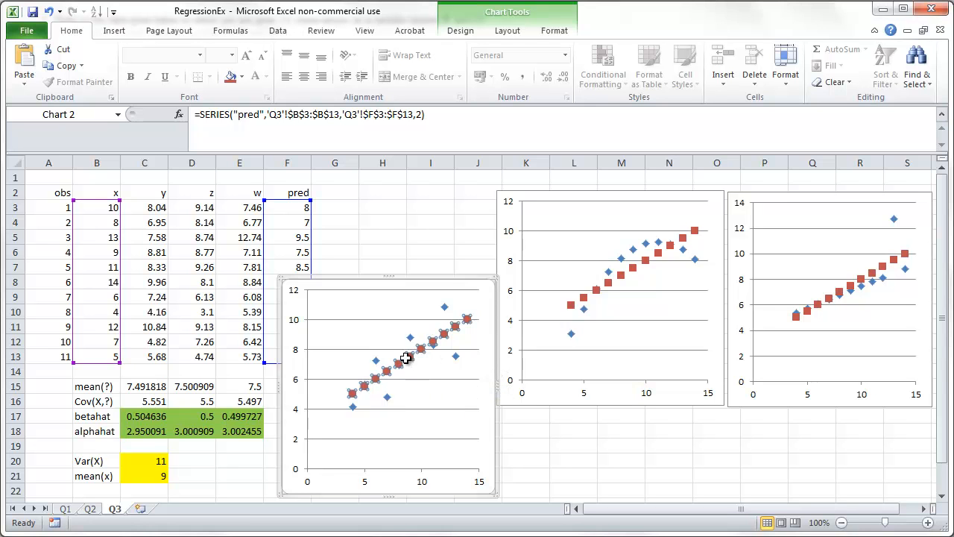
- Format the y chart's pred series as a solid line with no markers
{"action": "right_click", "coordinate": [405, 357]}
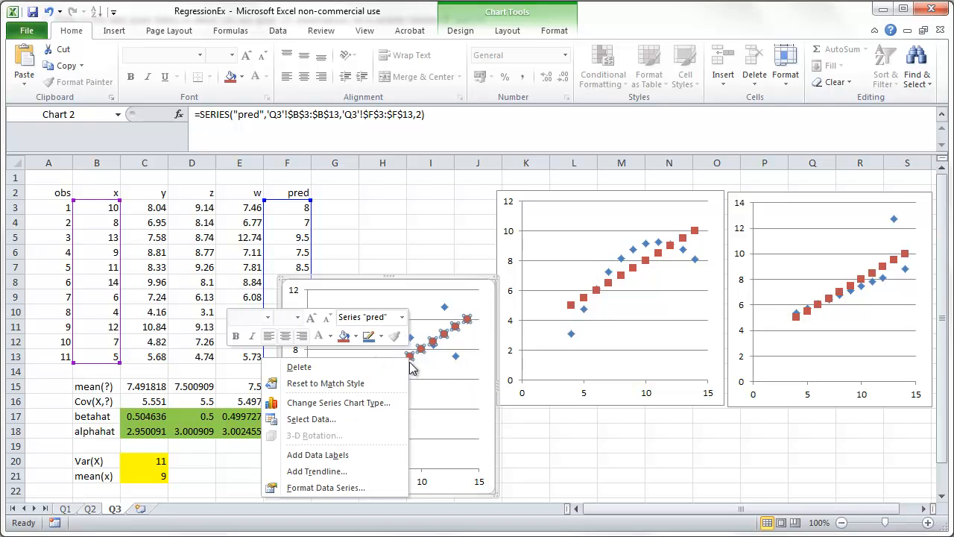
{"action": "left_click", "coordinate": [325, 486]}
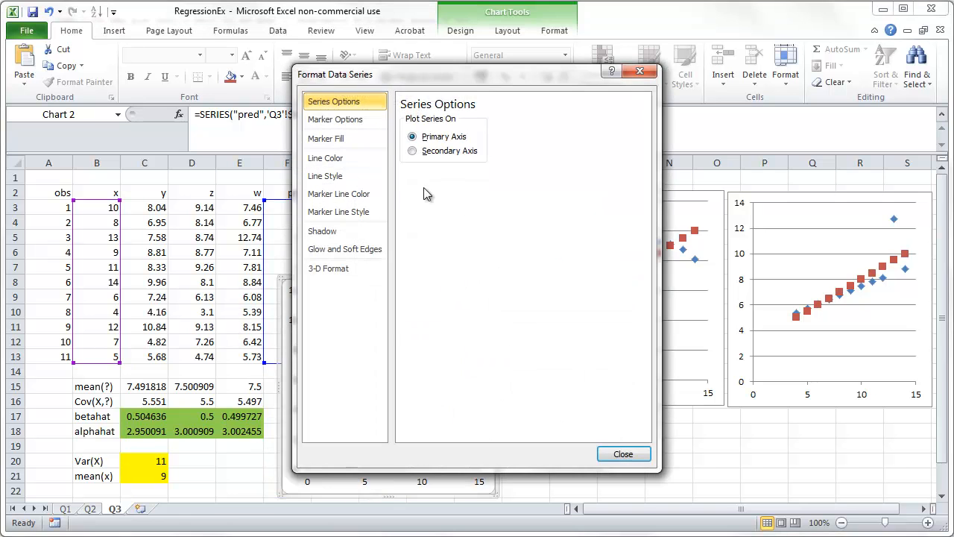
{"action": "left_click", "coordinate": [325, 158]}
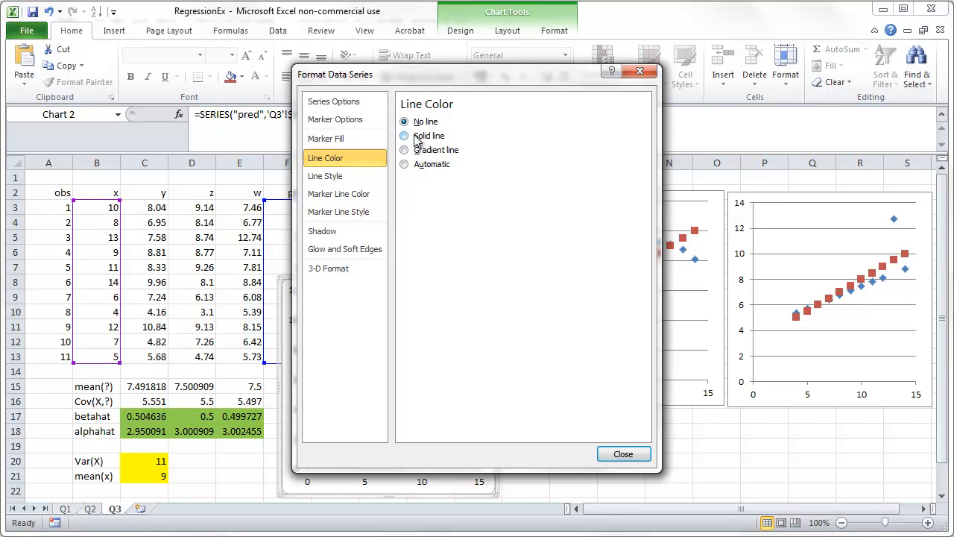
{"action": "left_click", "coordinate": [404, 136]}
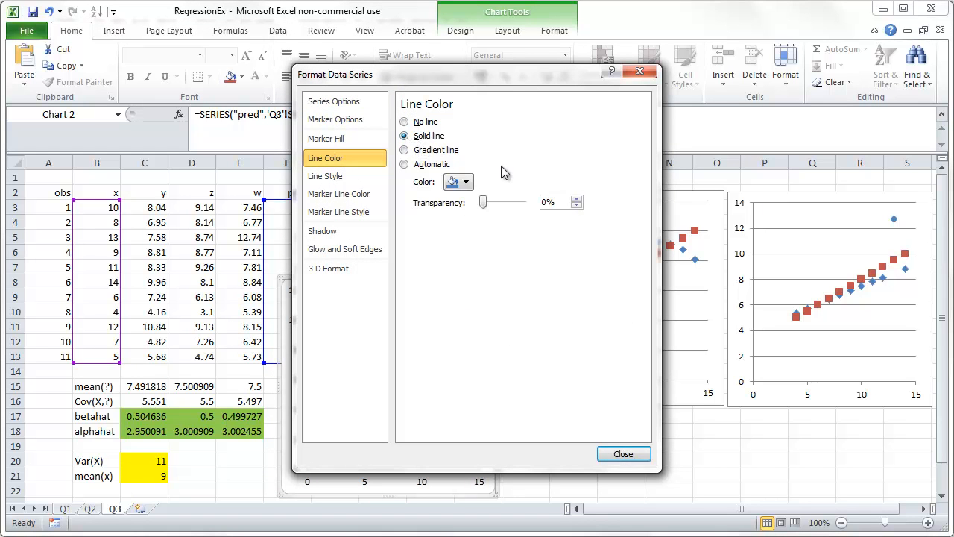
{"action": "mouse_move", "coordinate": [340, 122]}
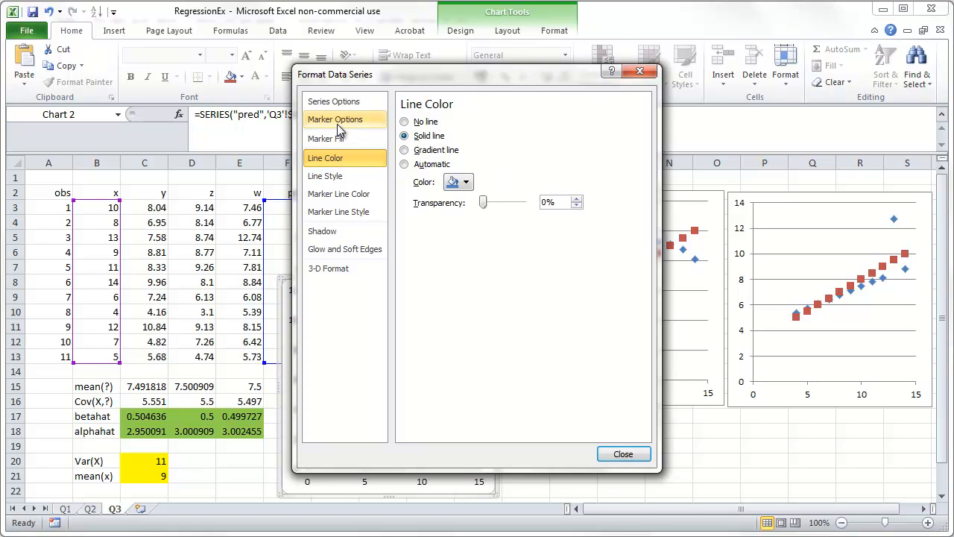
{"action": "left_click", "coordinate": [334, 119]}
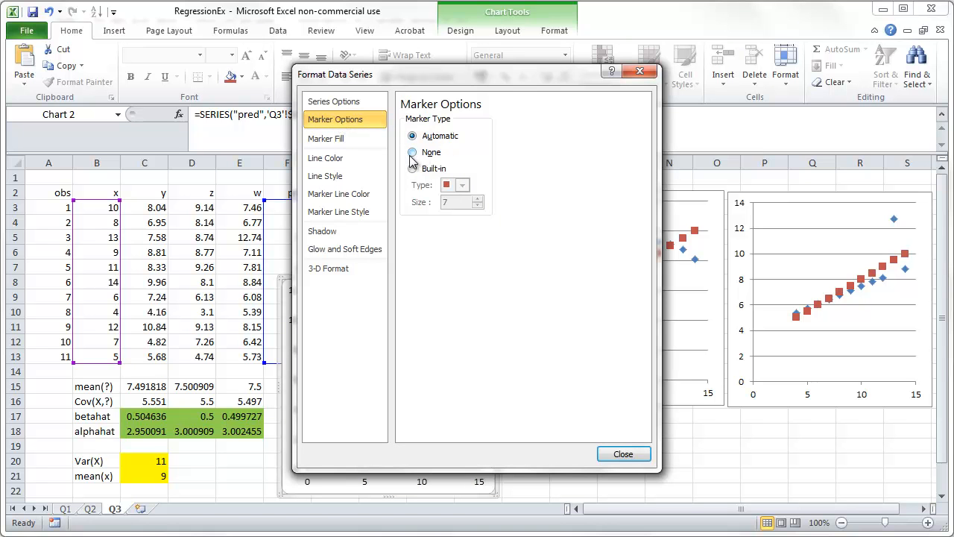
{"action": "left_click", "coordinate": [413, 152]}
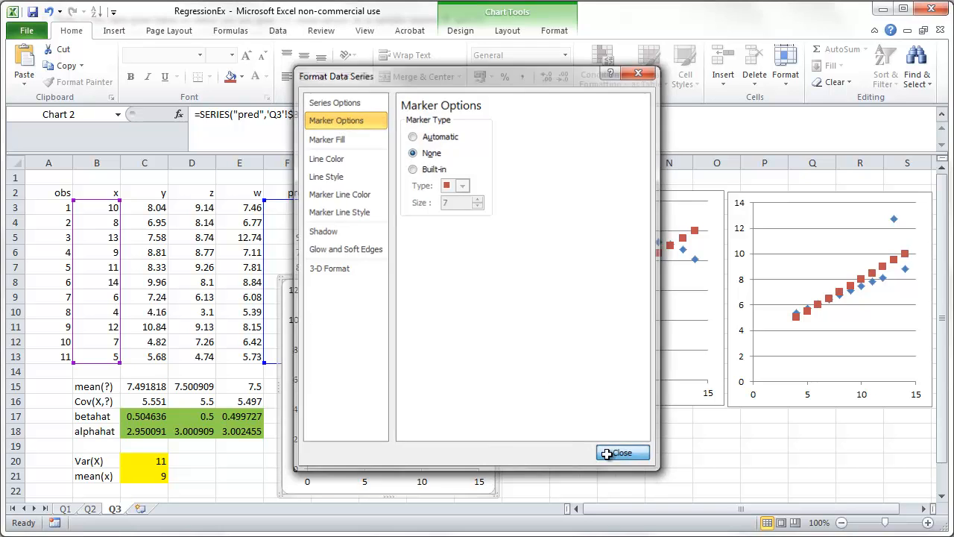
{"action": "left_click", "coordinate": [623, 453]}
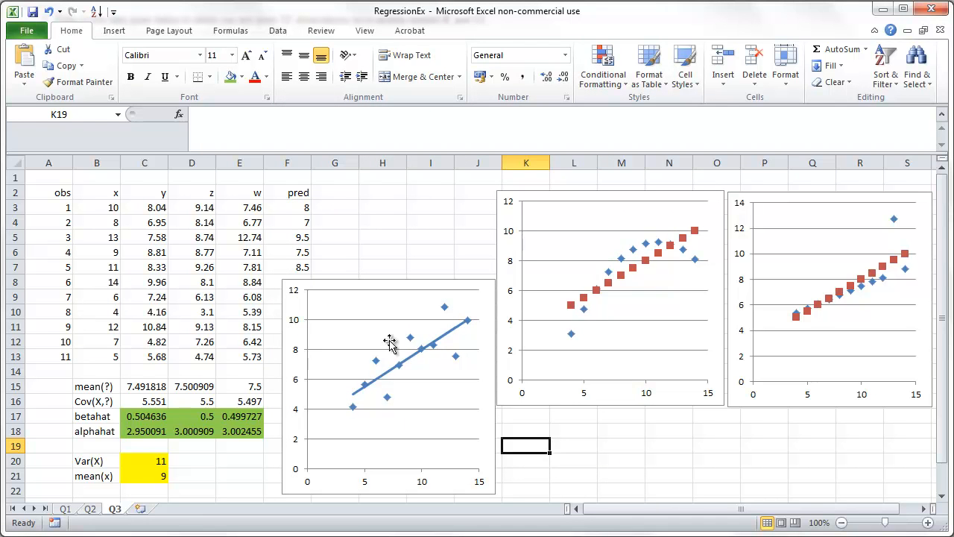
{"action": "mouse_move", "coordinate": [578, 312]}
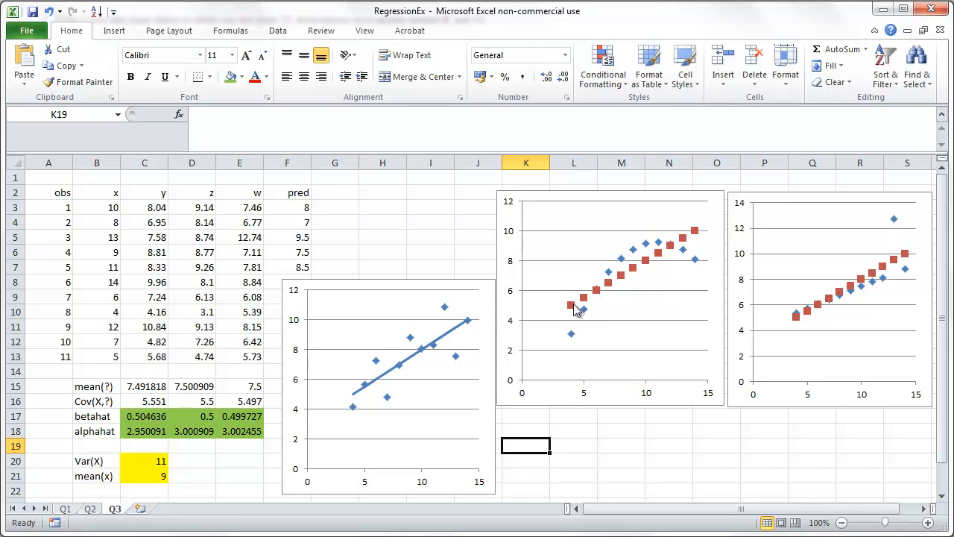
- Format the z chart's pred series as a solid line with no markers
{"action": "right_click", "coordinate": [578, 309]}
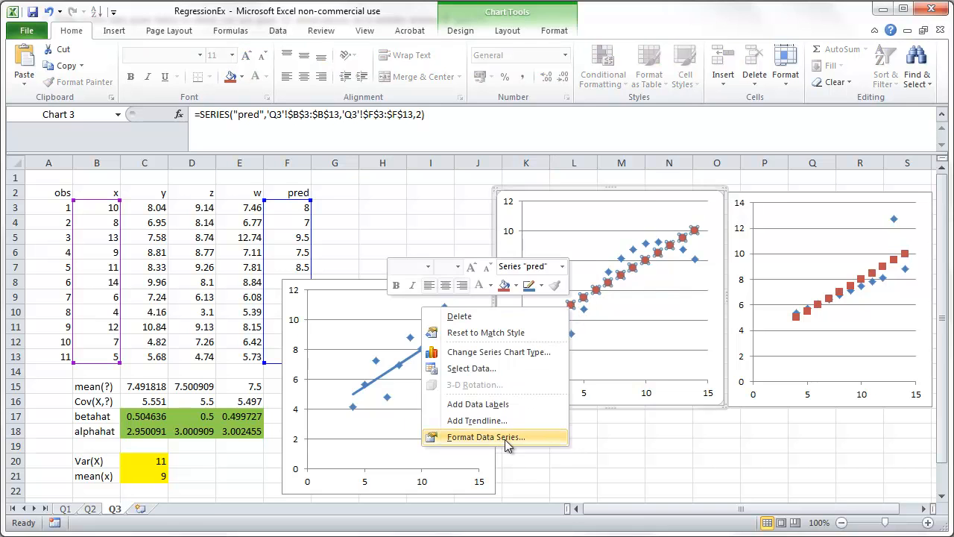
{"action": "left_click", "coordinate": [486, 437]}
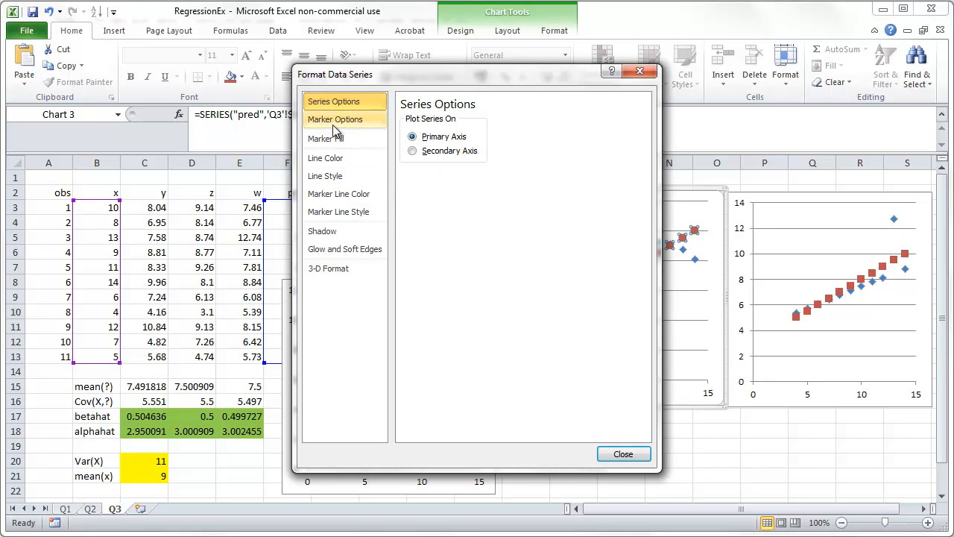
{"action": "left_click", "coordinate": [334, 119]}
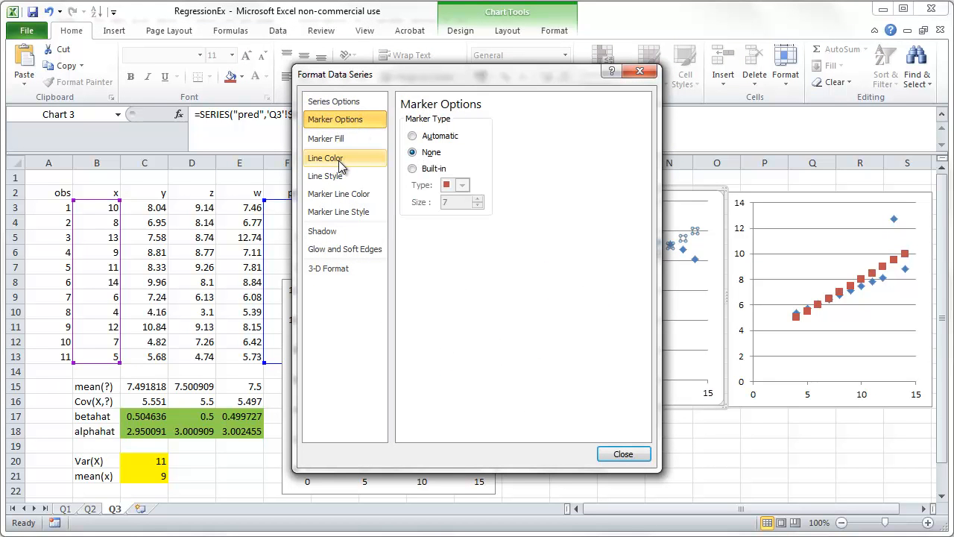
{"action": "left_click", "coordinate": [325, 158]}
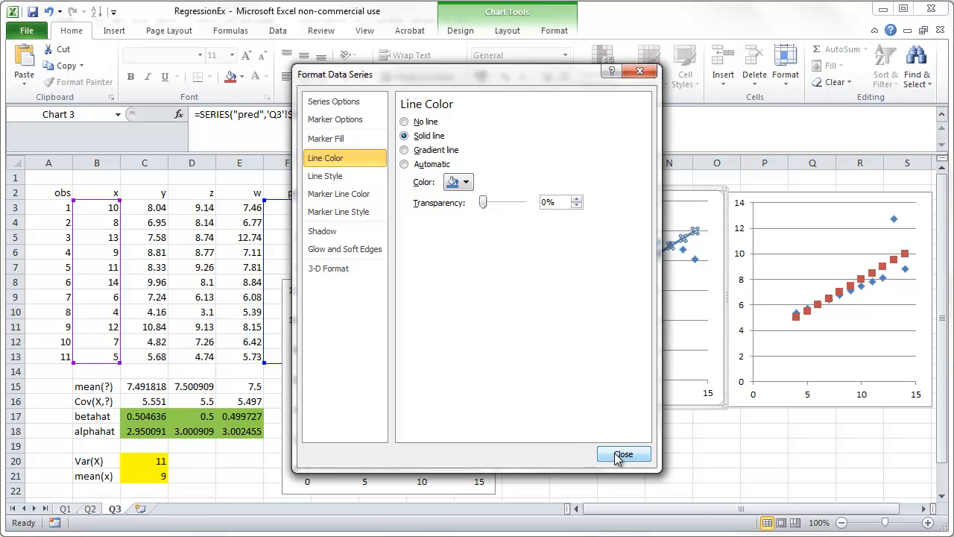
{"action": "left_click", "coordinate": [623, 453]}
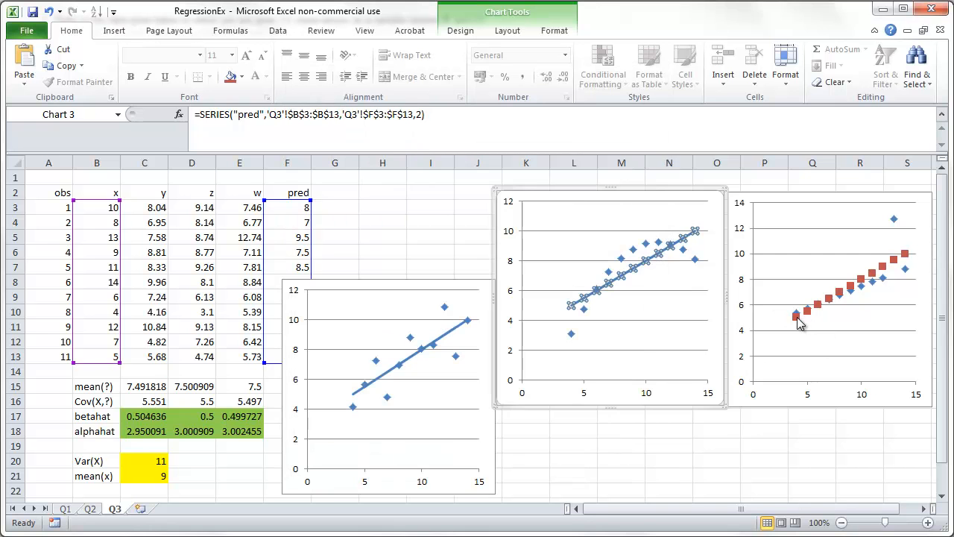
- Format the w chart's pred series as a solid line with no markers
{"action": "right_click", "coordinate": [802, 321]}
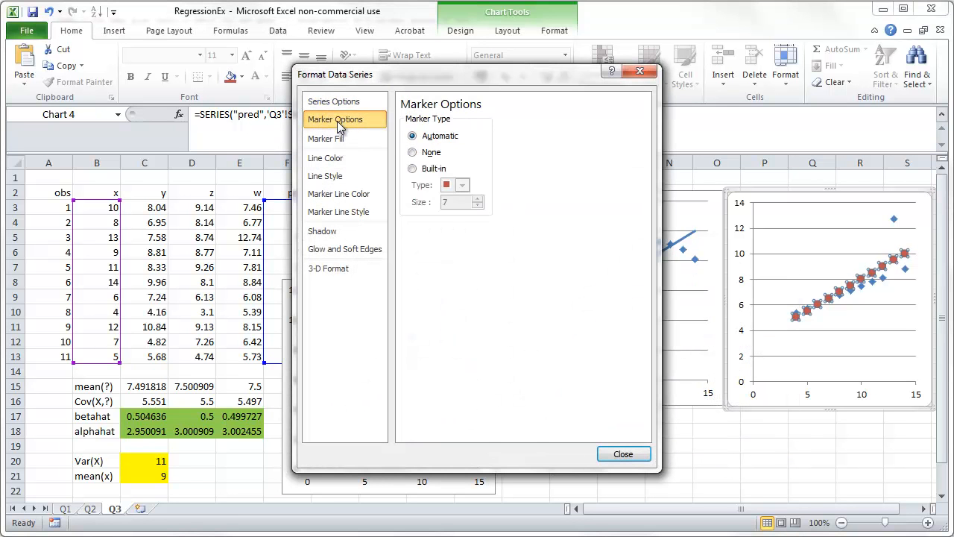
{"action": "left_click", "coordinate": [325, 158]}
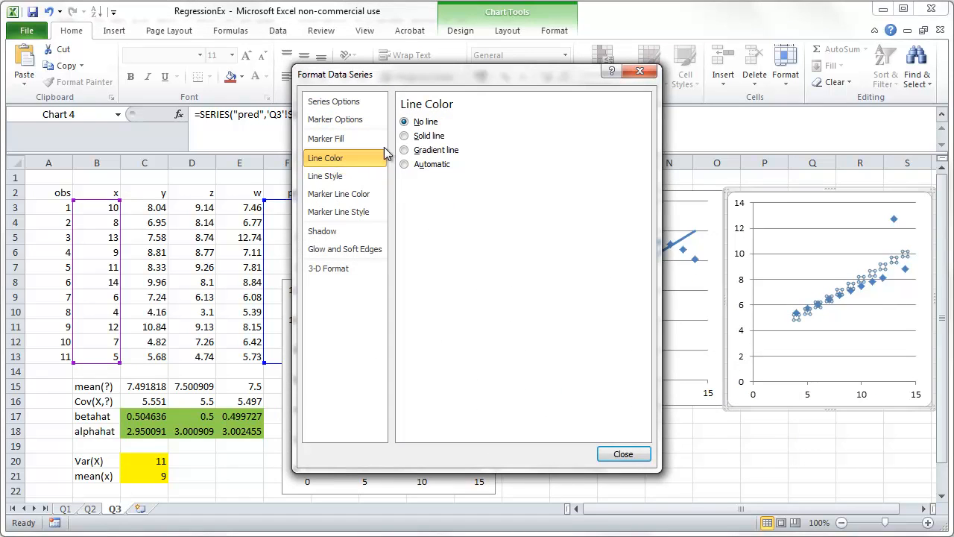
{"action": "left_click", "coordinate": [404, 139]}
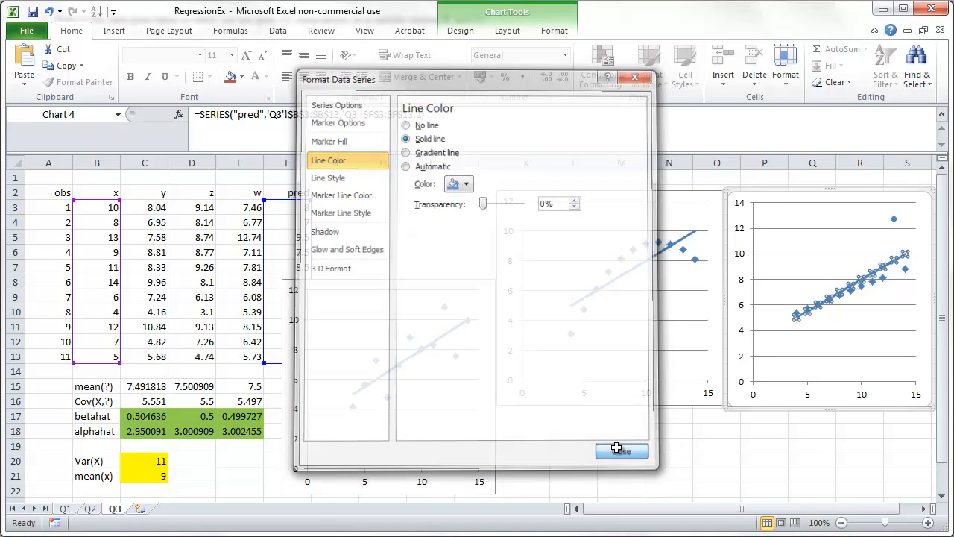
{"action": "left_click", "coordinate": [620, 450]}
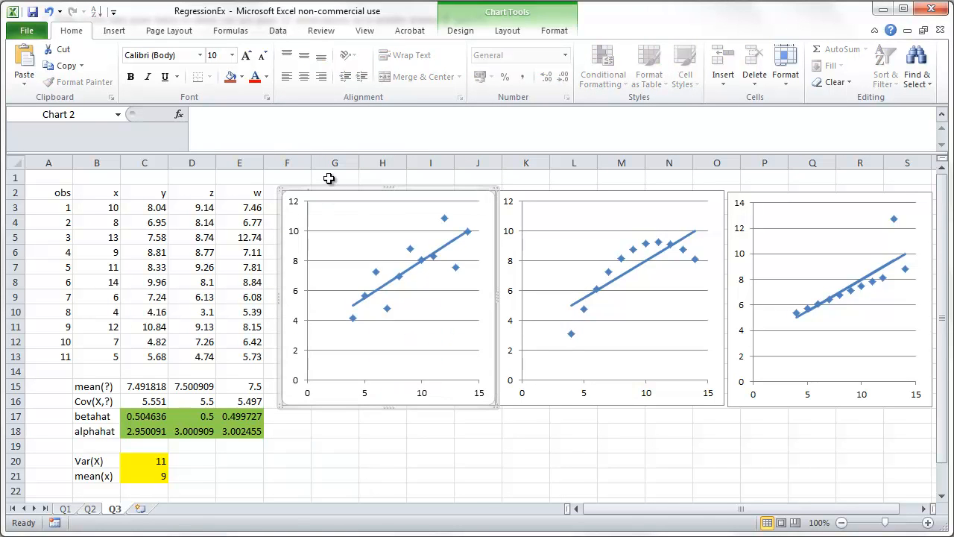
- Enter headings y, z and w in row 1 above their respective charts
{"action": "left_click", "coordinate": [334, 176]}
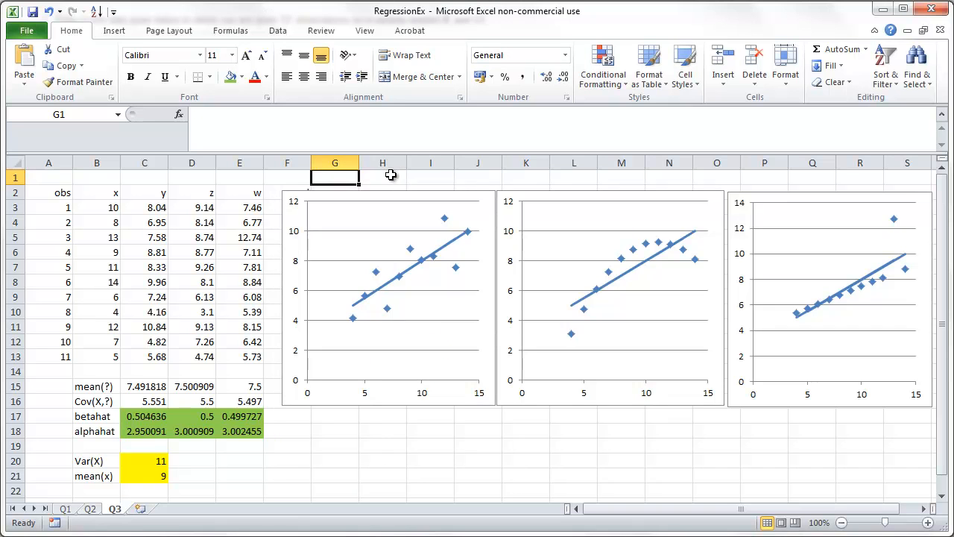
{"action": "left_click", "coordinate": [477, 176]}
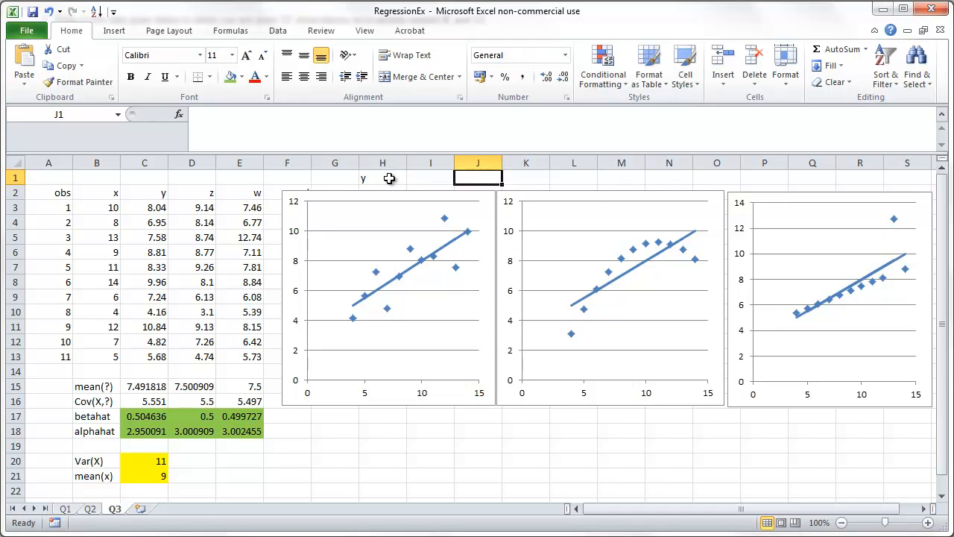
{"action": "left_click", "coordinate": [620, 176]}
{"action": "type", "text": "z"}
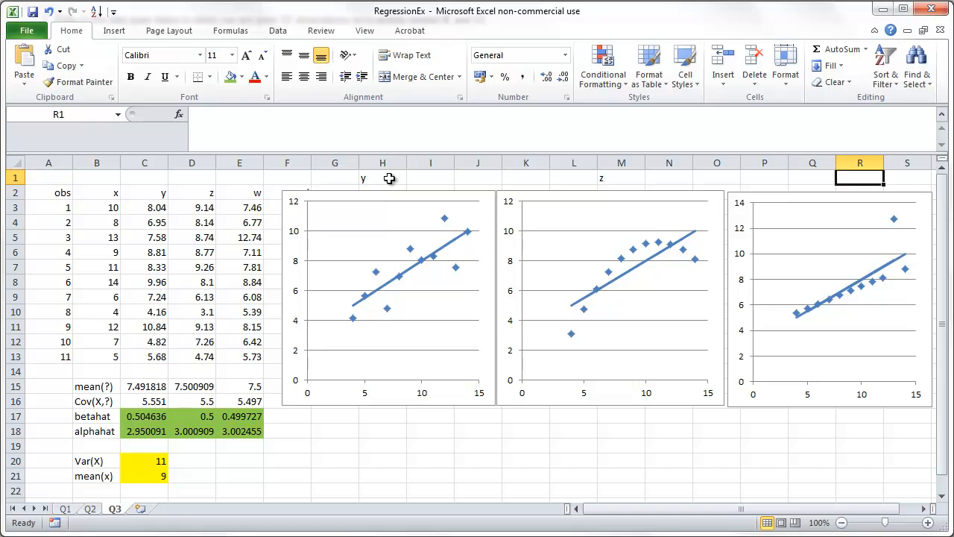
{"action": "type", "text": "w"}
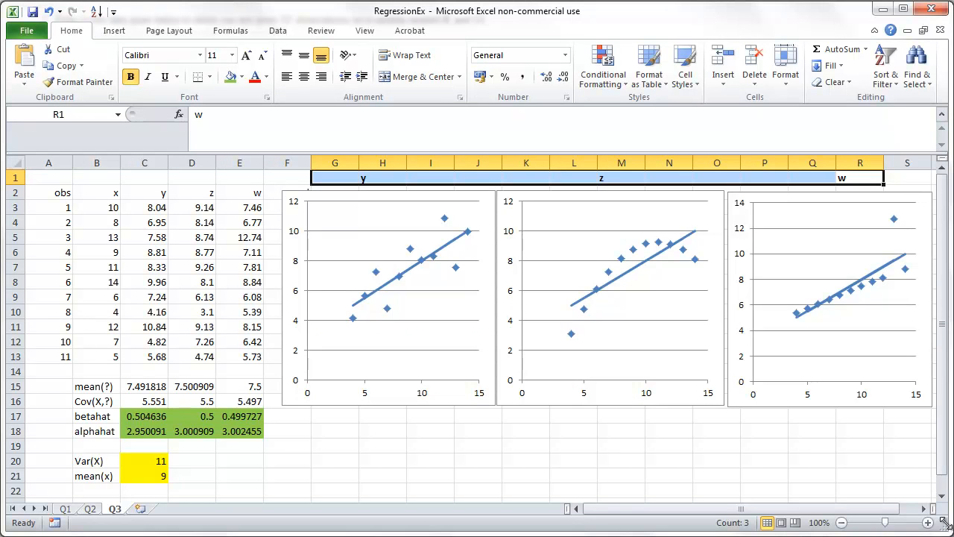
- Scroll right to the labelled charts at 120% zoom and deselect the heading row
{"action": "scroll", "scroll_direction": "right", "scroll_amount": 3}
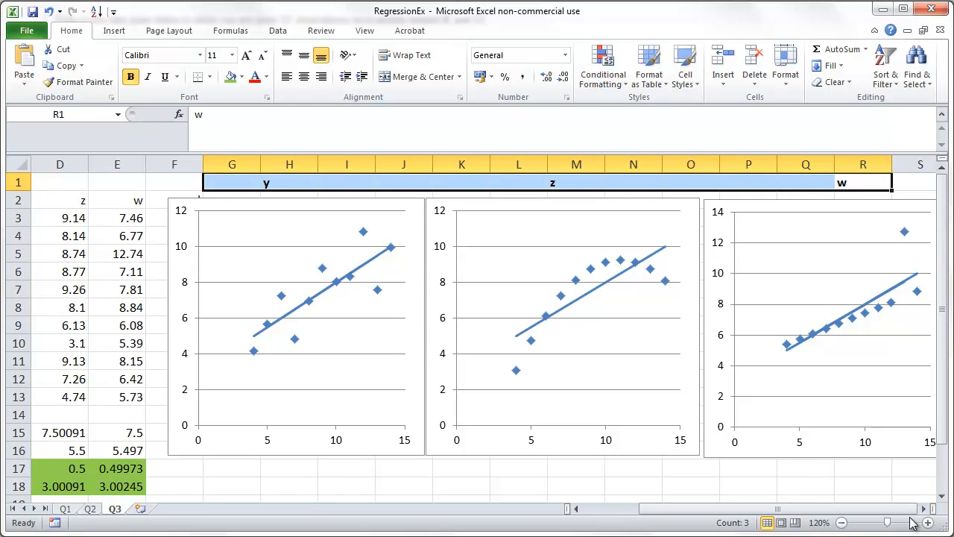
{"action": "scroll", "scroll_direction": "right", "scroll_amount": 3}
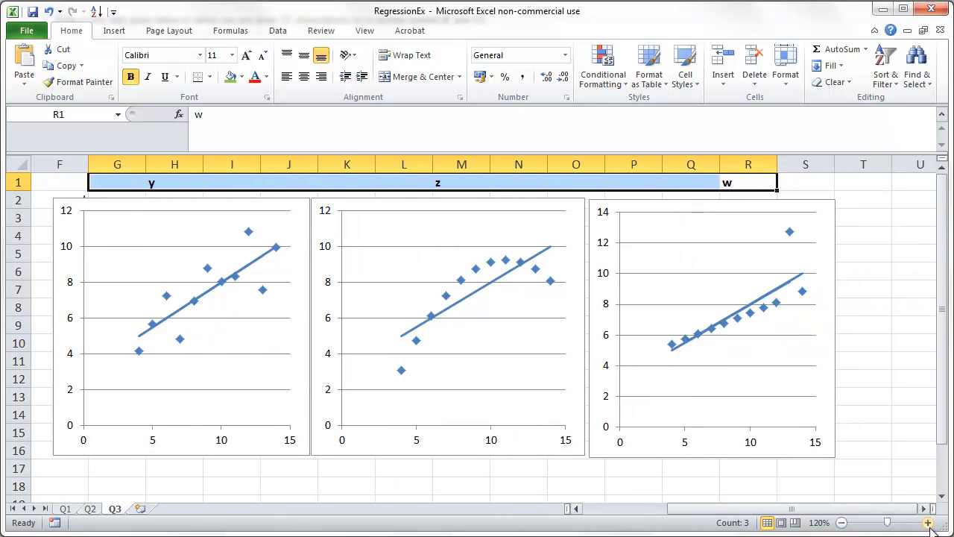
{"action": "left_click", "coordinate": [632, 486]}
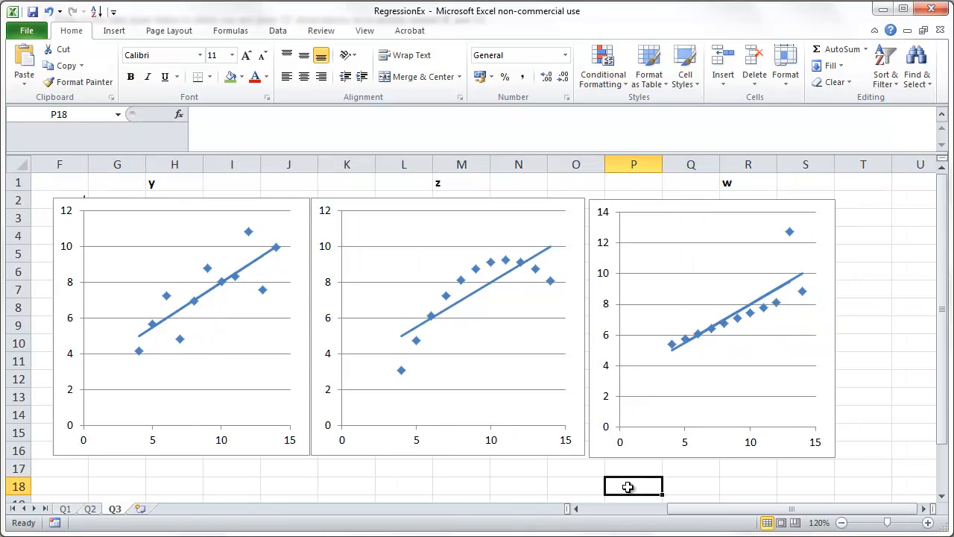
{"action": "mouse_move", "coordinate": [149, 429]}
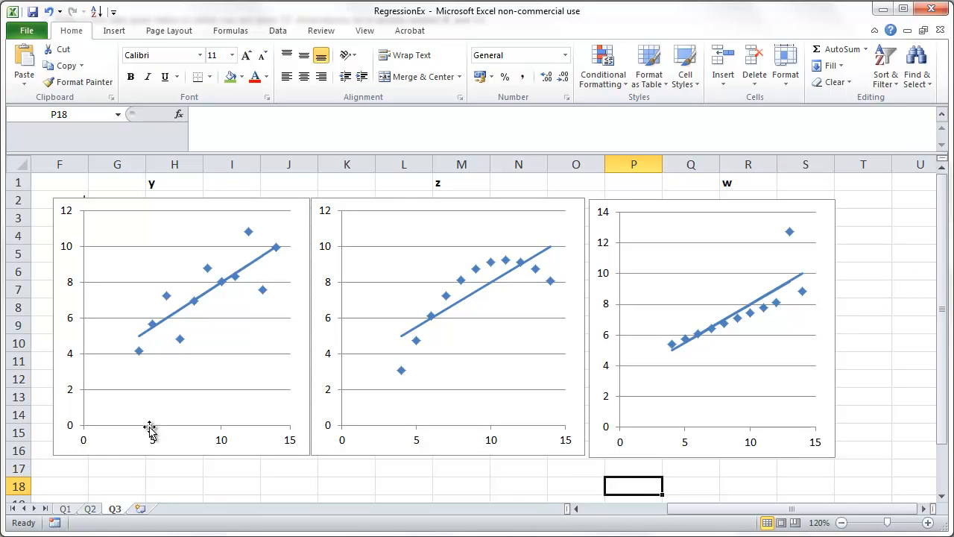
{"action": "mouse_move", "coordinate": [197, 226]}
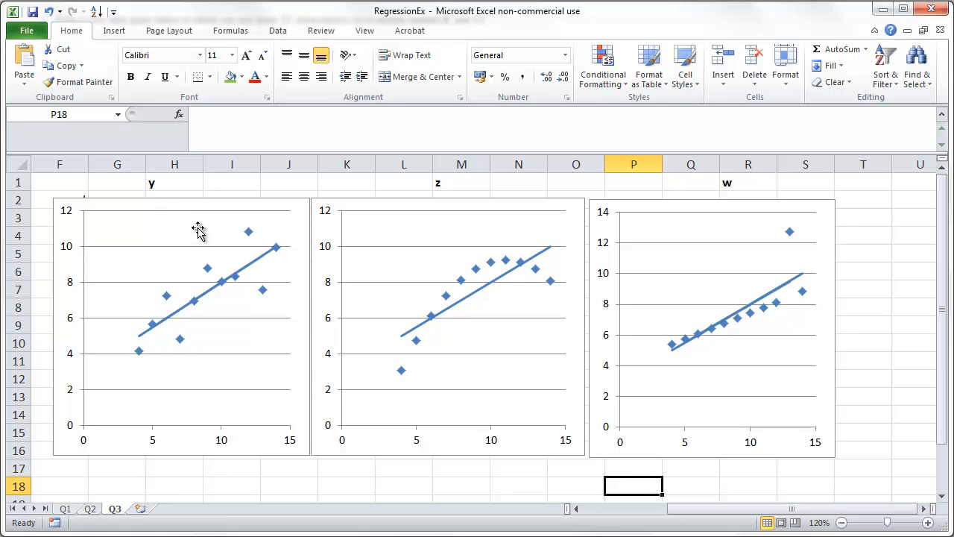
{"action": "mouse_move", "coordinate": [192, 218]}
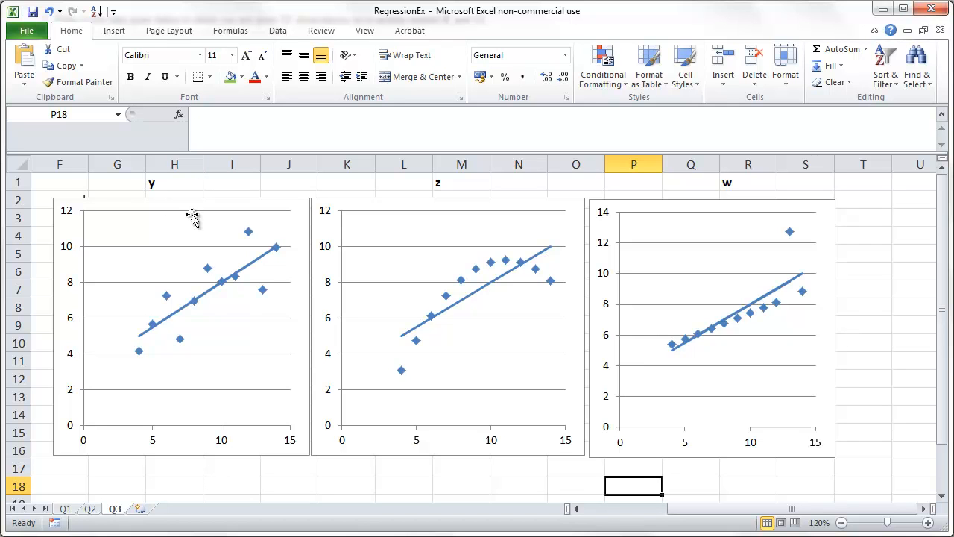
{"action": "mouse_move", "coordinate": [231, 270]}
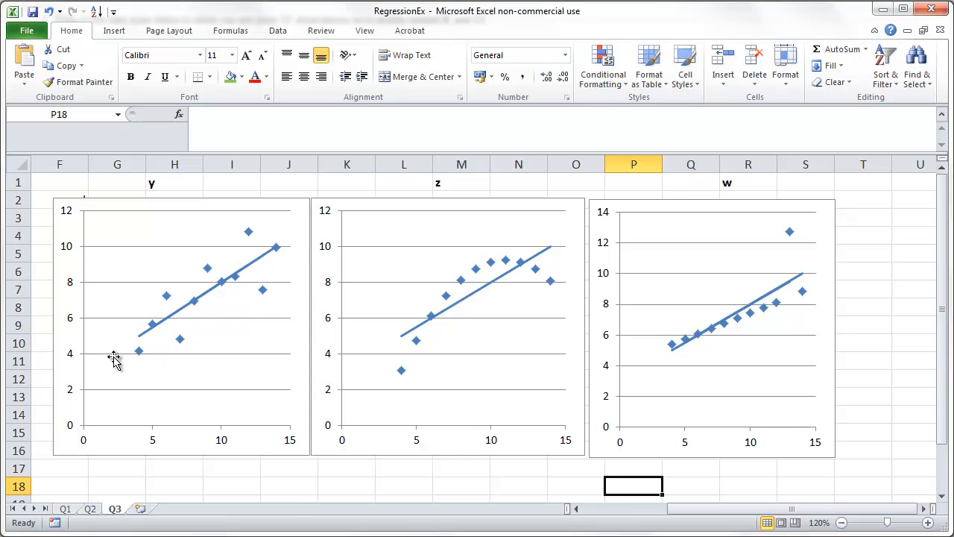
{"action": "mouse_move", "coordinate": [169, 275]}
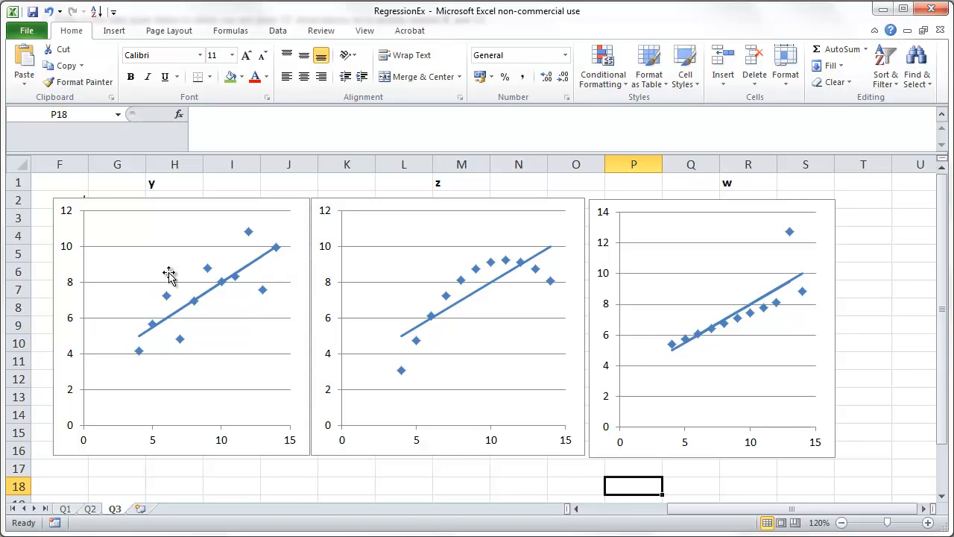
{"action": "mouse_move", "coordinate": [235, 319]}
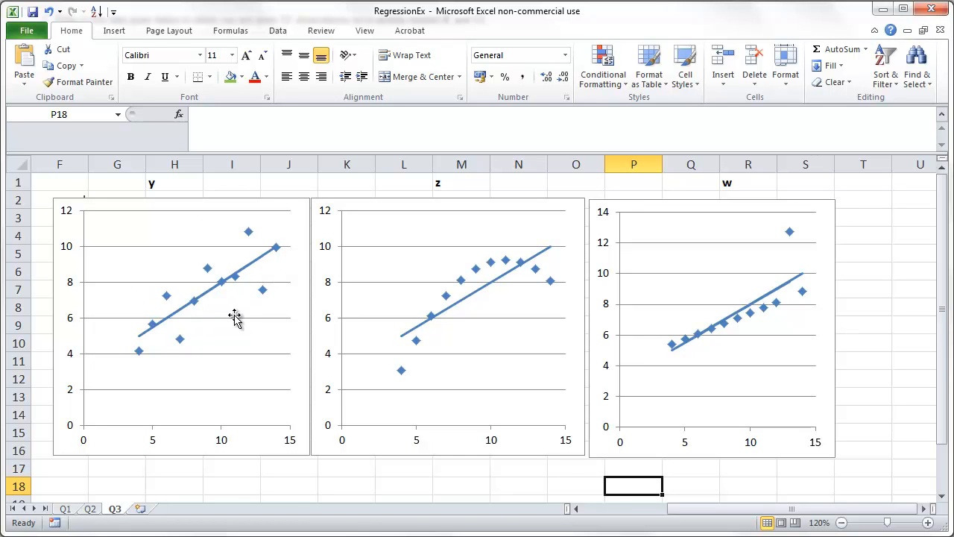
{"action": "mouse_move", "coordinate": [203, 308]}
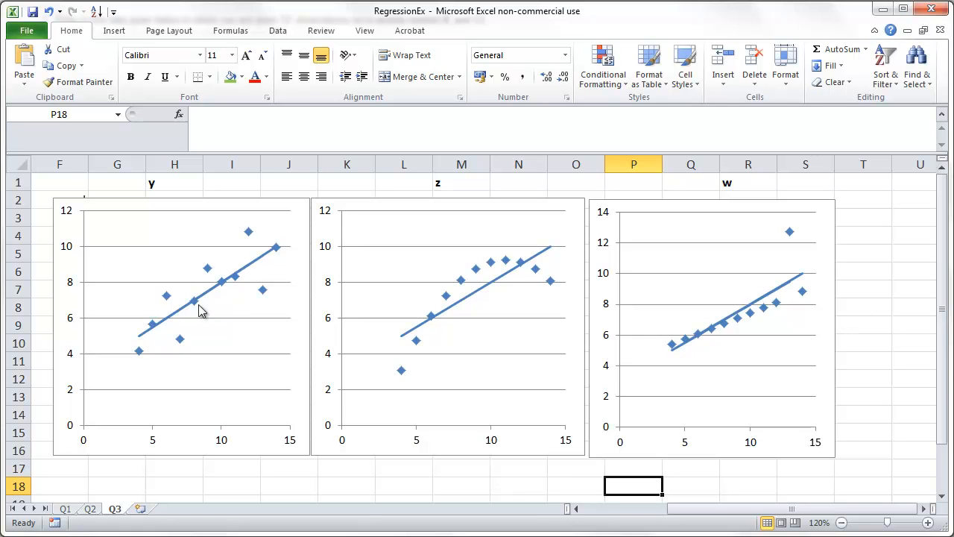
{"action": "mouse_move", "coordinate": [179, 304]}
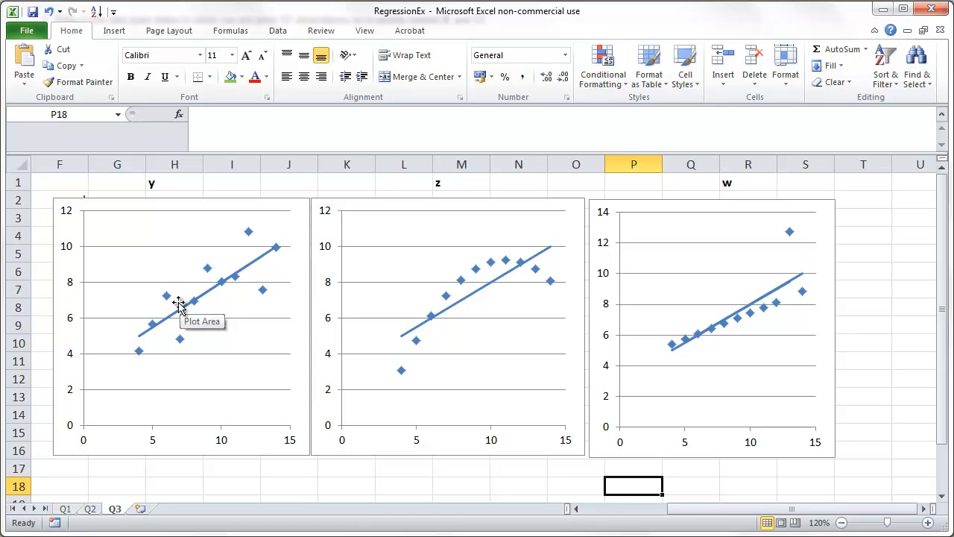
{"action": "mouse_move", "coordinate": [426, 201]}
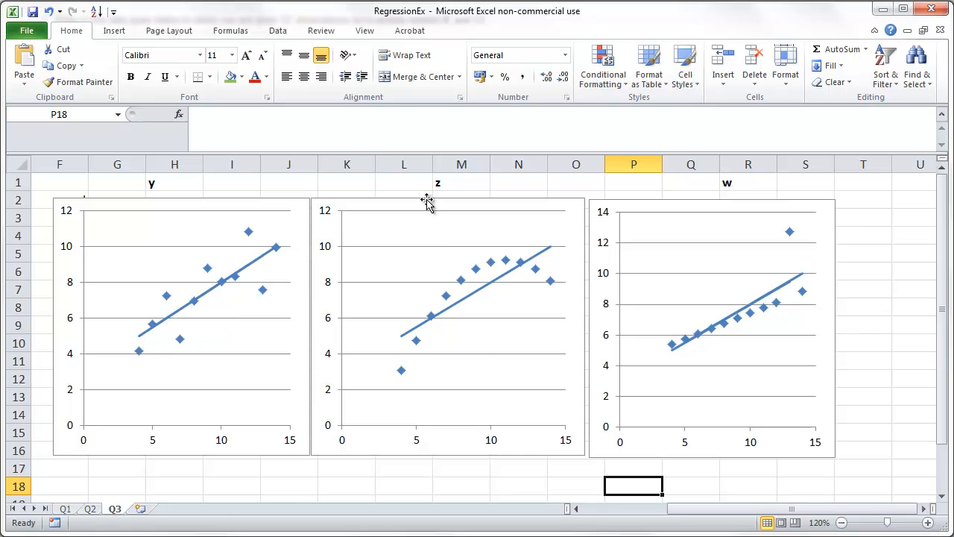
{"action": "mouse_move", "coordinate": [456, 290]}
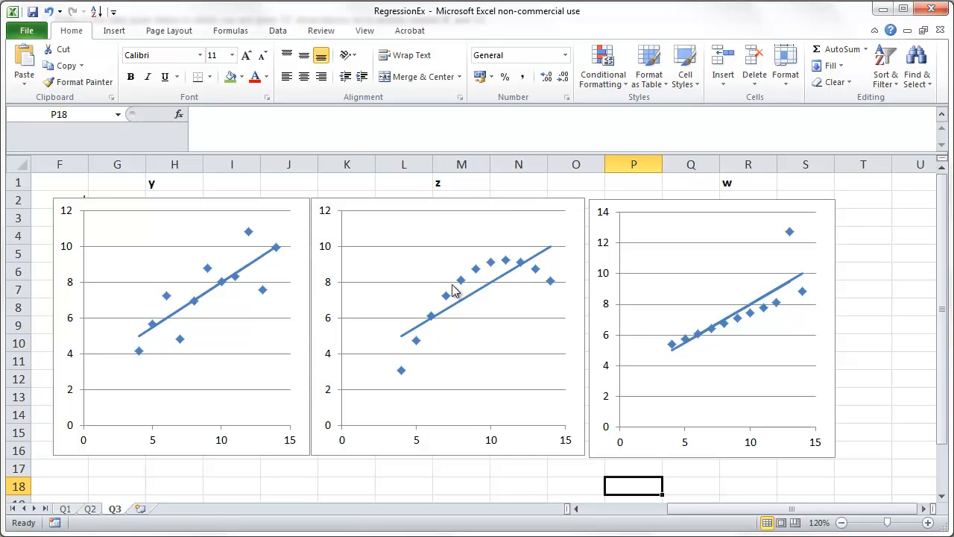
{"action": "mouse_move", "coordinate": [431, 291]}
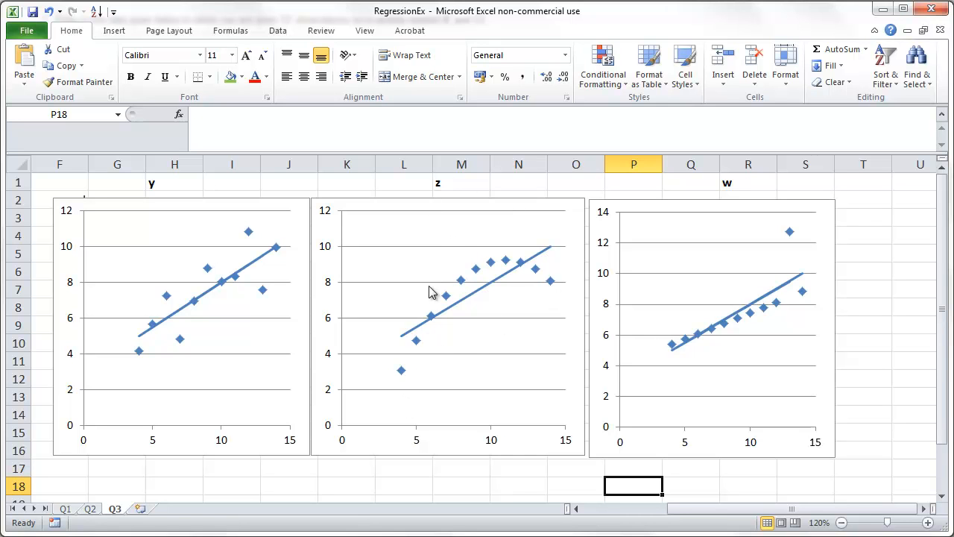
{"action": "mouse_move", "coordinate": [441, 295]}
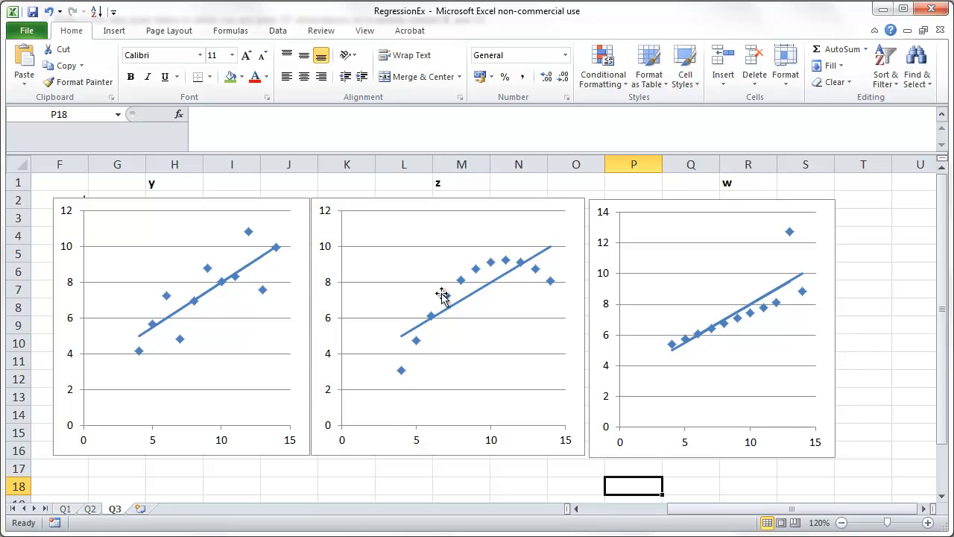
{"action": "mouse_move", "coordinate": [461, 309]}
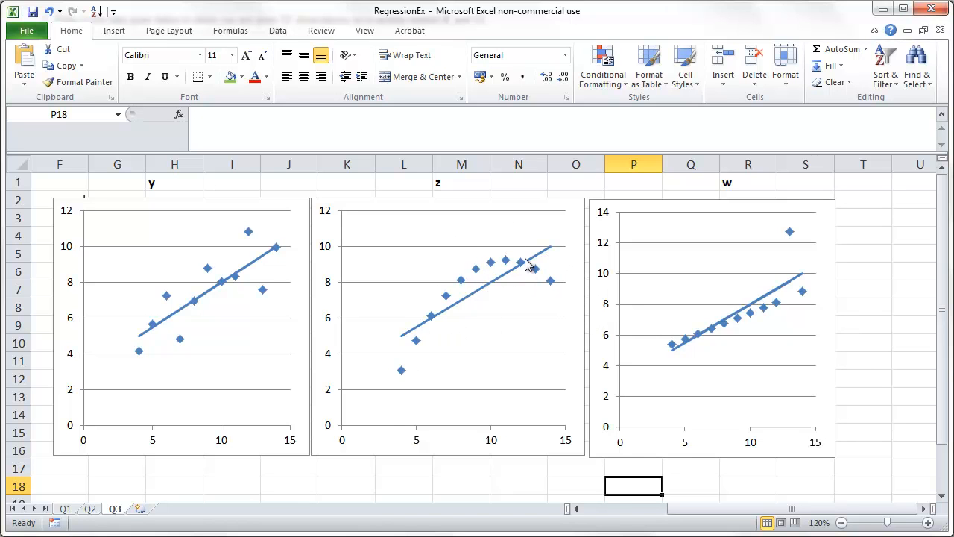
{"action": "mouse_move", "coordinate": [468, 379]}
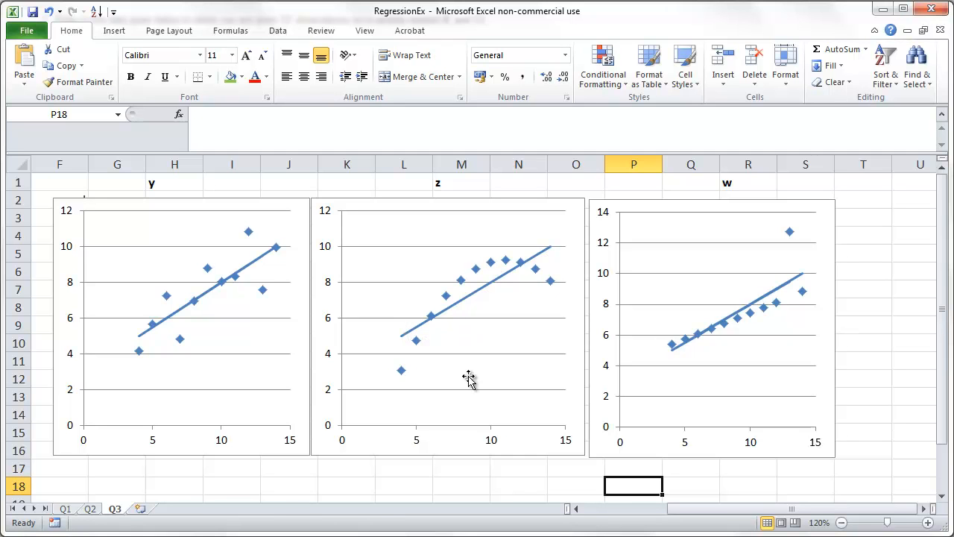
{"action": "mouse_move", "coordinate": [455, 325]}
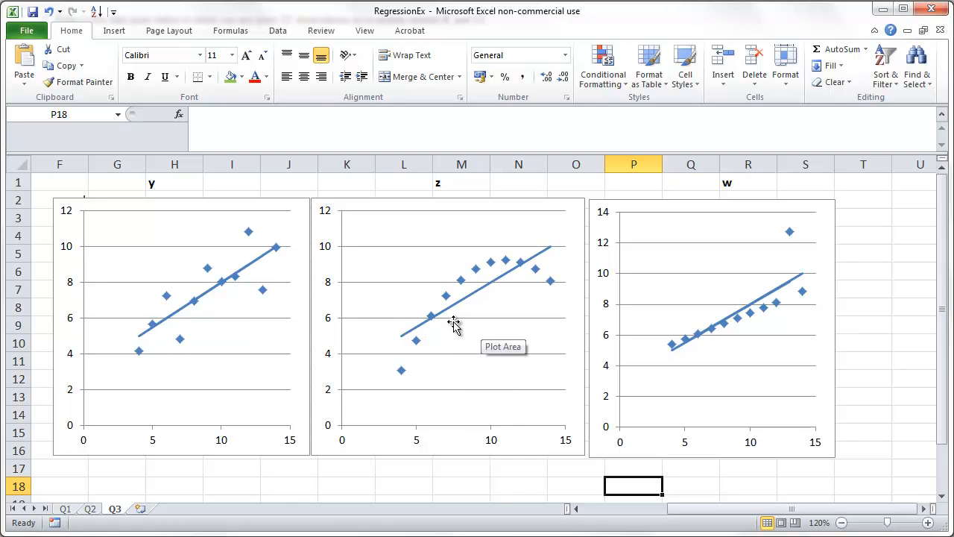
{"action": "mouse_move", "coordinate": [461, 331]}
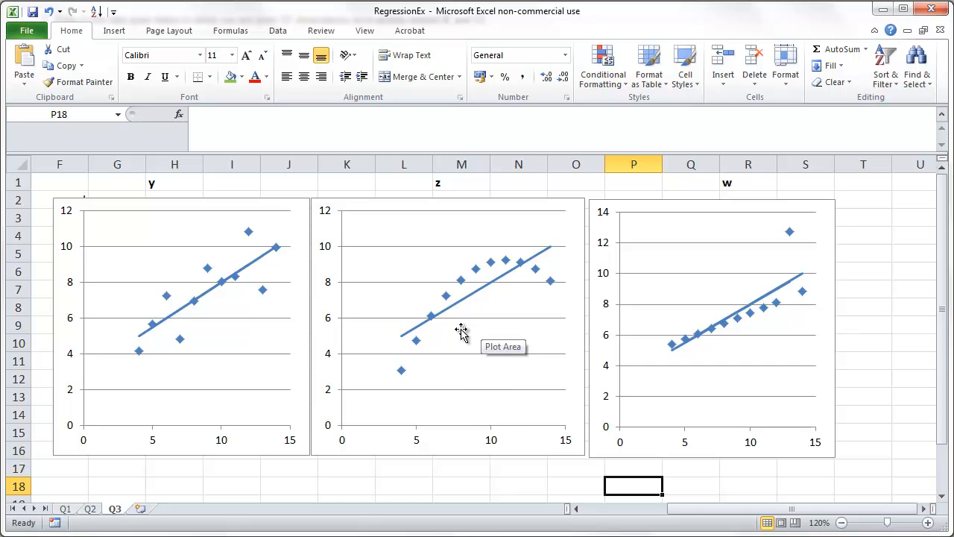
{"action": "mouse_move", "coordinate": [635, 344]}
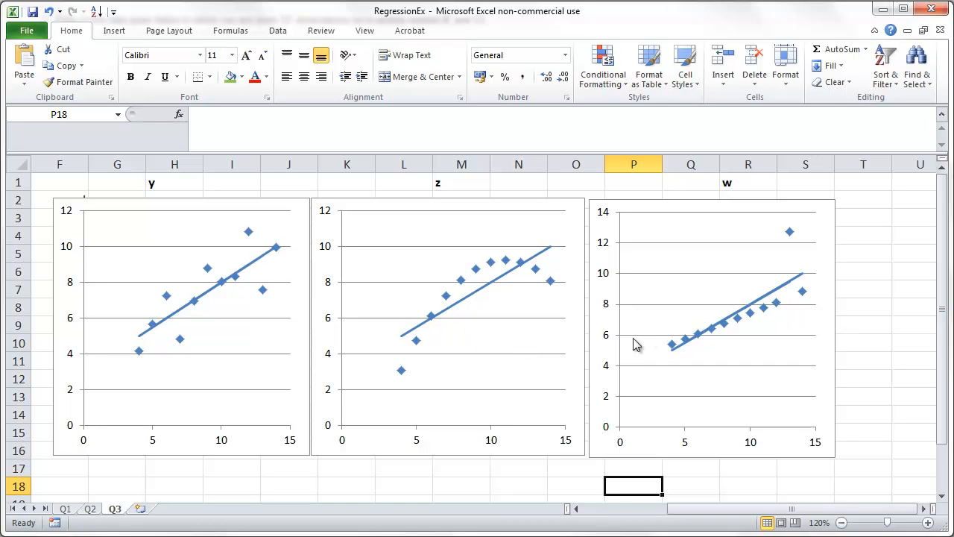
{"action": "mouse_move", "coordinate": [738, 322]}
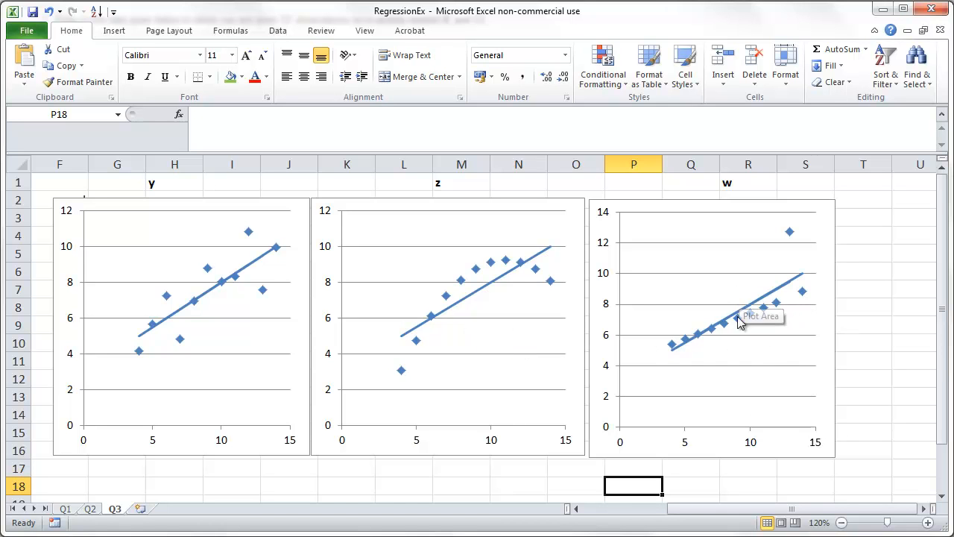
{"action": "mouse_move", "coordinate": [749, 319]}
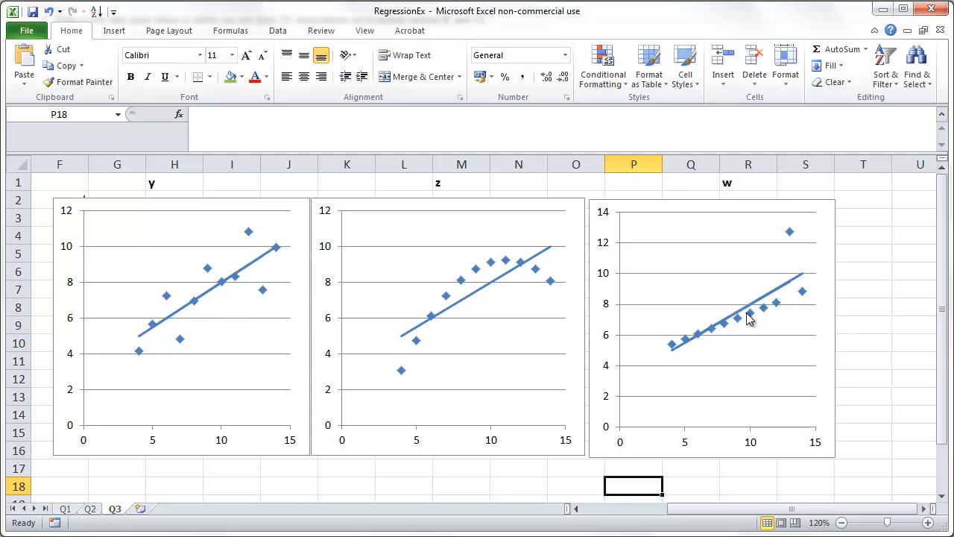
{"action": "mouse_move", "coordinate": [727, 193]}
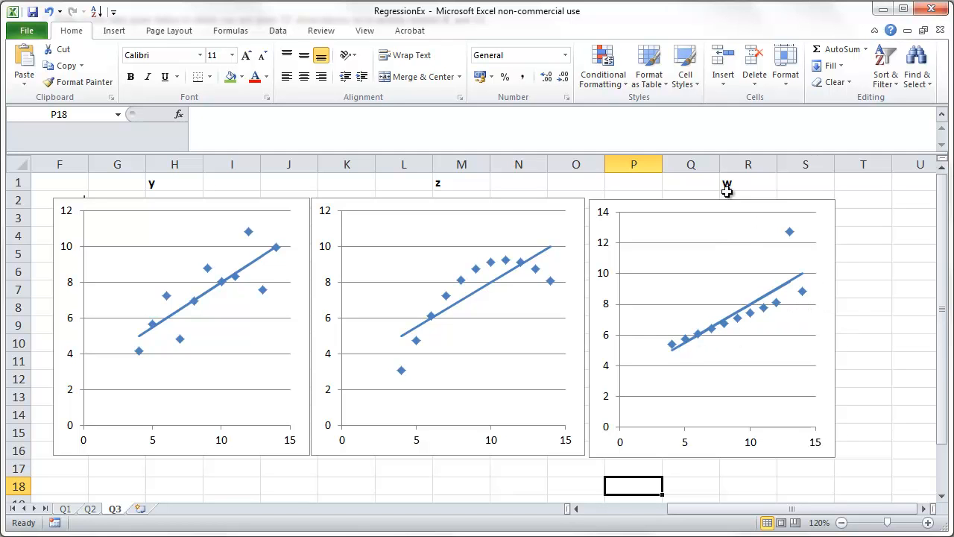
{"action": "mouse_move", "coordinate": [783, 250]}
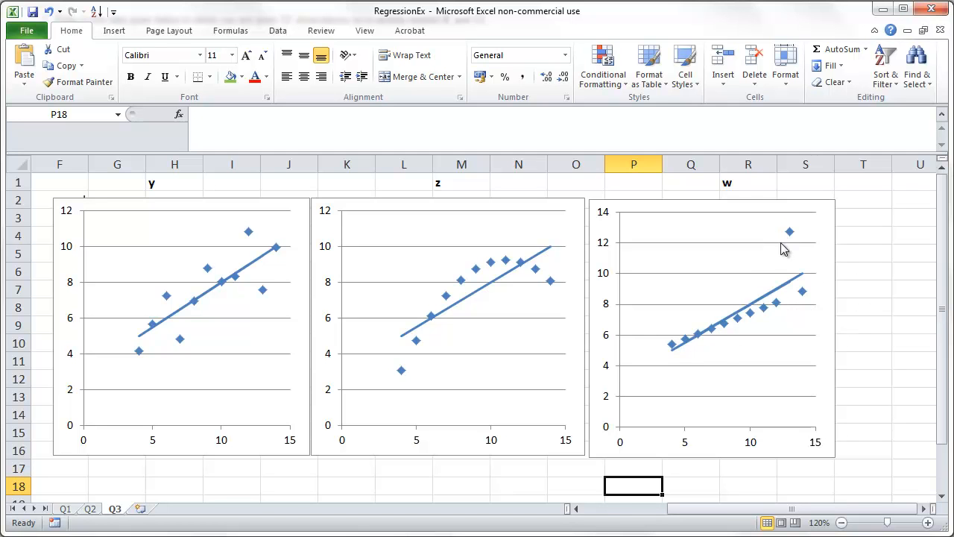
{"action": "mouse_move", "coordinate": [796, 238]}
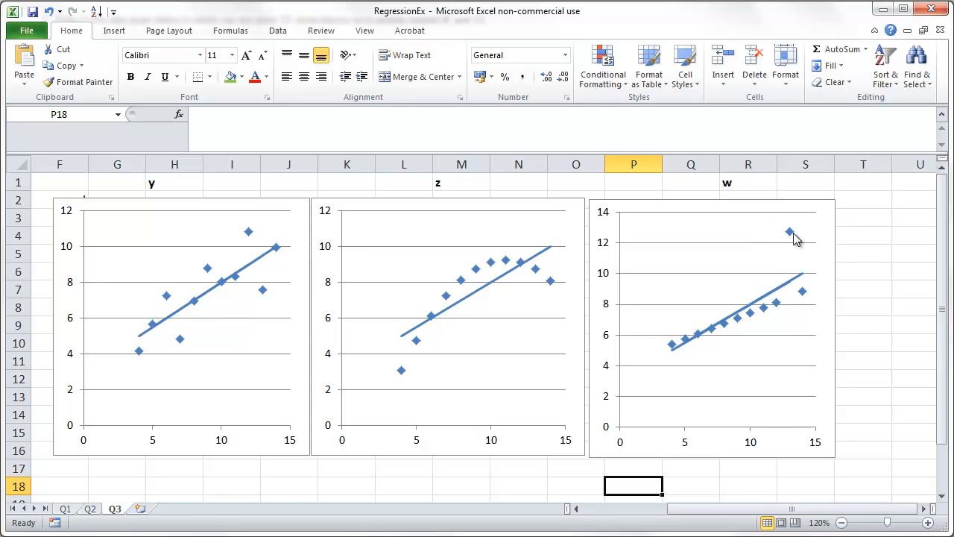
{"action": "mouse_move", "coordinate": [793, 239]}
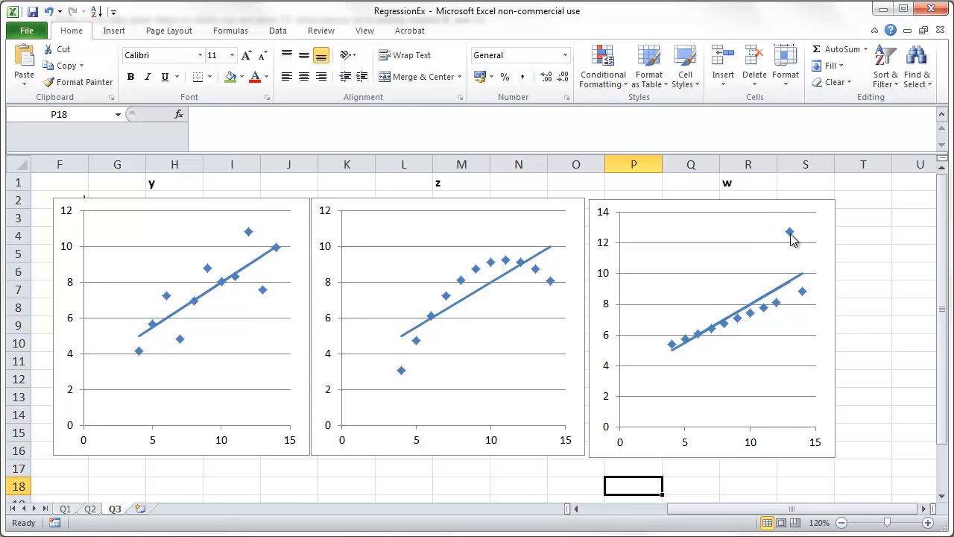
{"action": "mouse_move", "coordinate": [793, 291]}
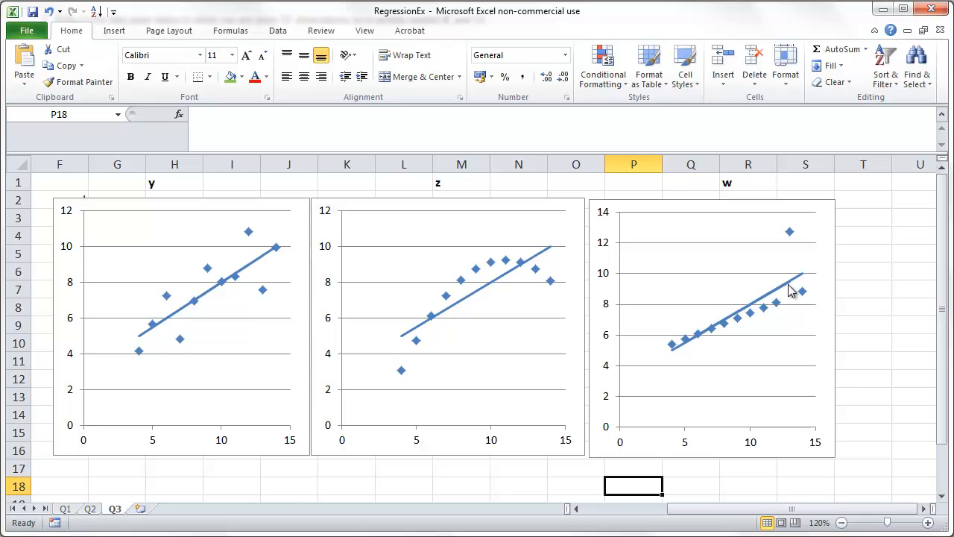
{"action": "mouse_move", "coordinate": [795, 244]}
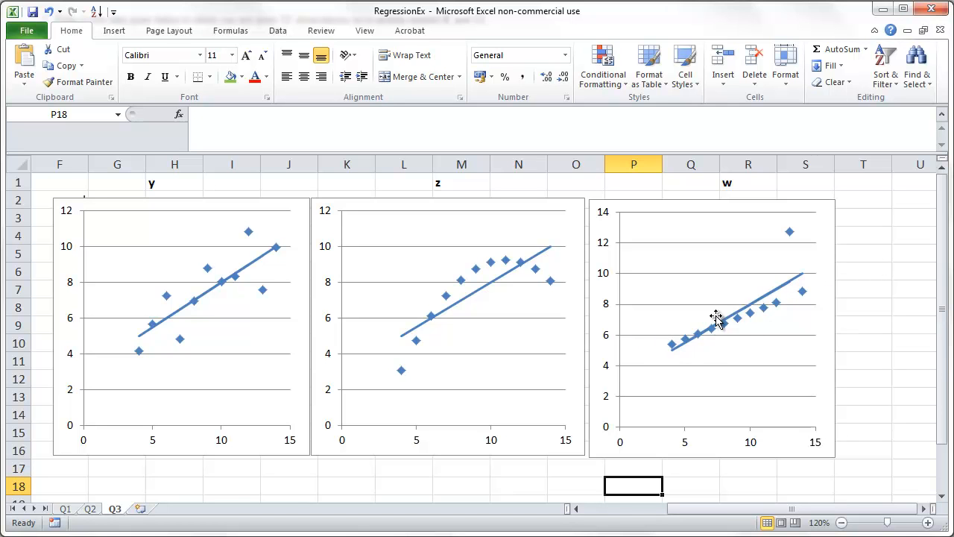
{"action": "mouse_move", "coordinate": [743, 291]}
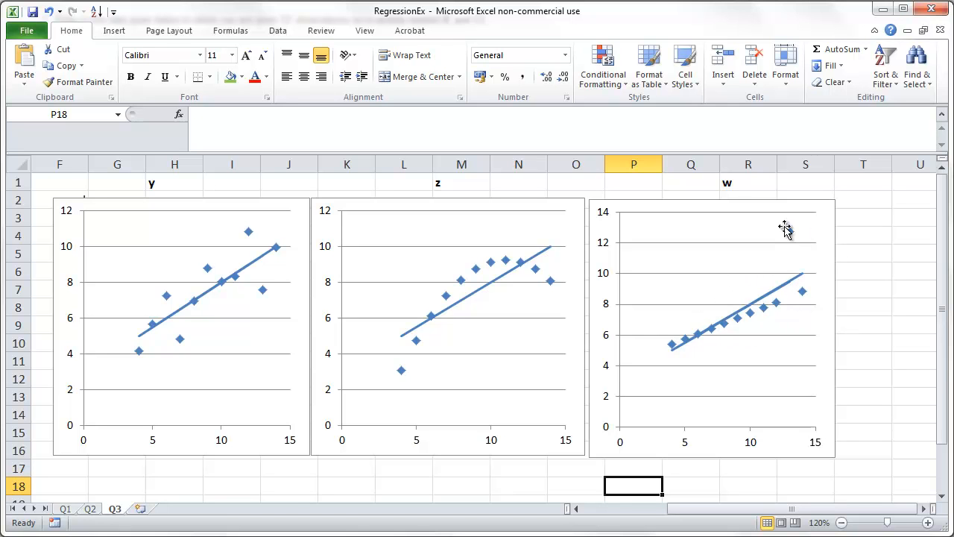
{"action": "mouse_move", "coordinate": [778, 247]}
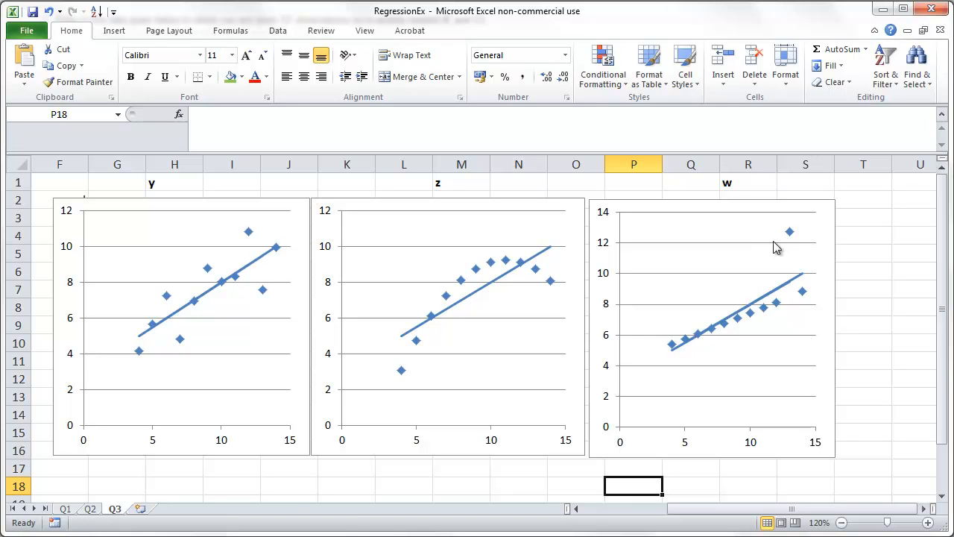
{"action": "mouse_move", "coordinate": [799, 247]}
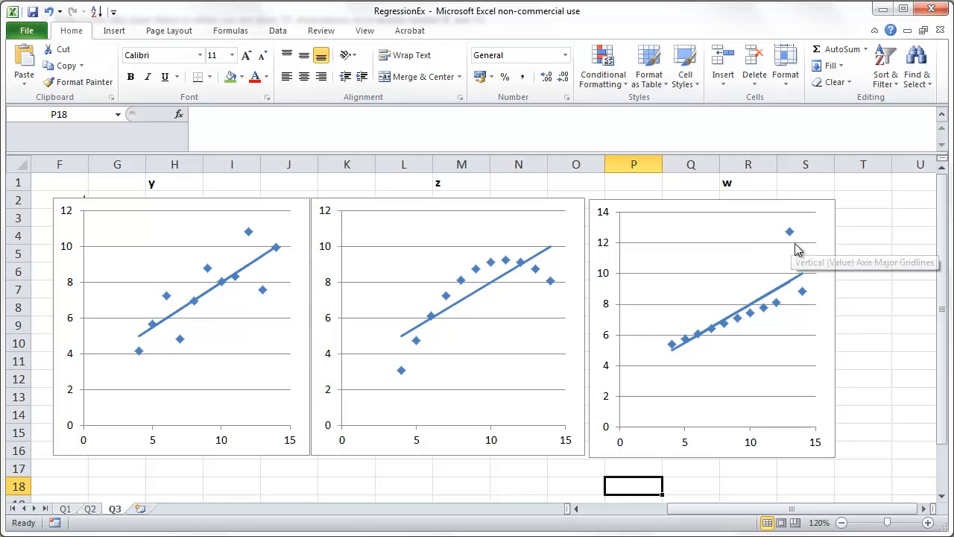
{"action": "mouse_move", "coordinate": [862, 430]}
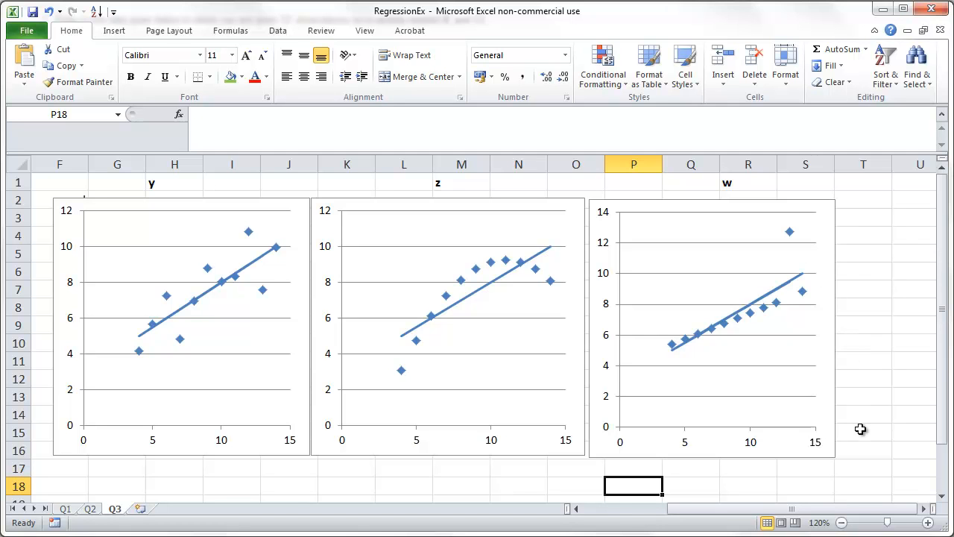
{"action": "mouse_move", "coordinate": [781, 240]}
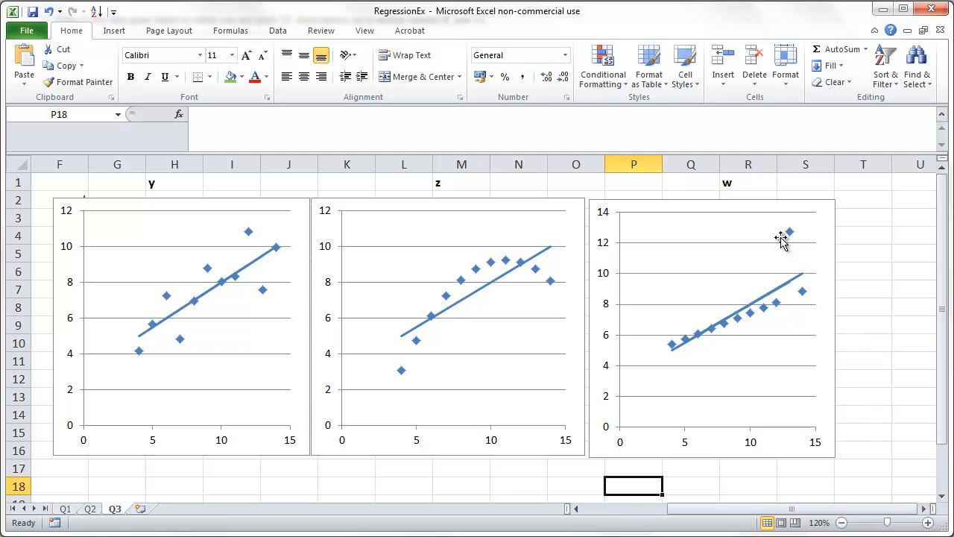